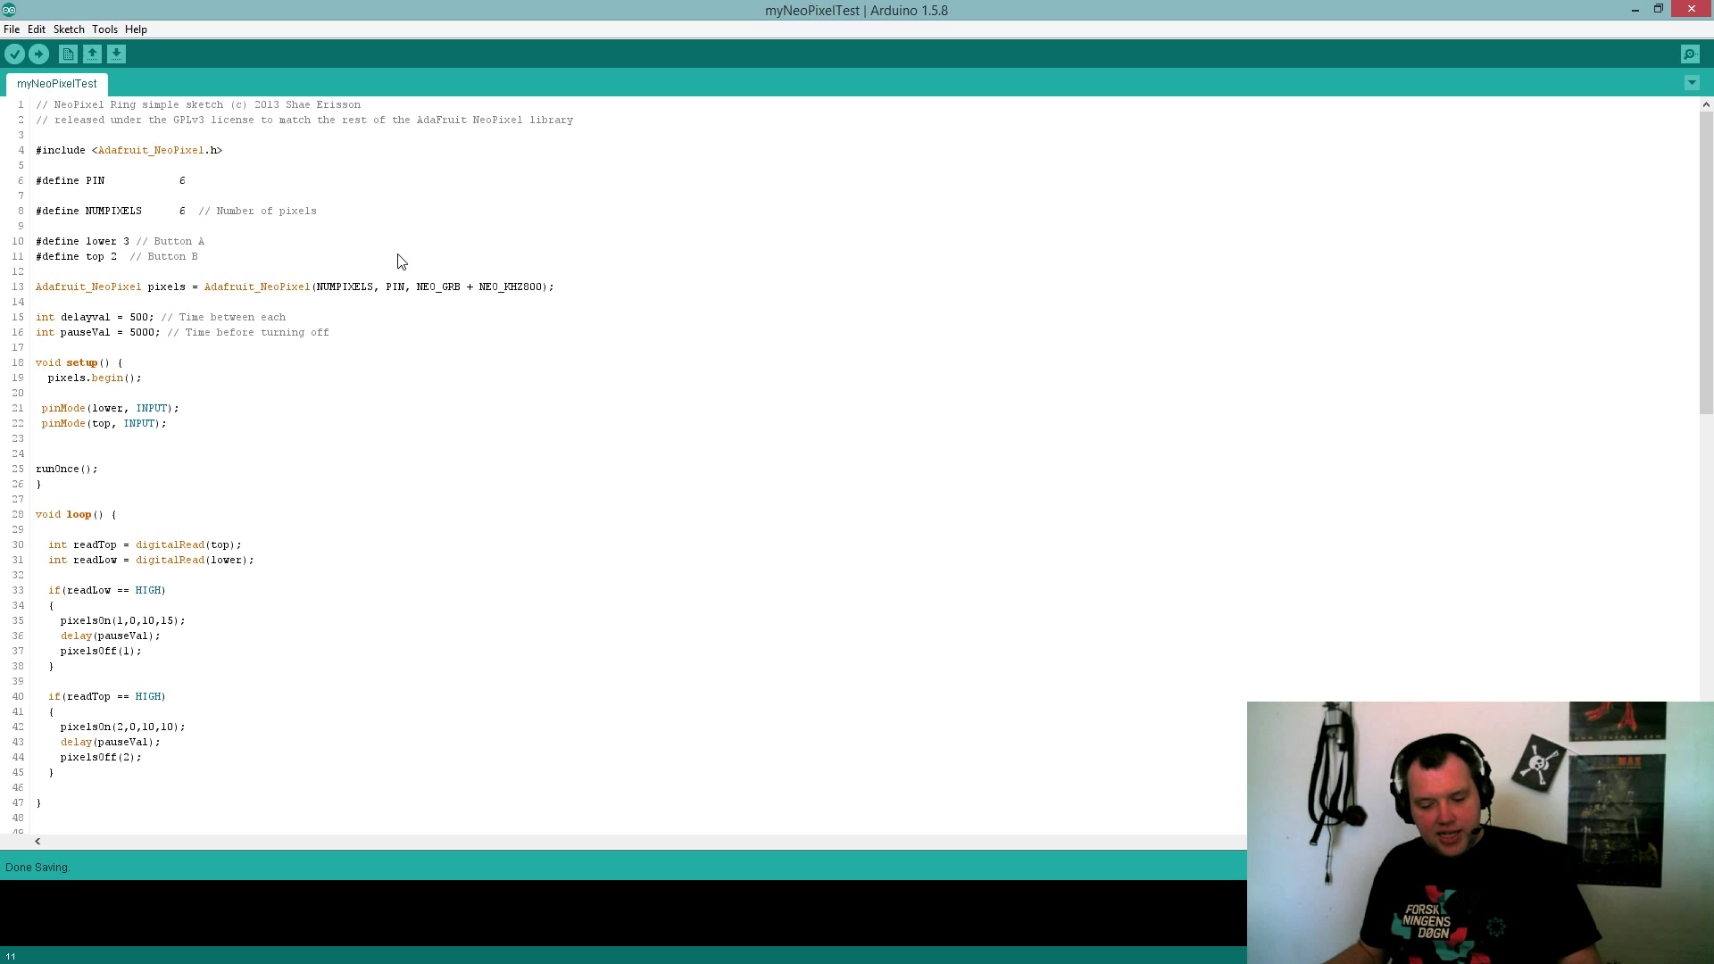
Step: Scroll through gameA.cs to bring the pasted NeoPixel ring sketch into view for reading
scroll("down", 3)
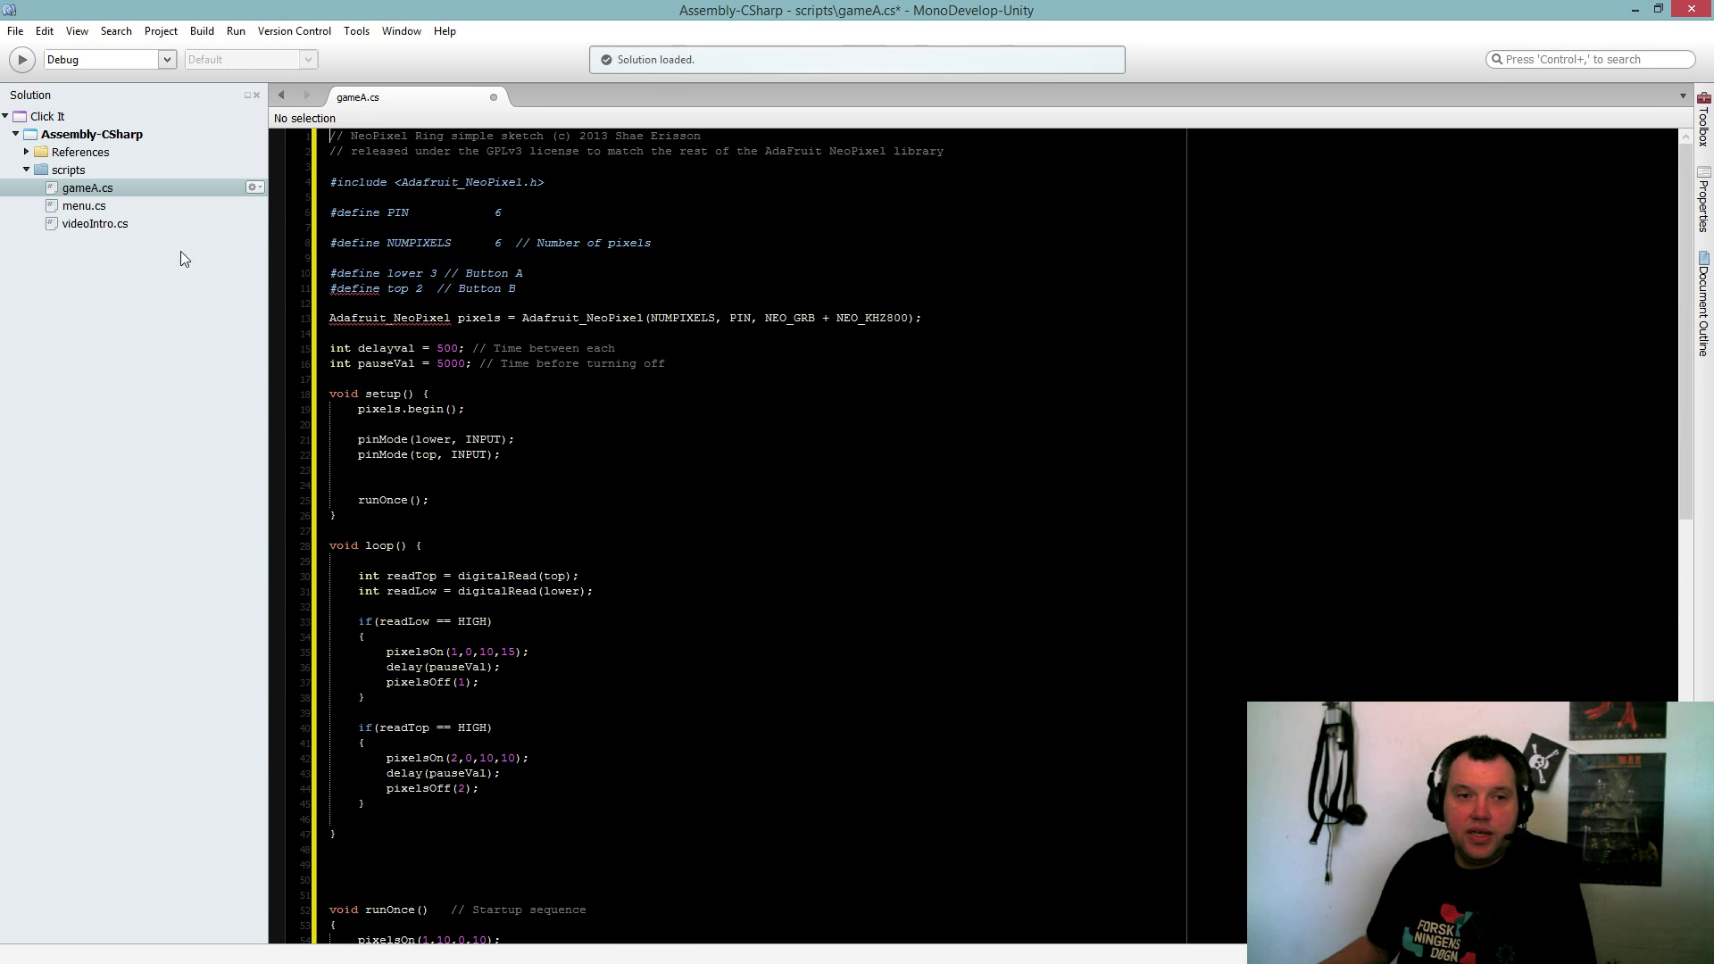
right_click(101, 272)
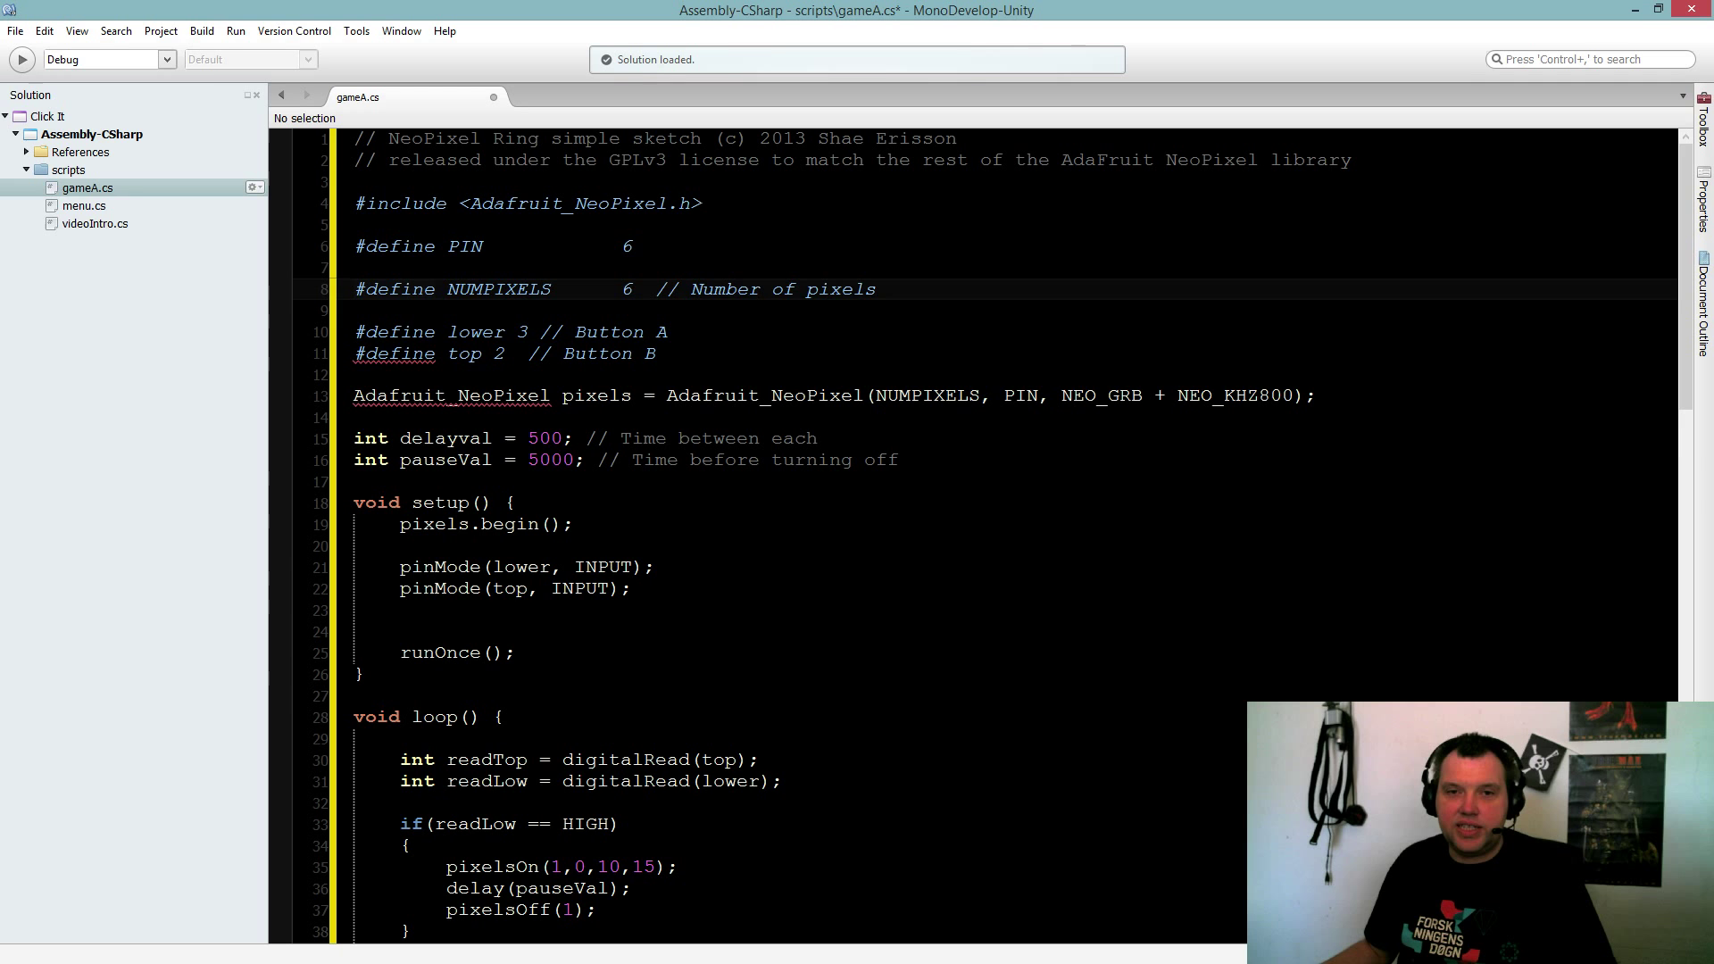
left_click(876, 289)
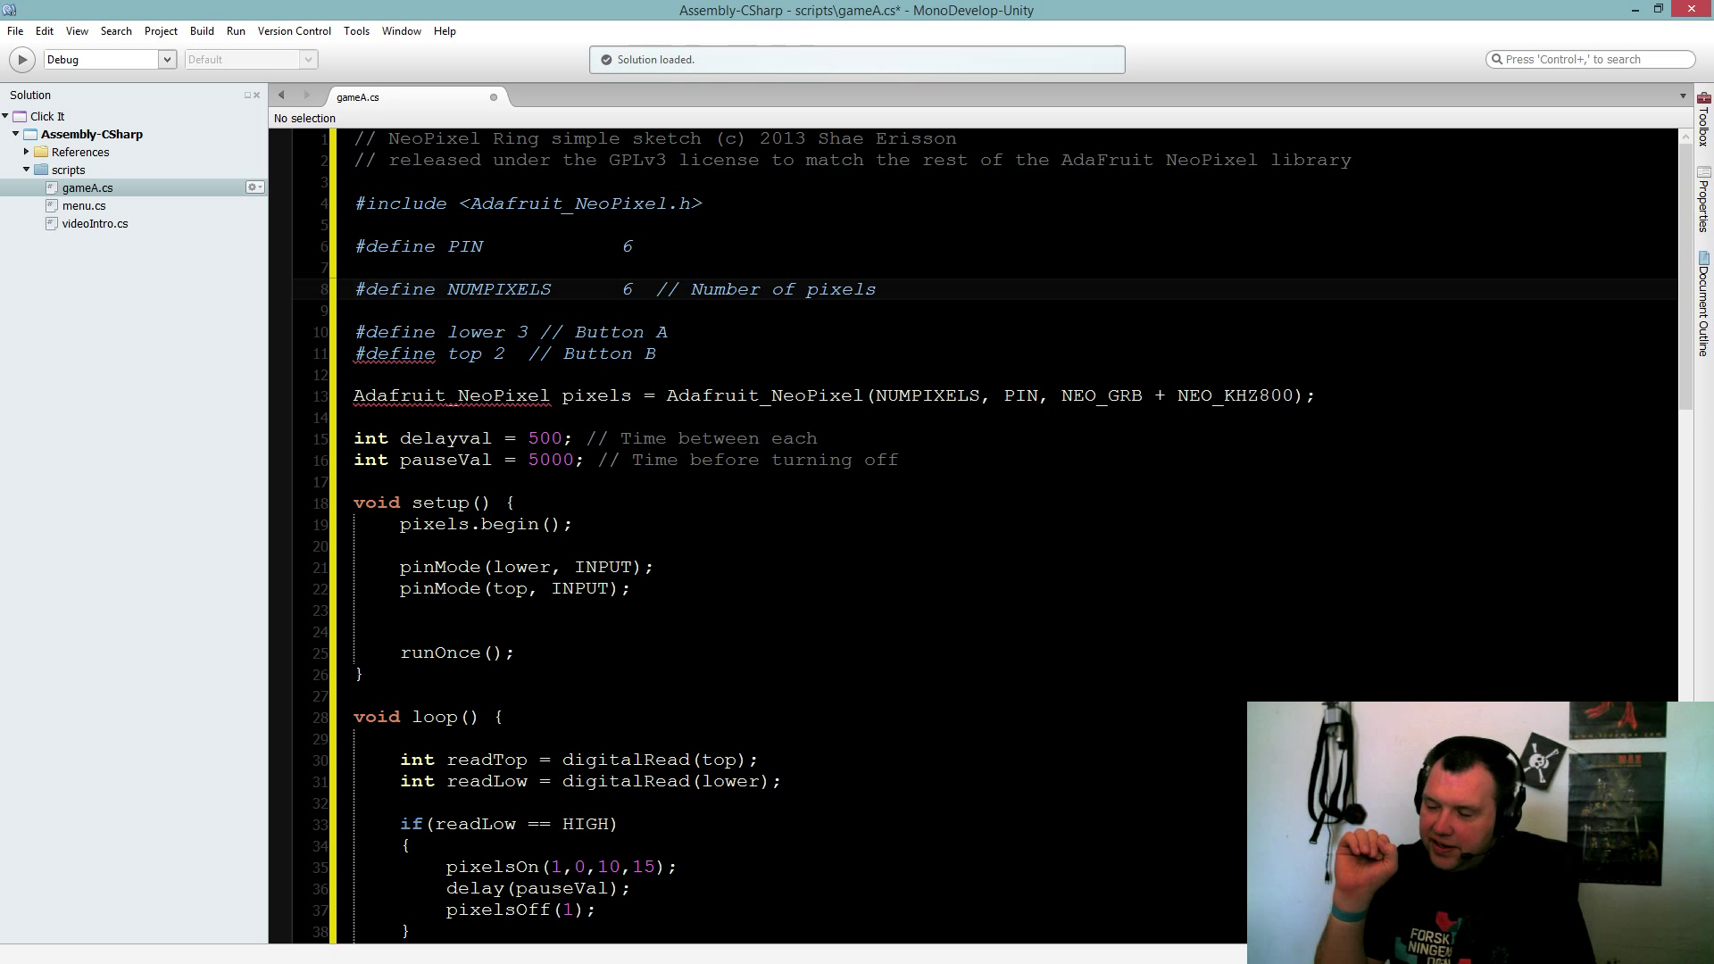
left_click(875, 289)
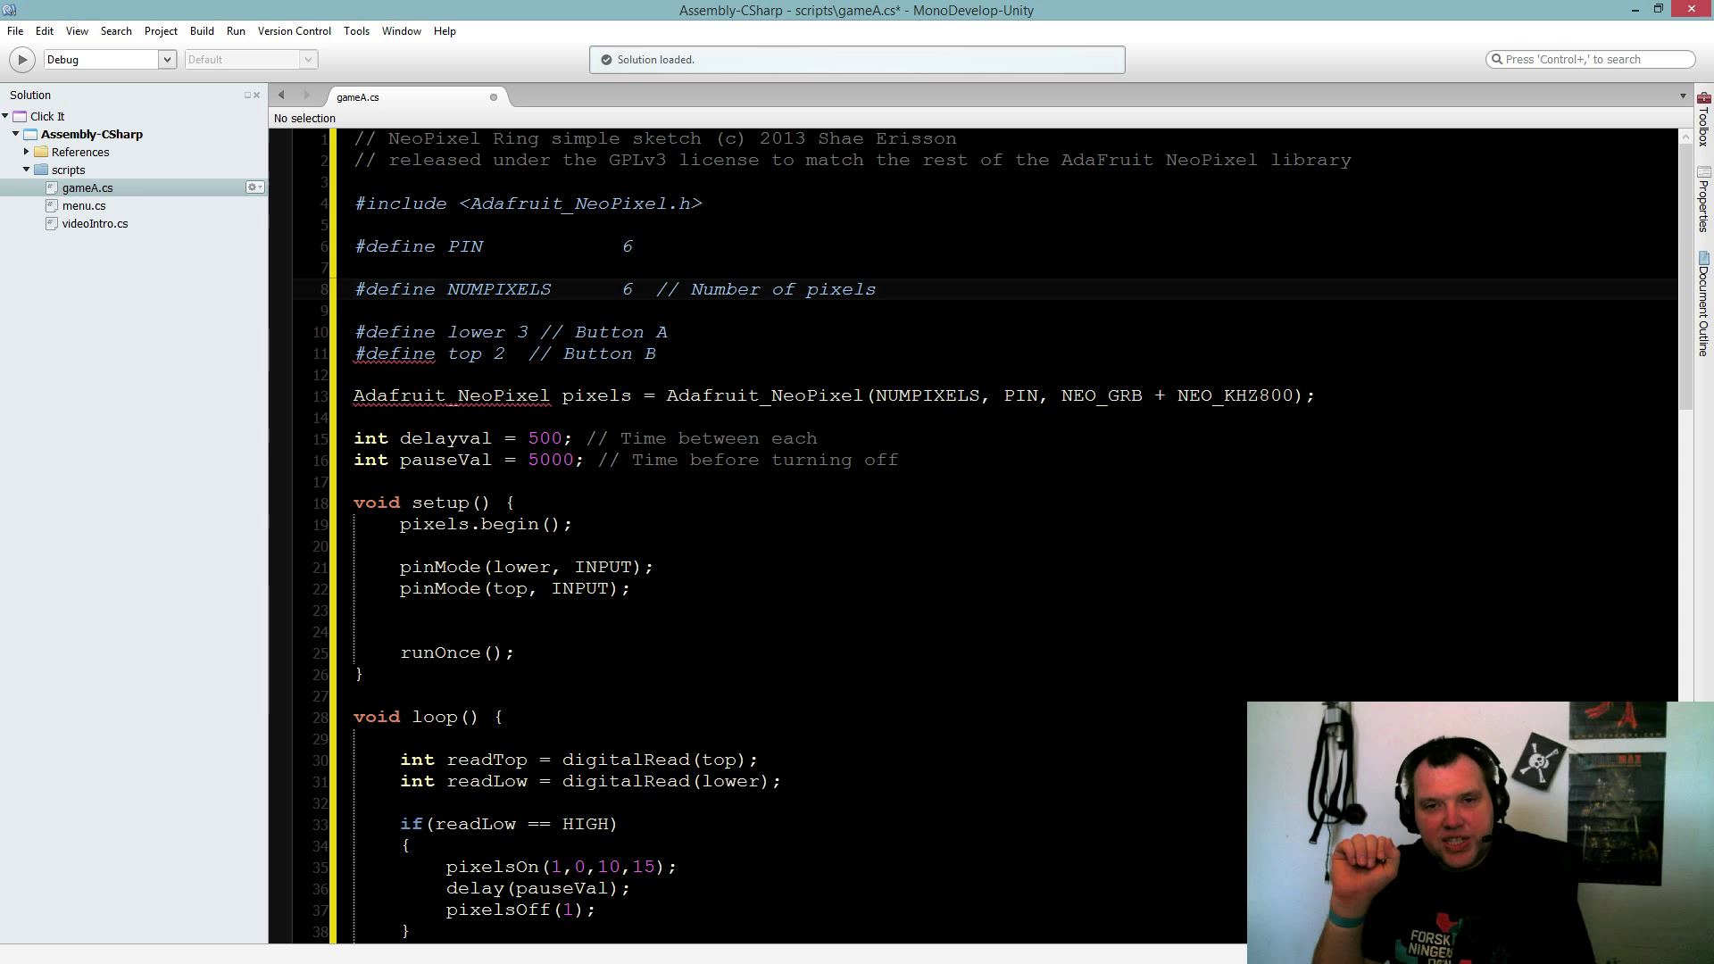
left_click(875, 289)
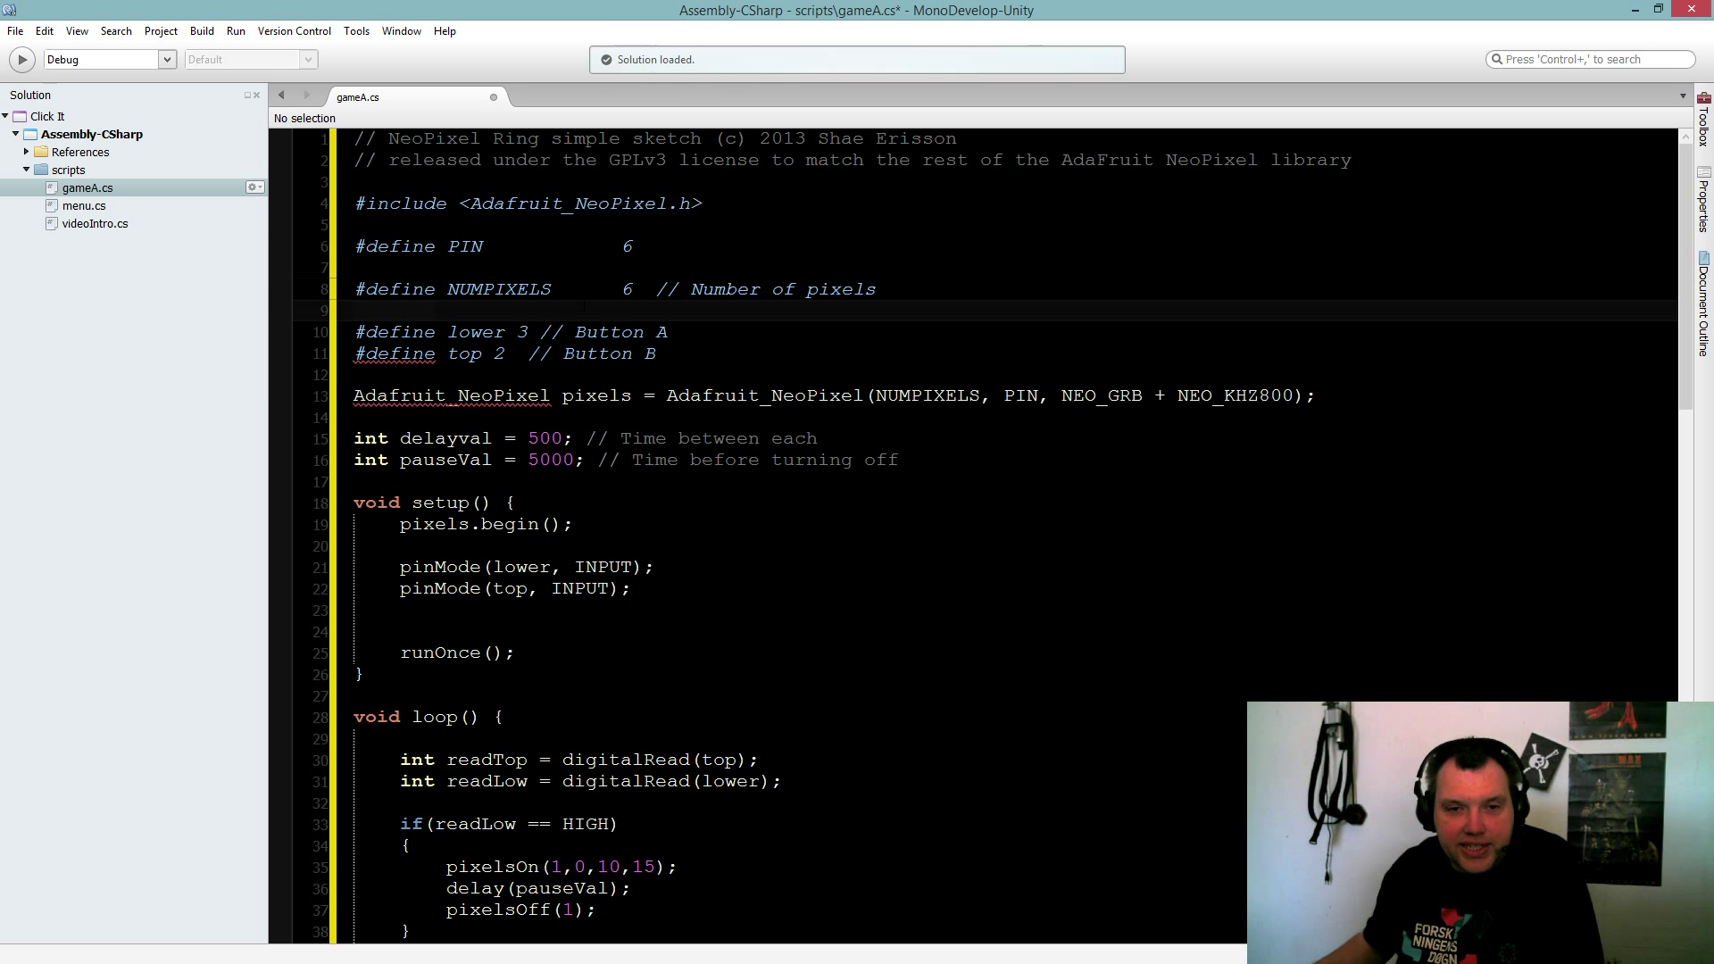
left_click(536, 331)
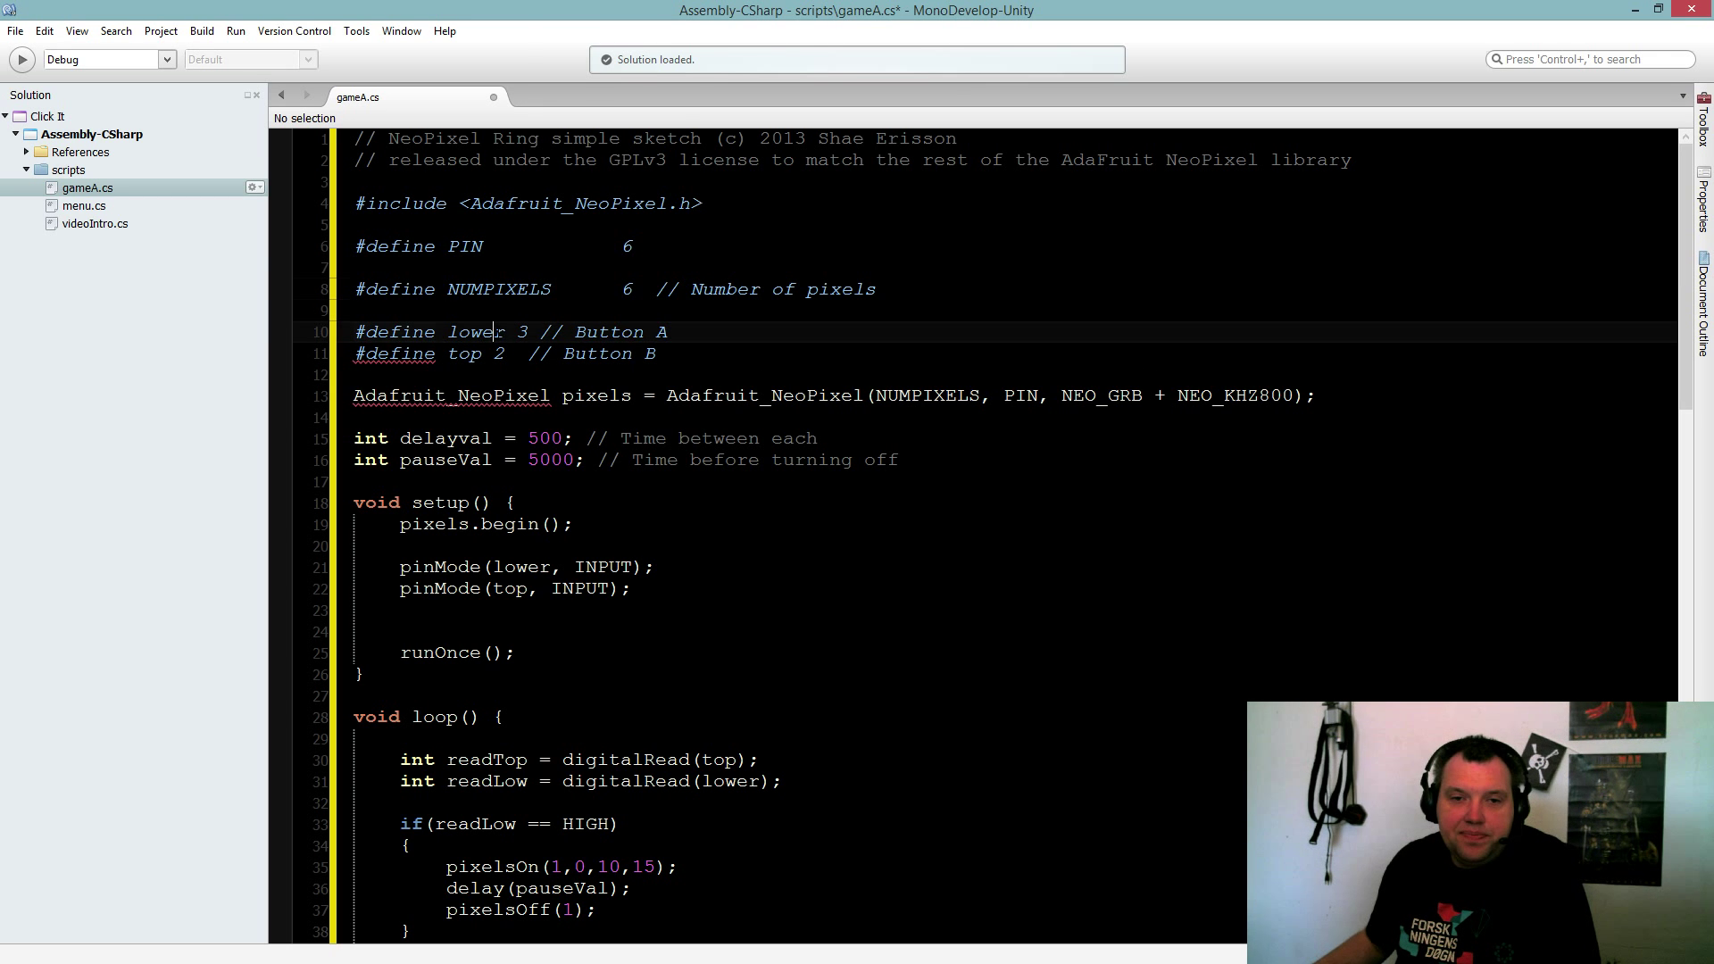
double_click(495, 354)
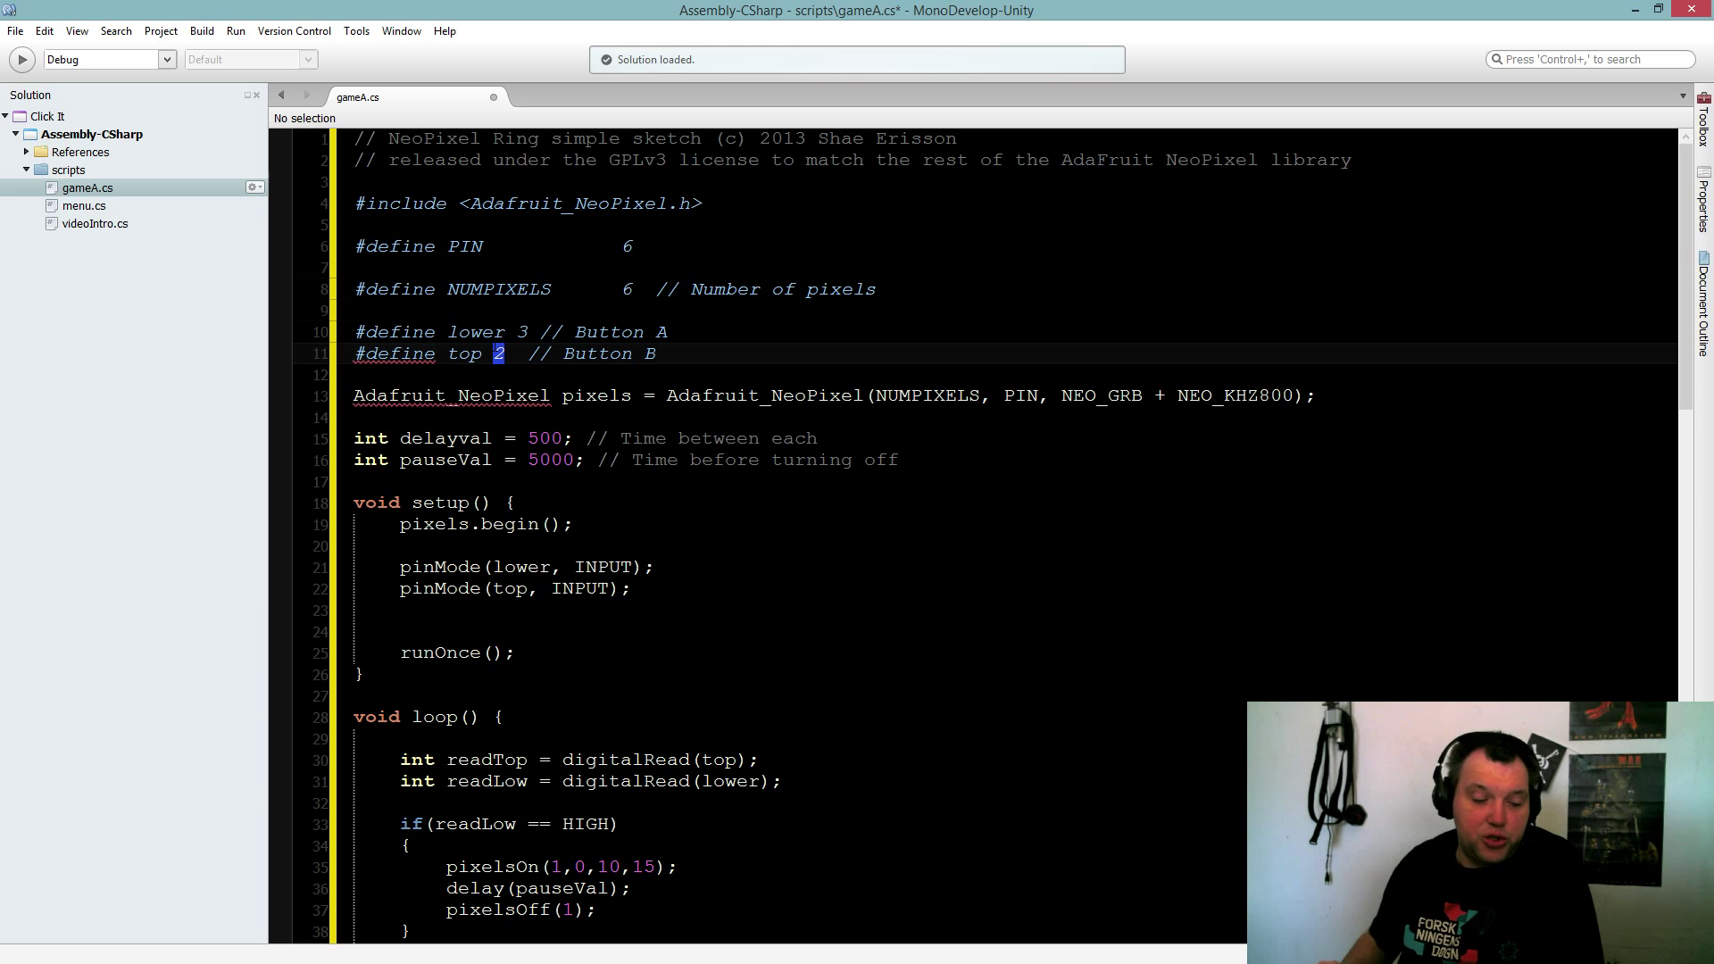
mouse_move(493, 353)
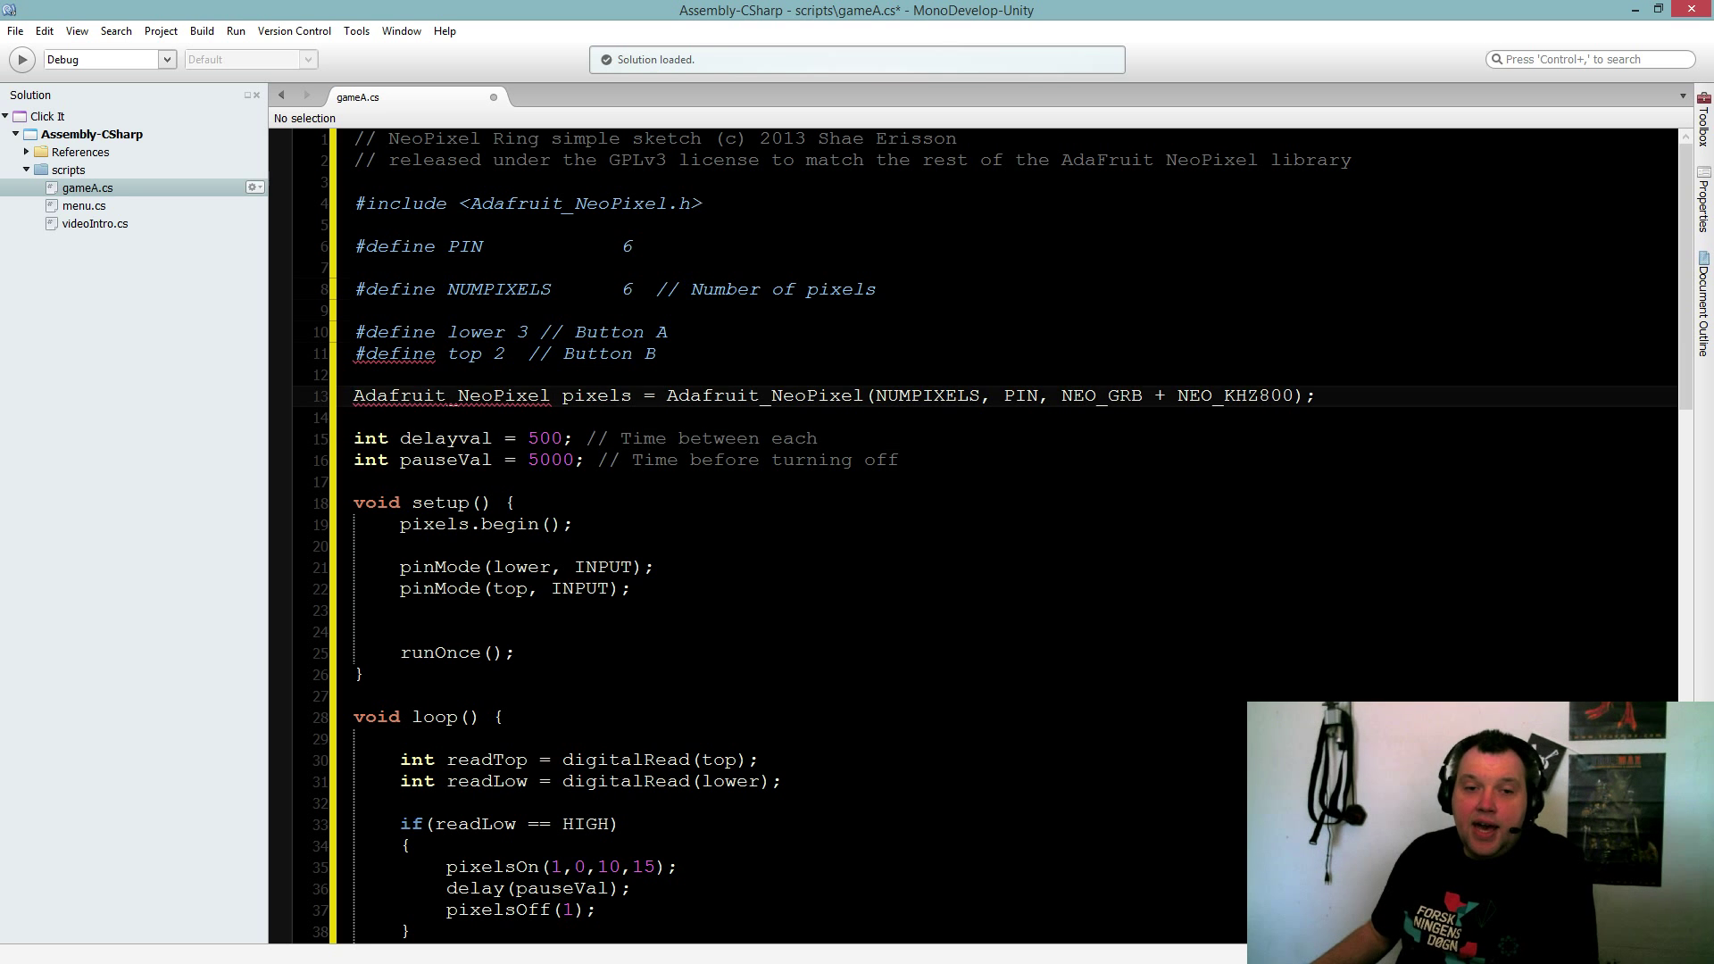
left_click(667, 395)
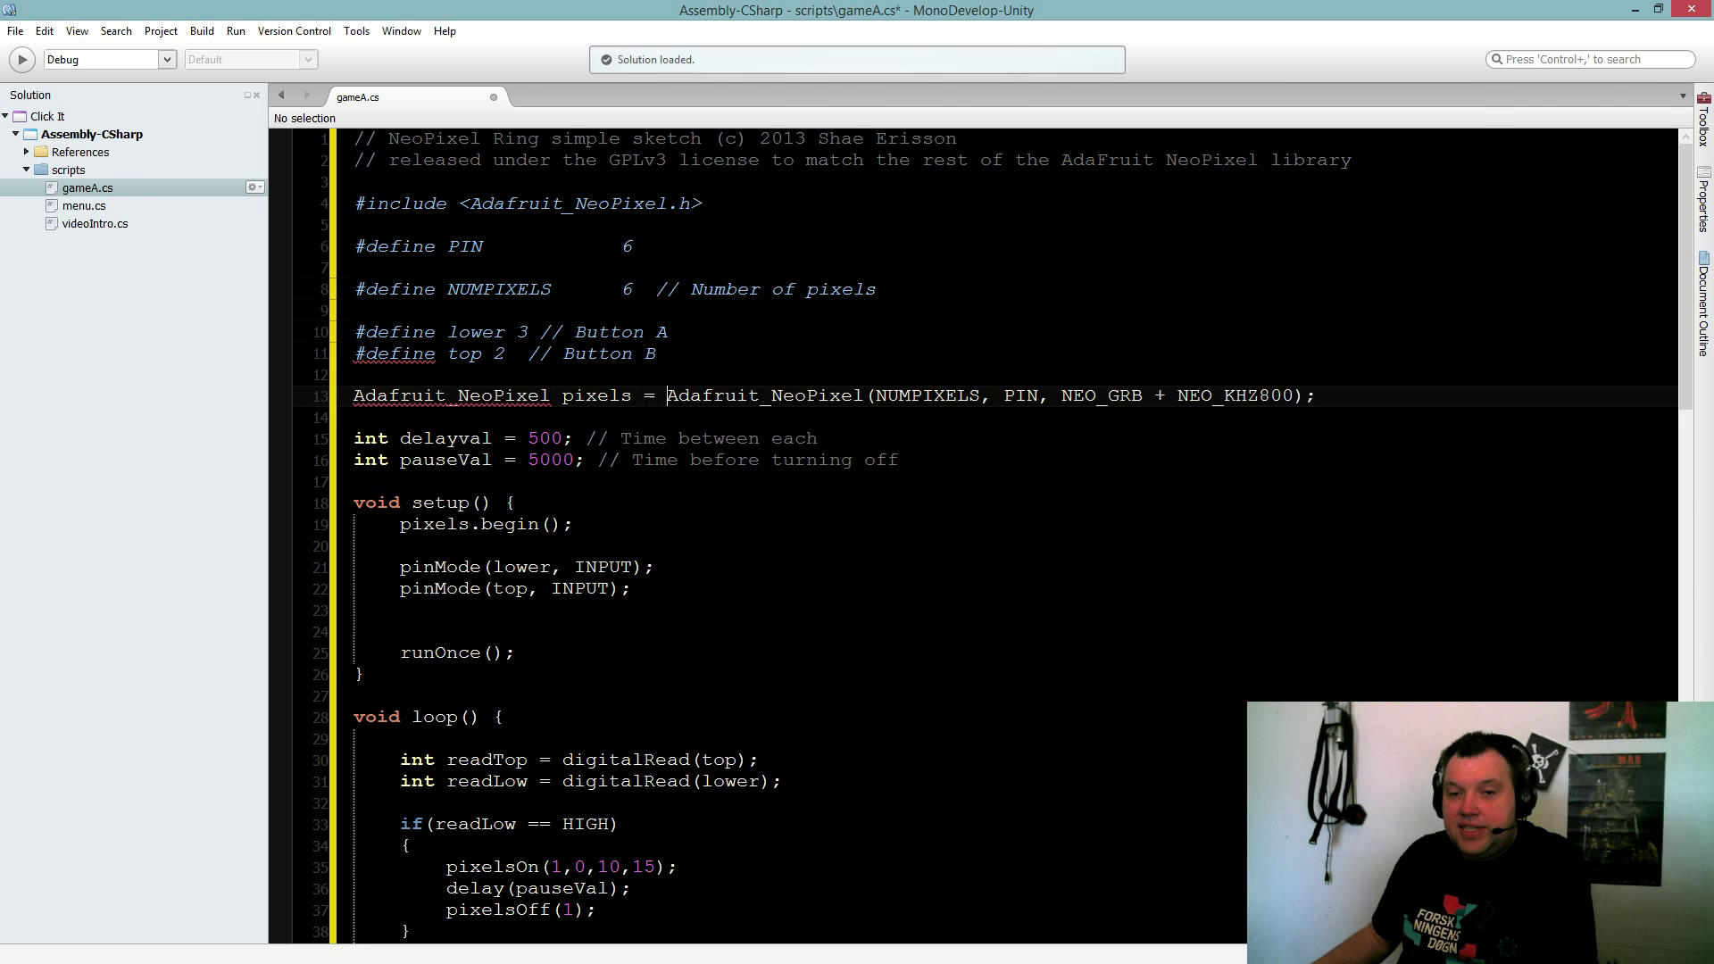
double_click(596, 394)
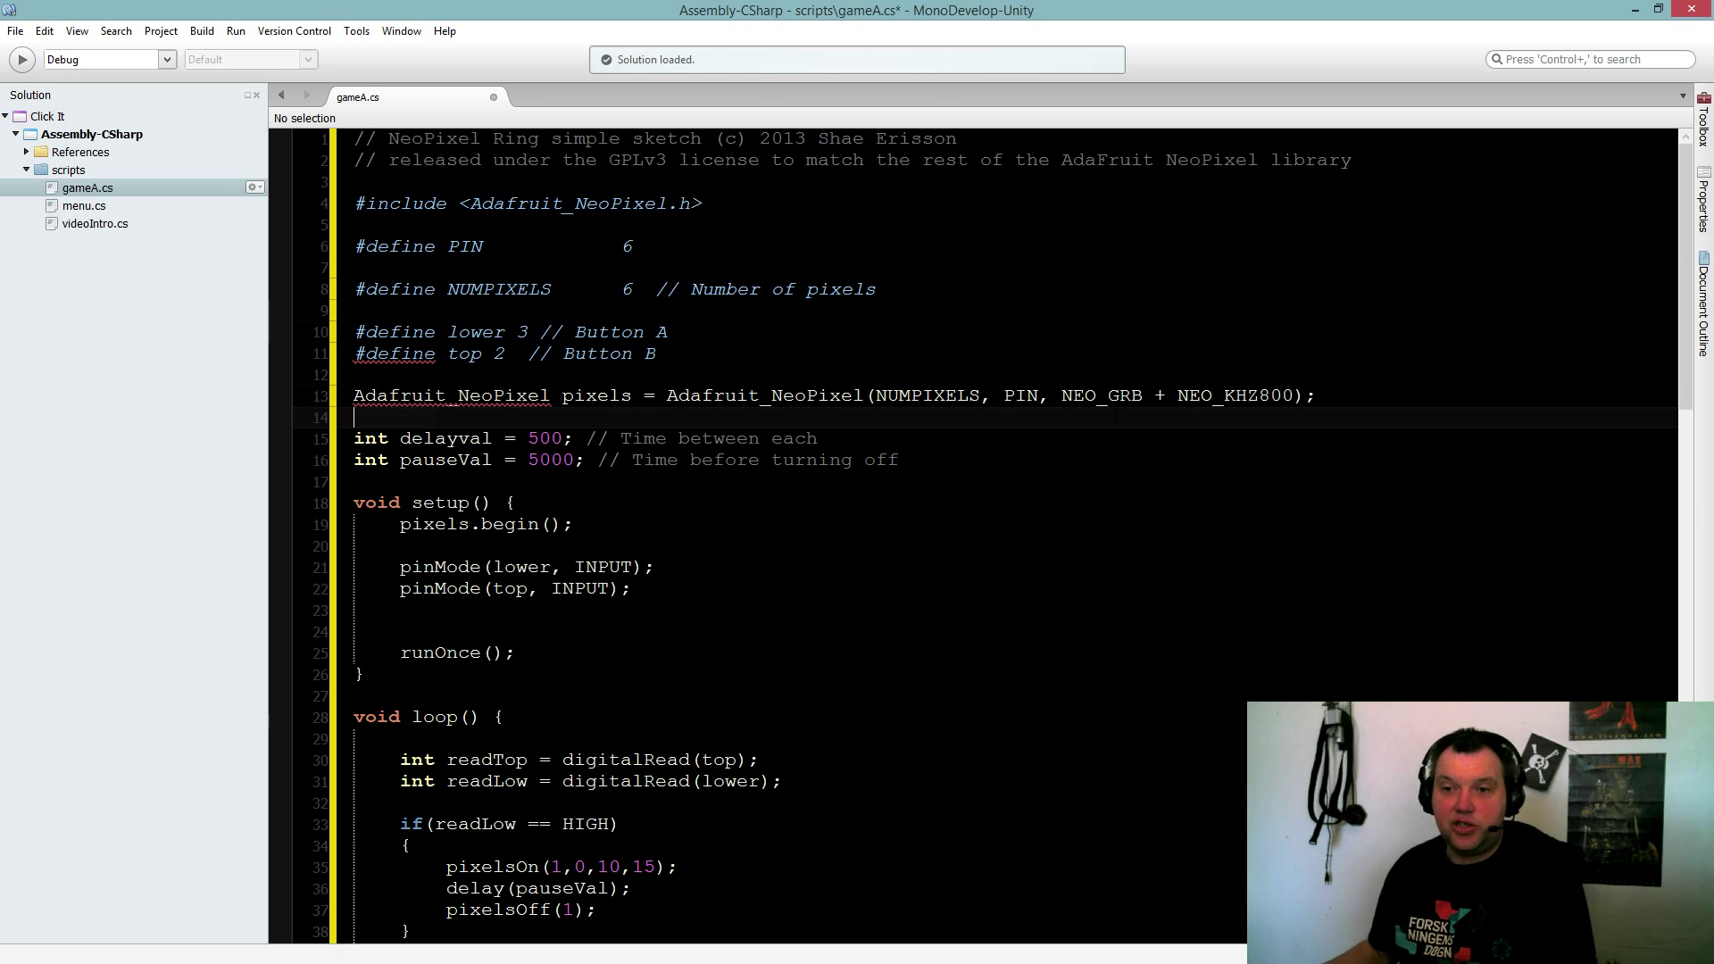
double_click(1123, 395)
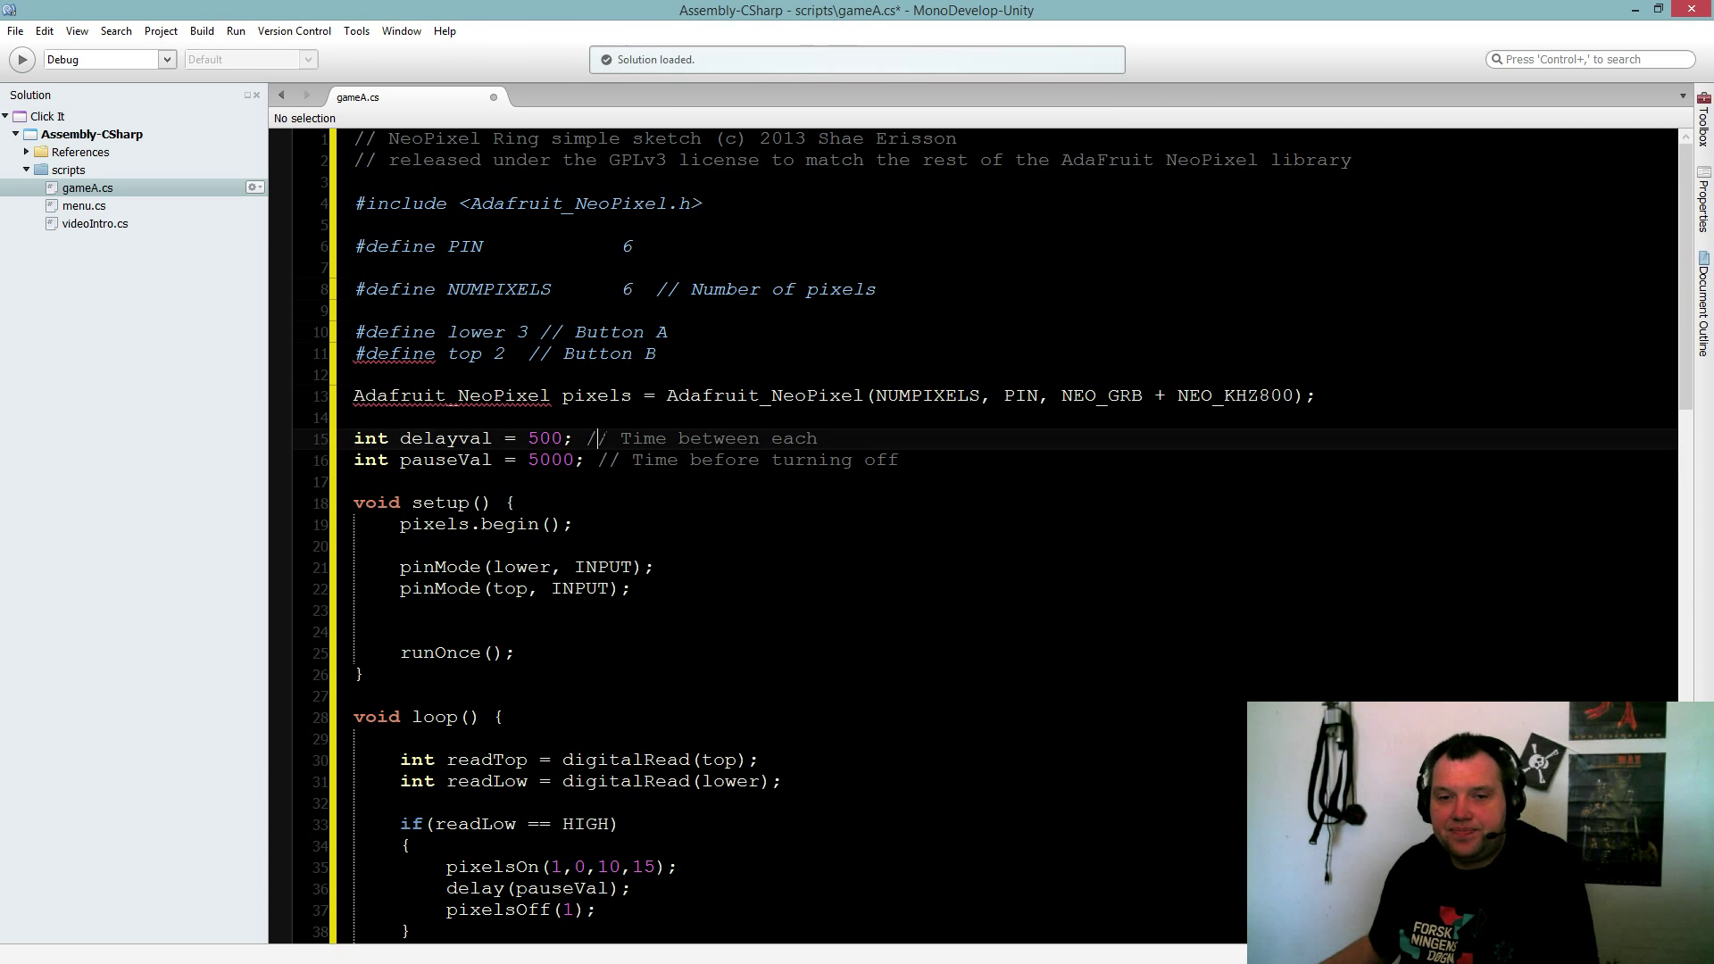
scroll("down", 3)
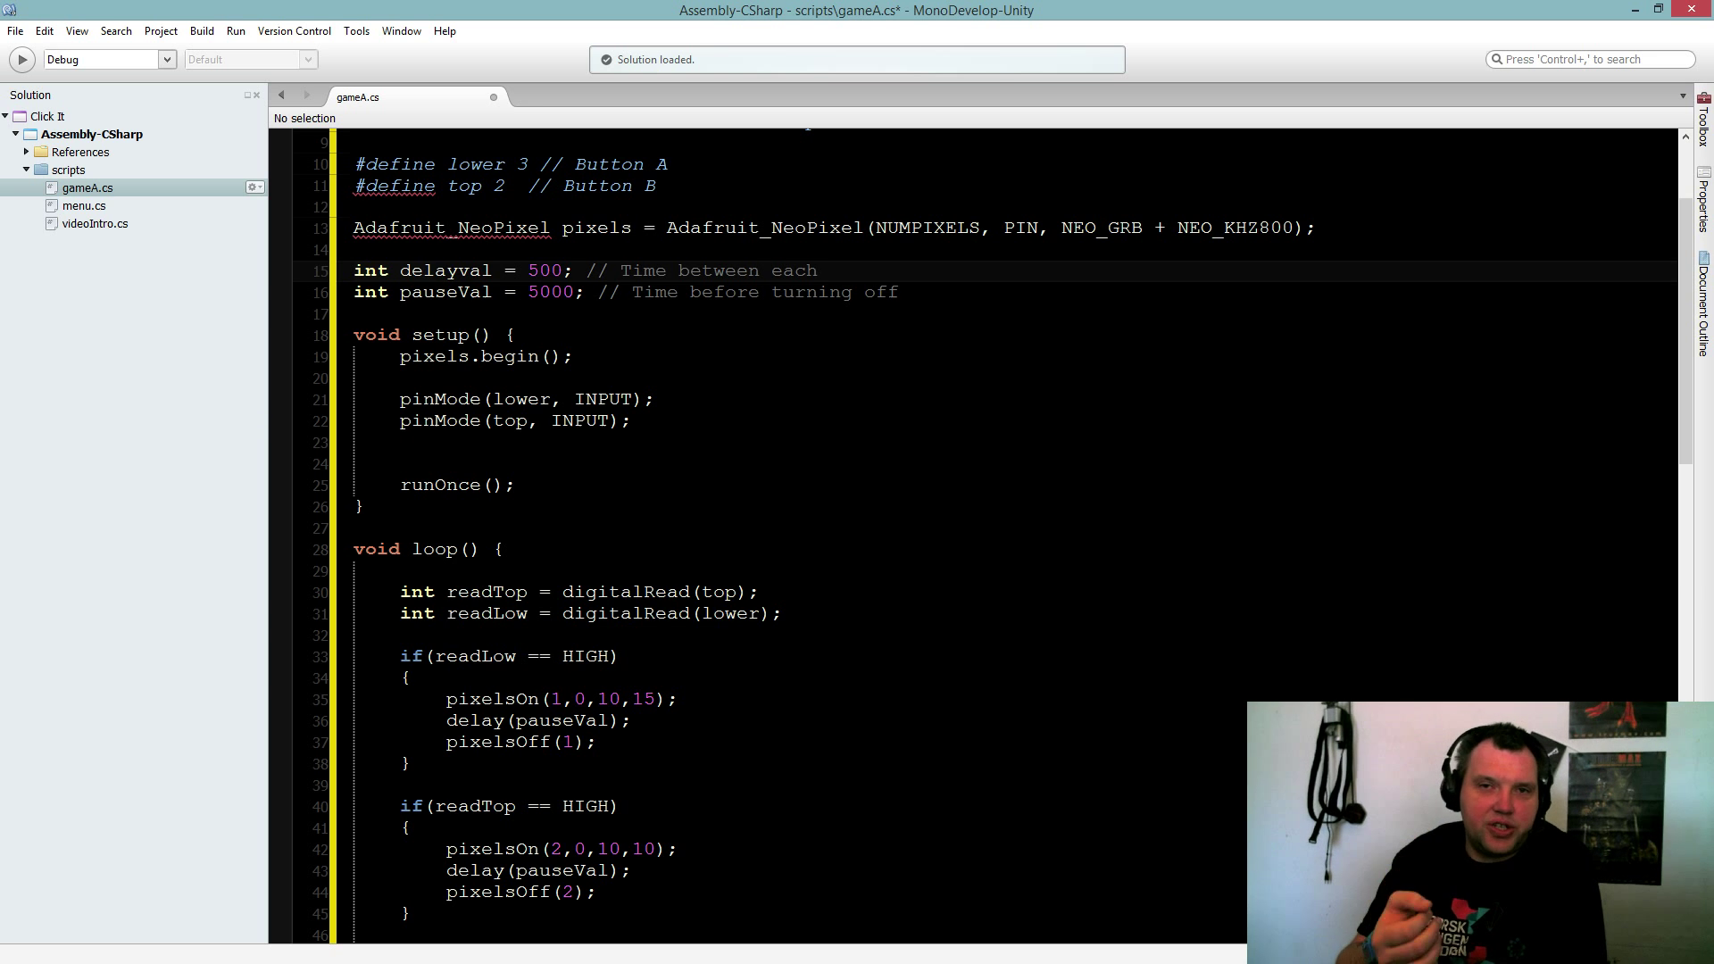
left_click(535, 270)
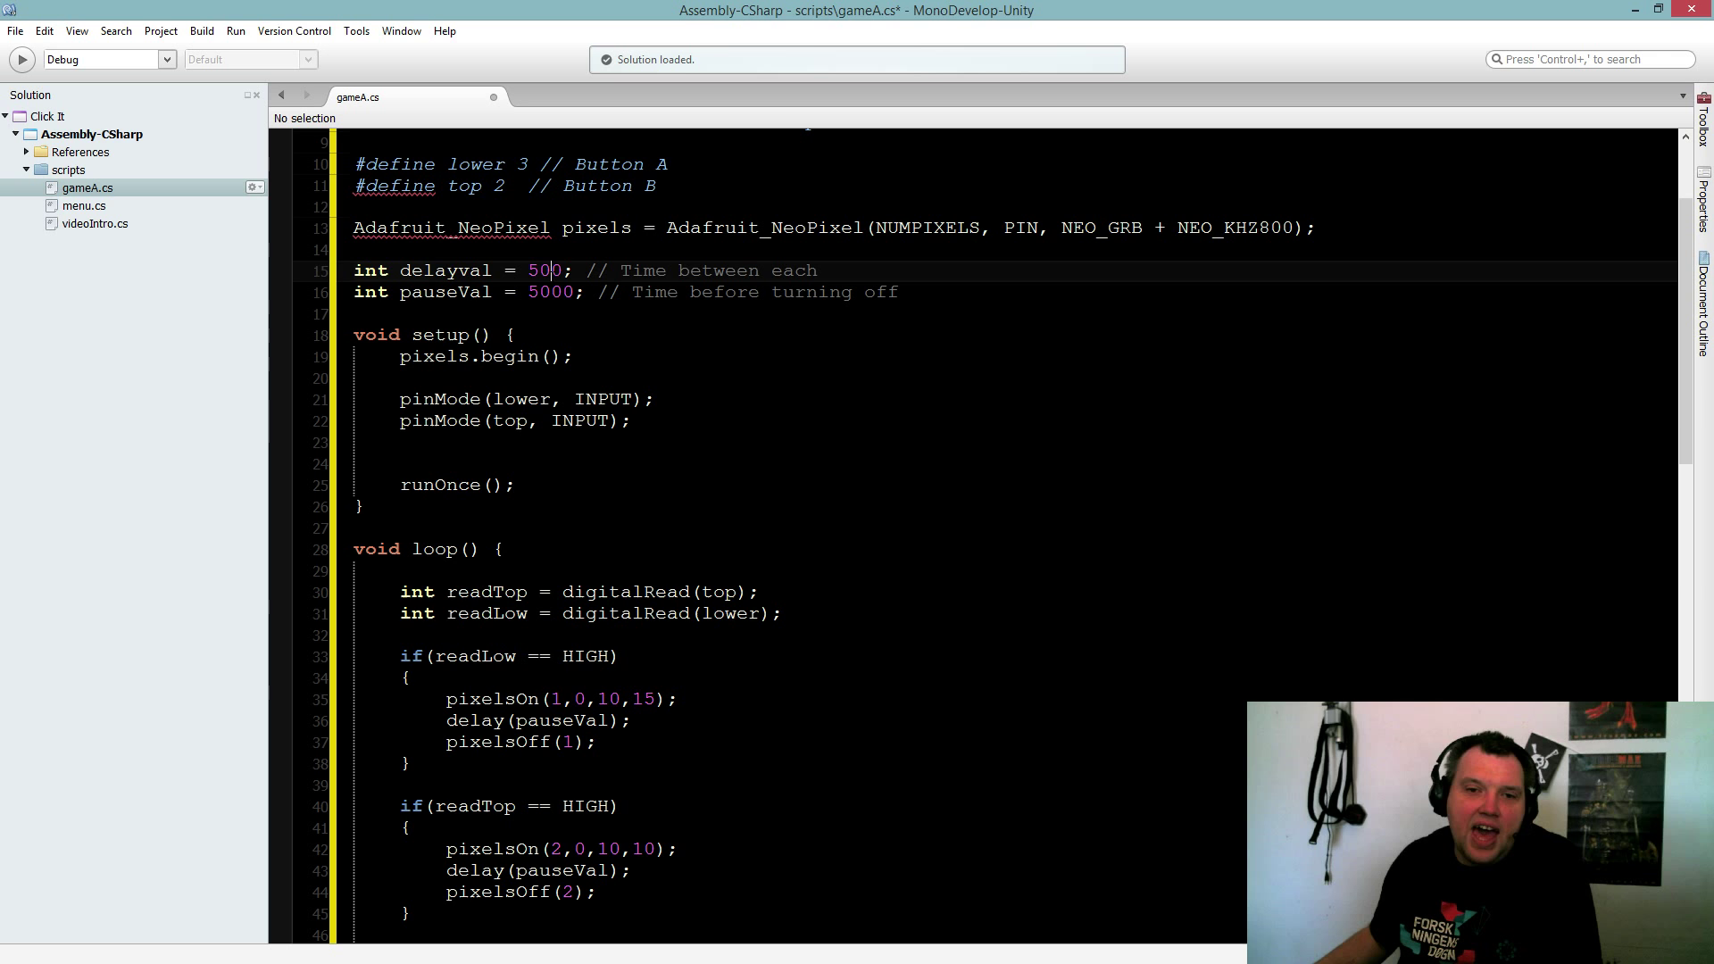
double_click(550, 291)
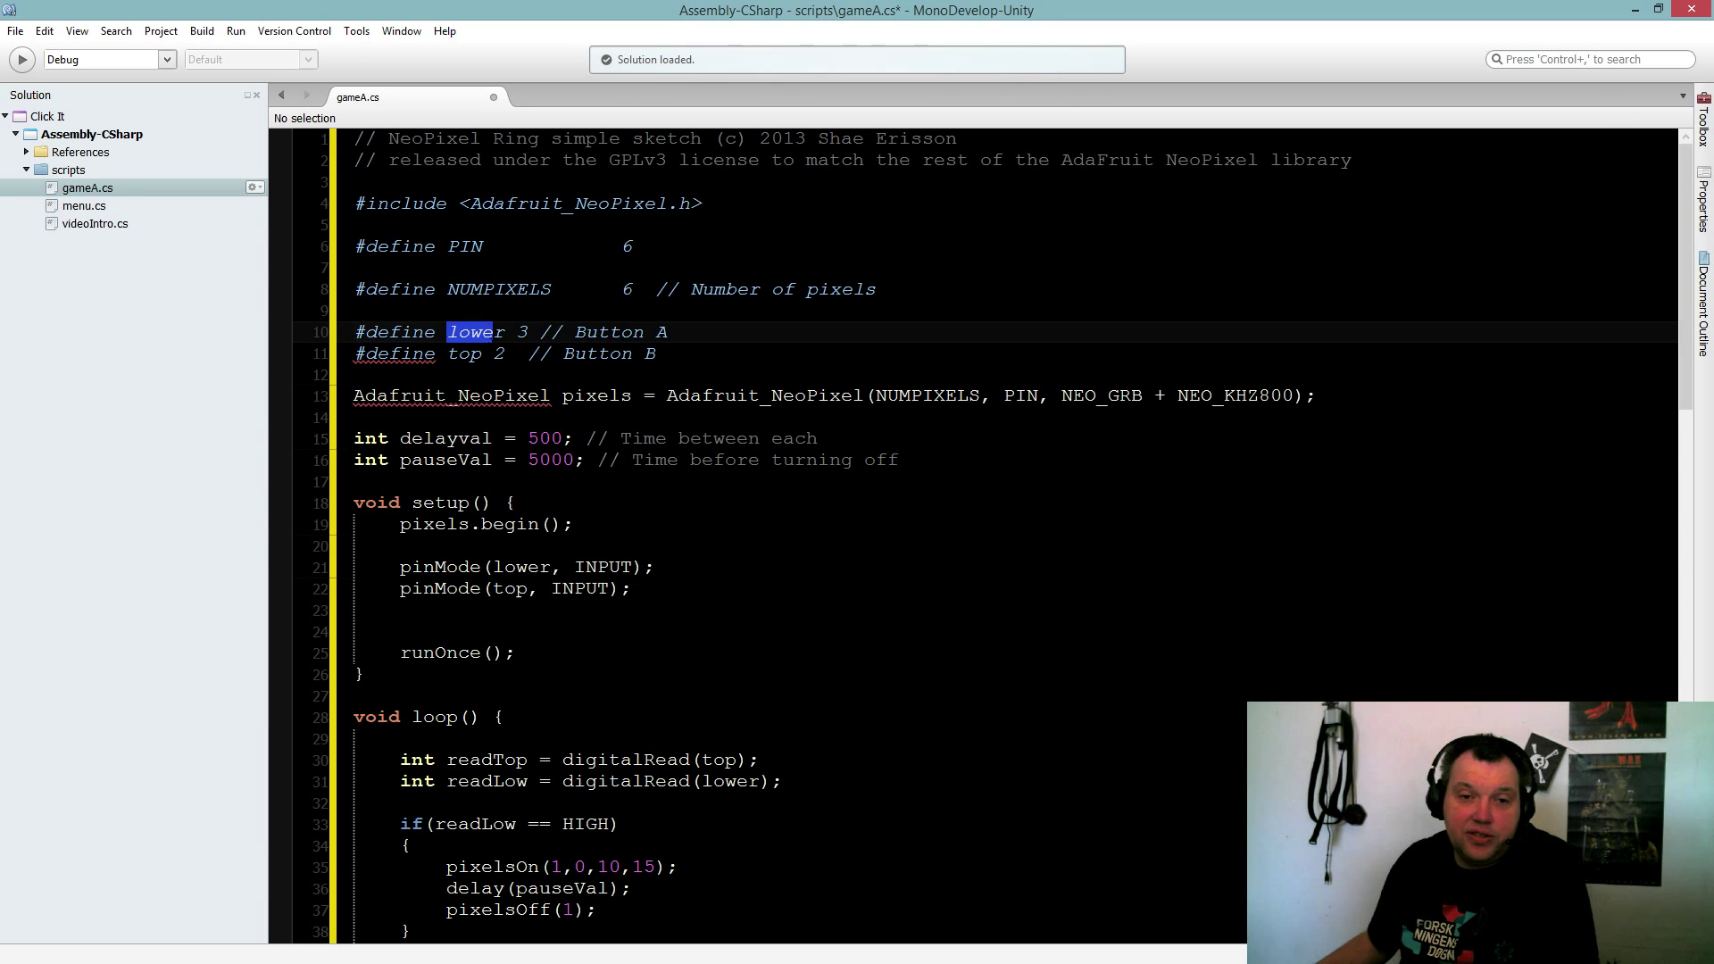
scroll("down", 3)
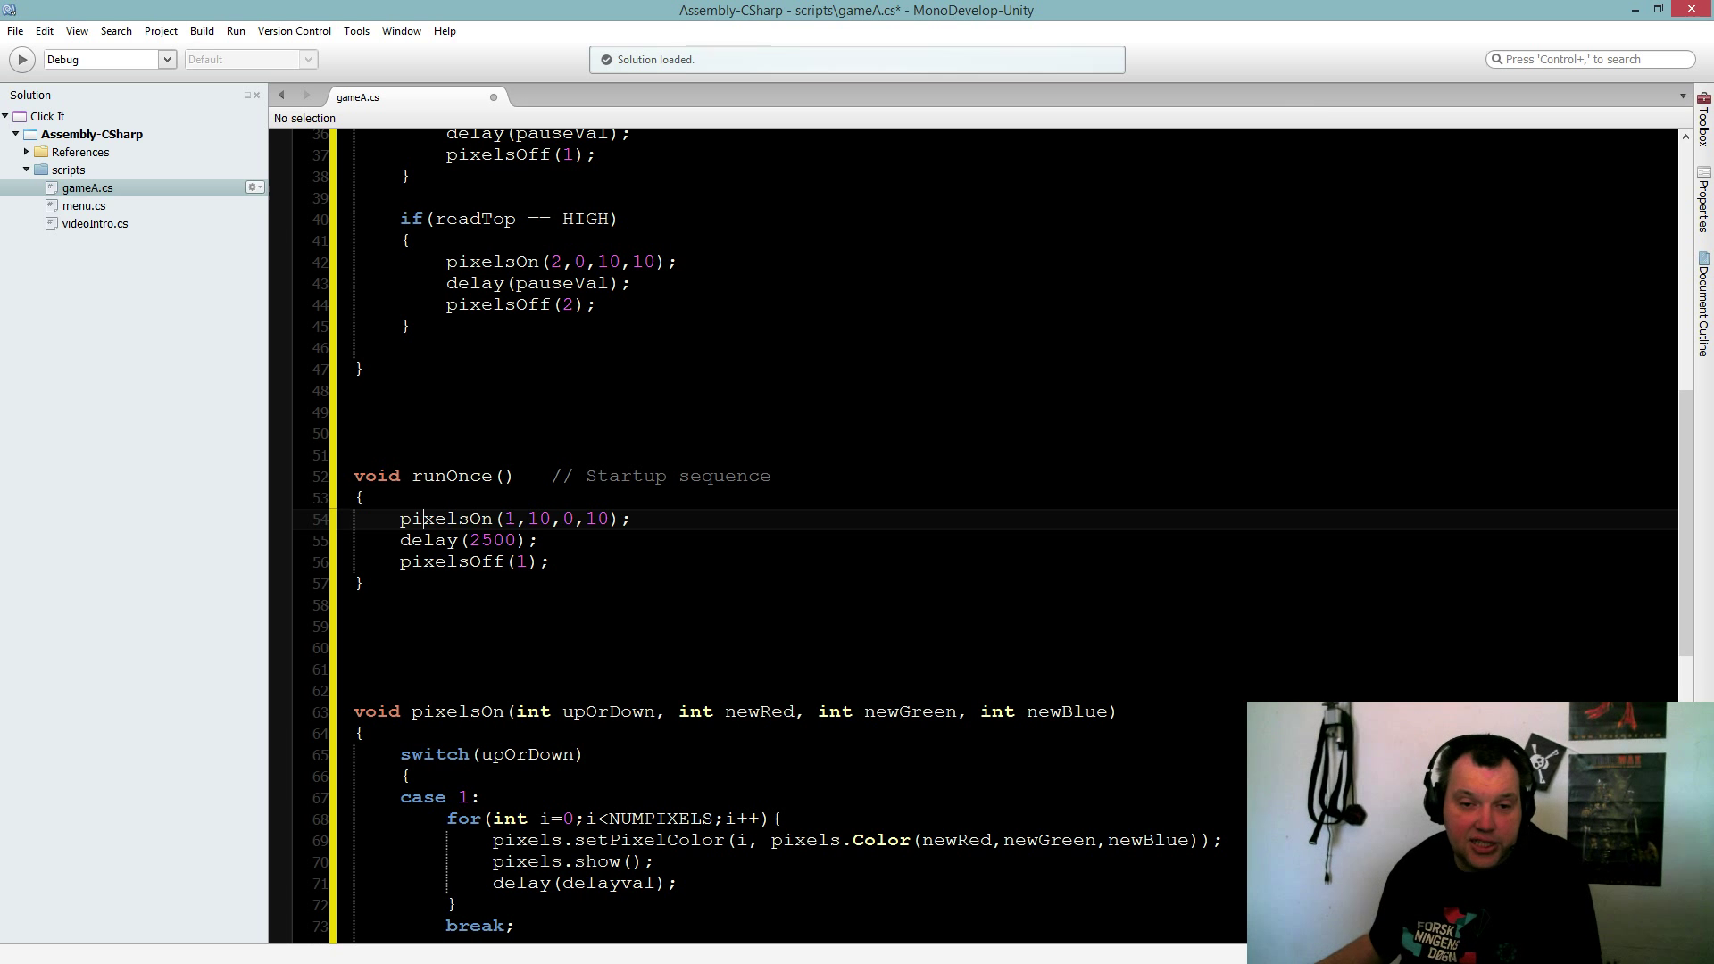
double_click(452, 562)
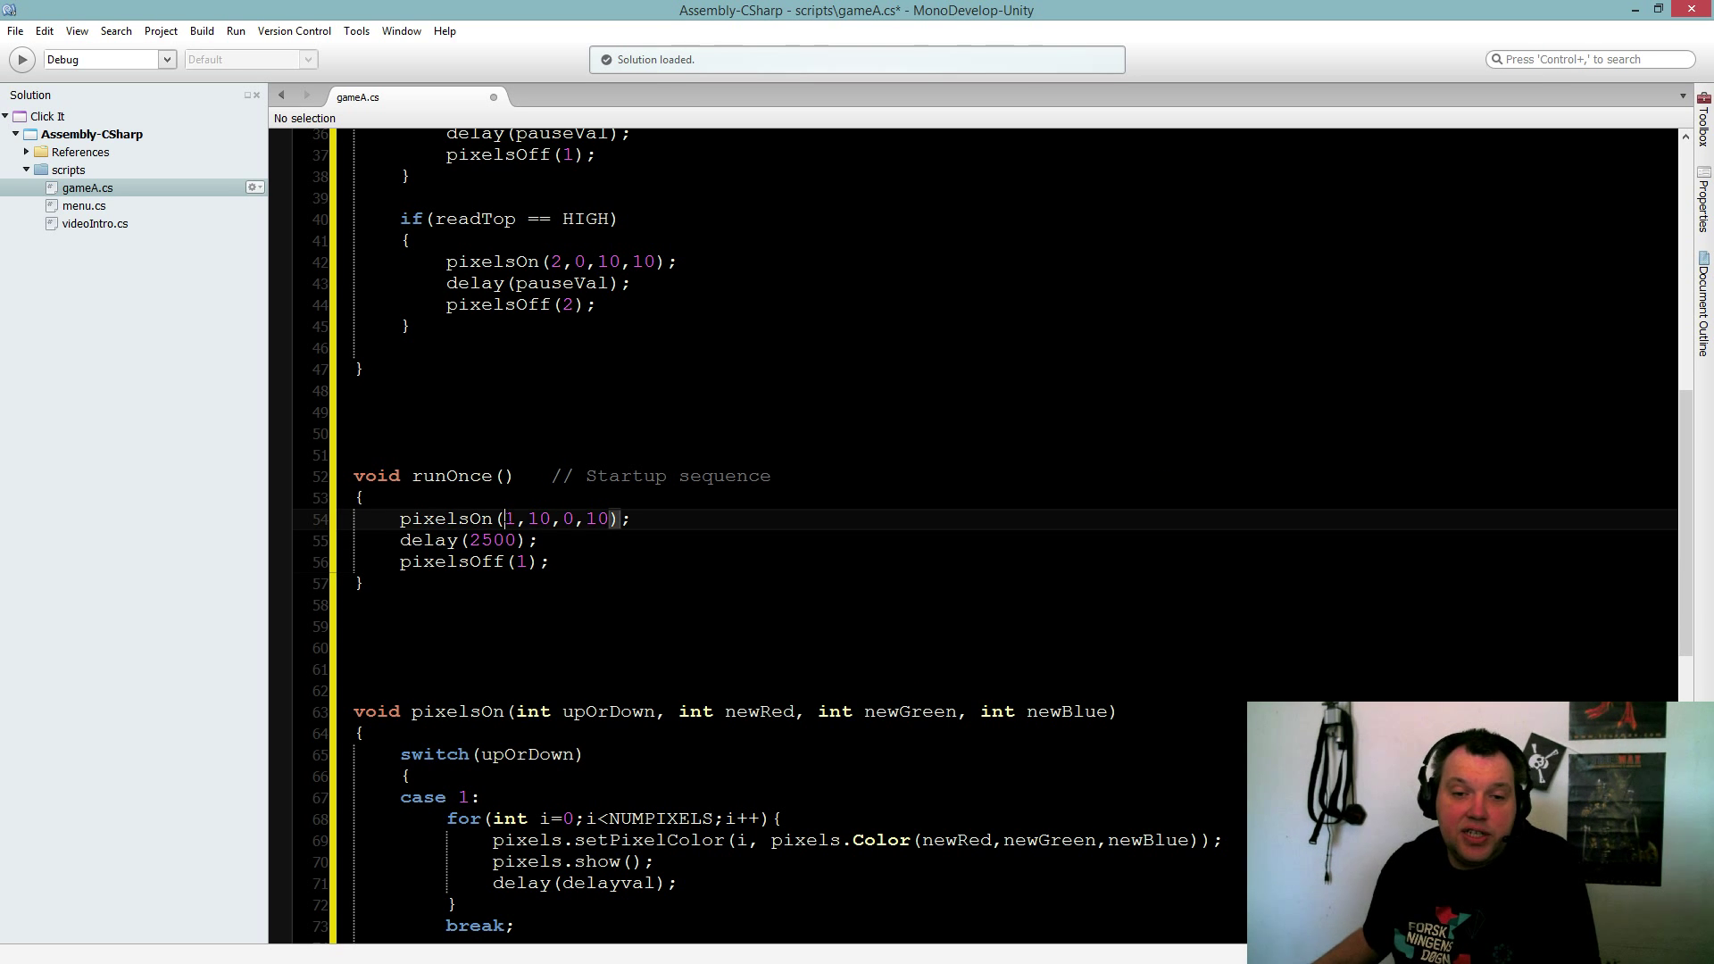
left_click_drag(507, 518, 608, 517)
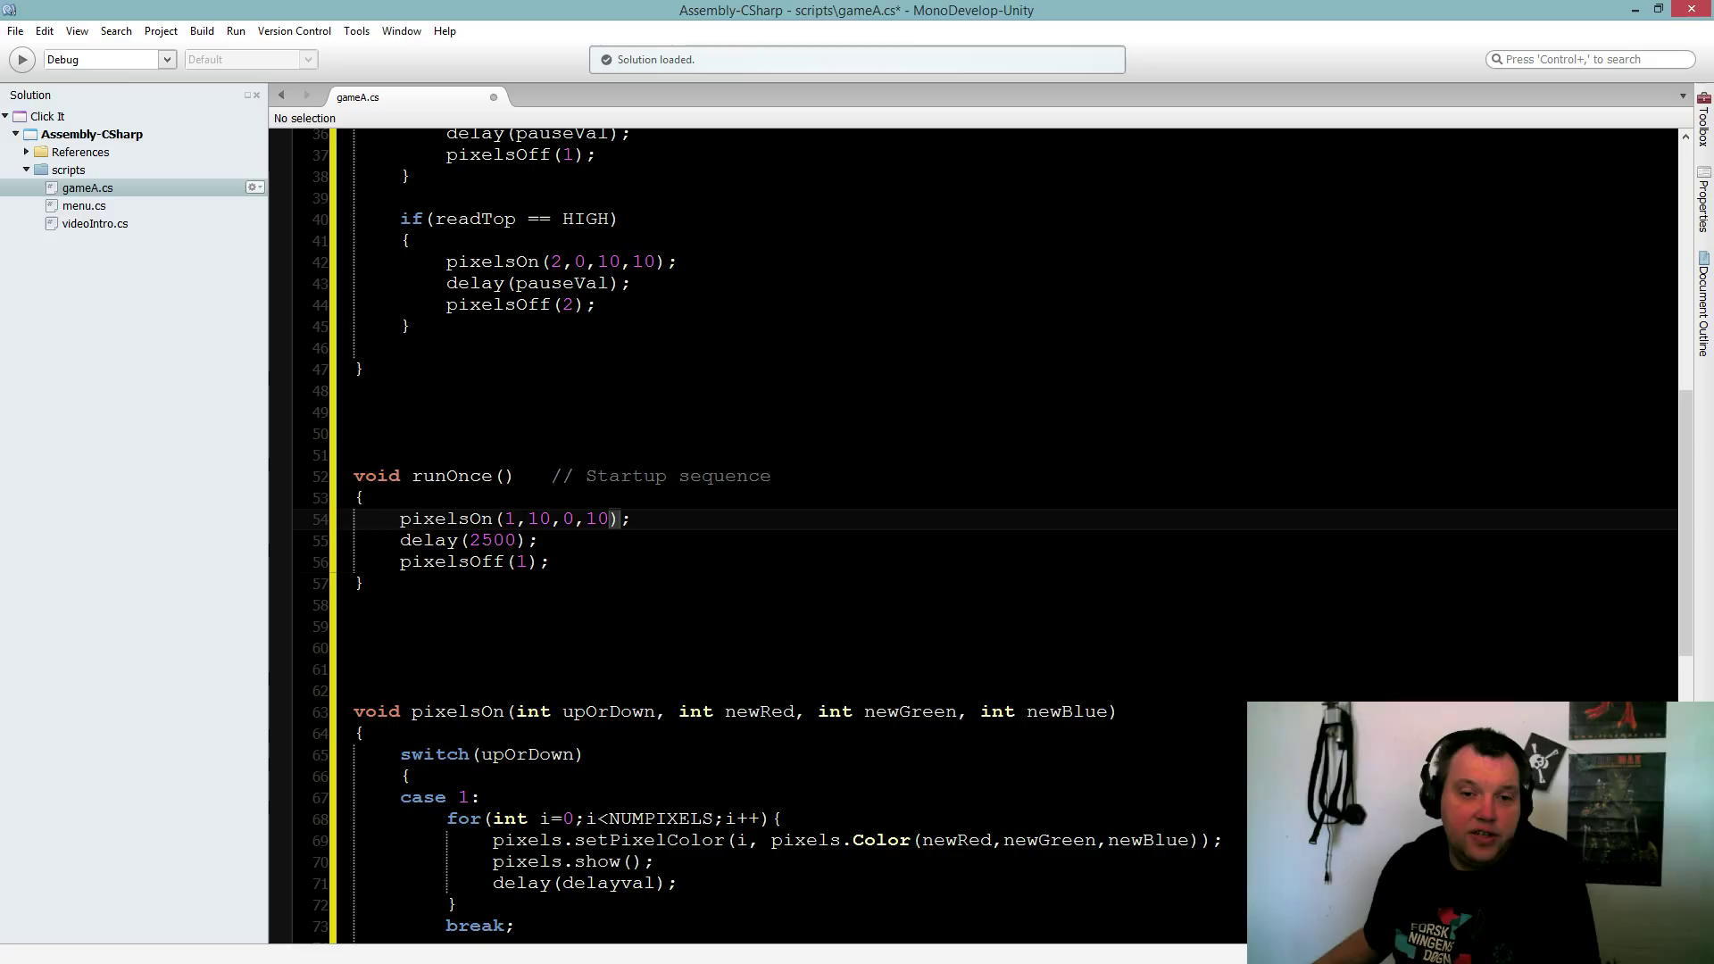
double_click(540, 518)
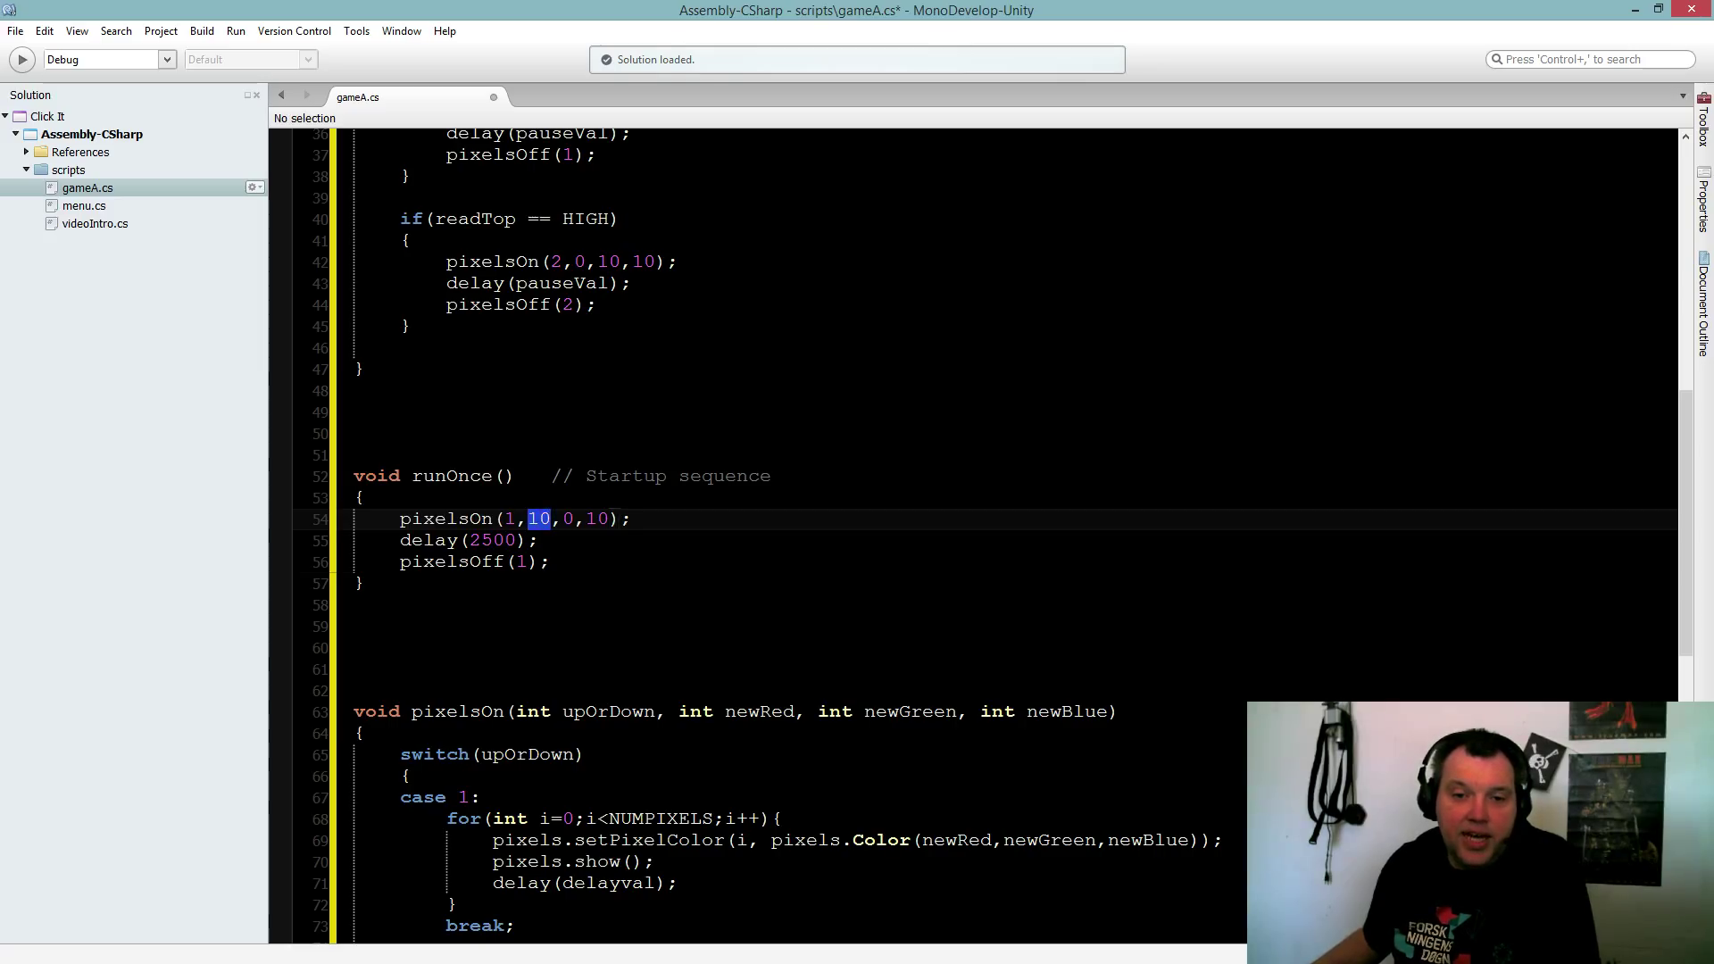
left_click_drag(542, 518, 615, 518)
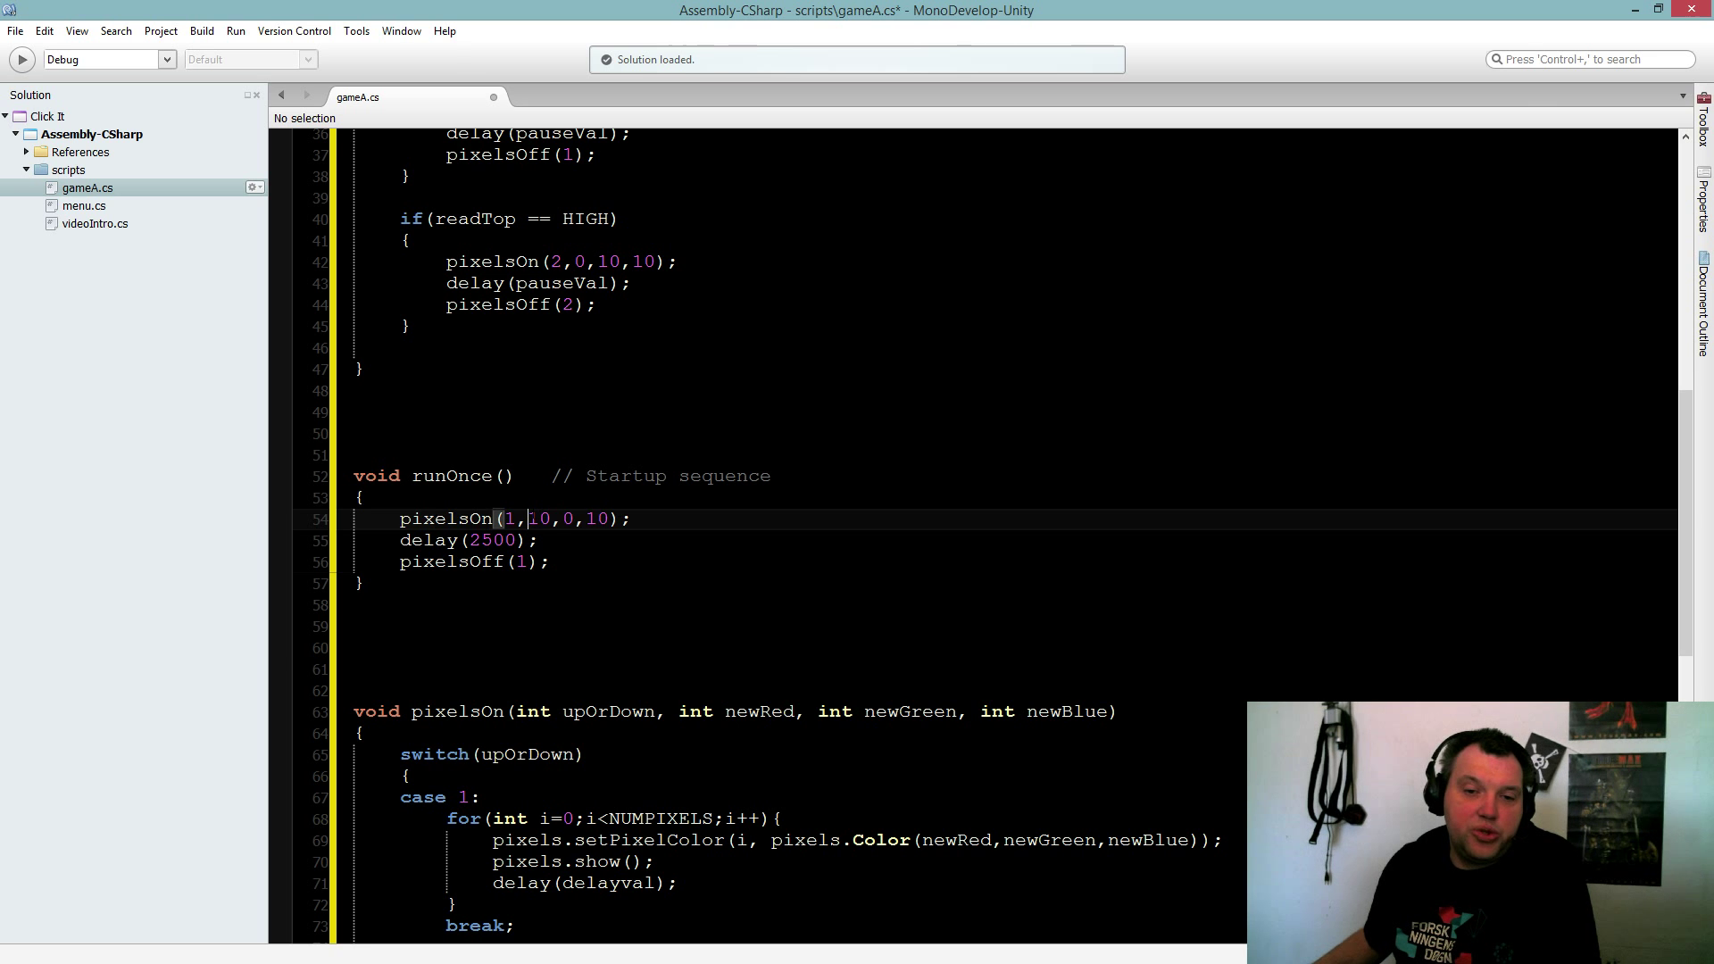
type("255")
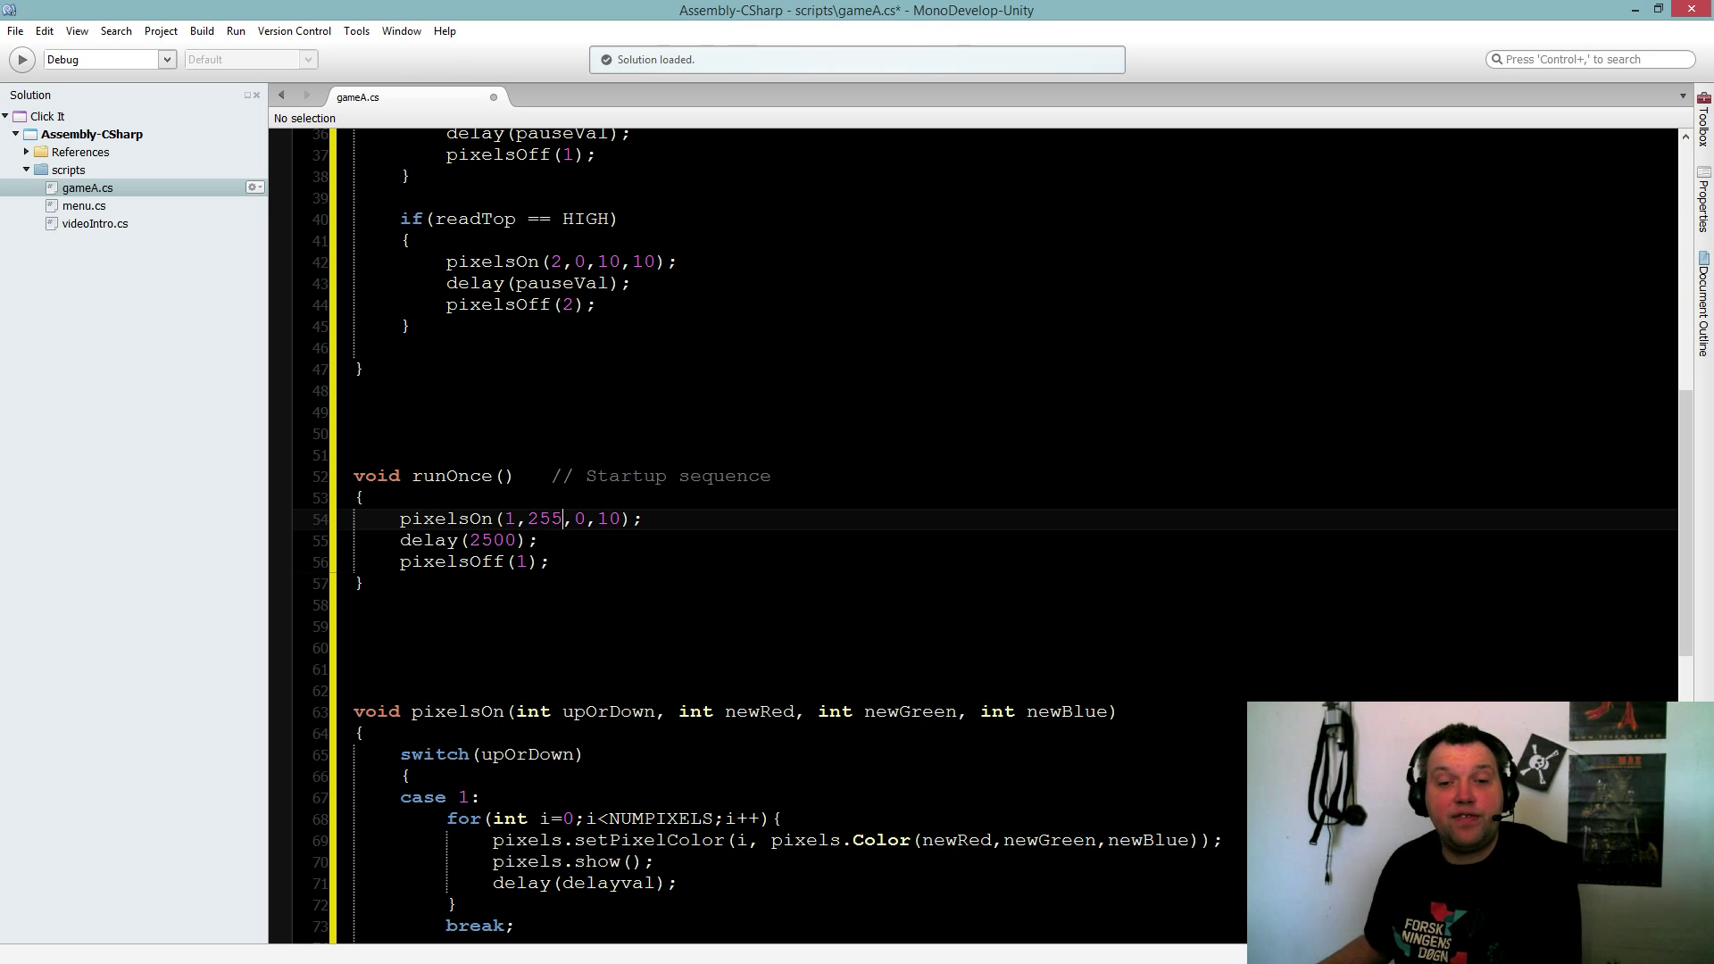
key("Backspace")
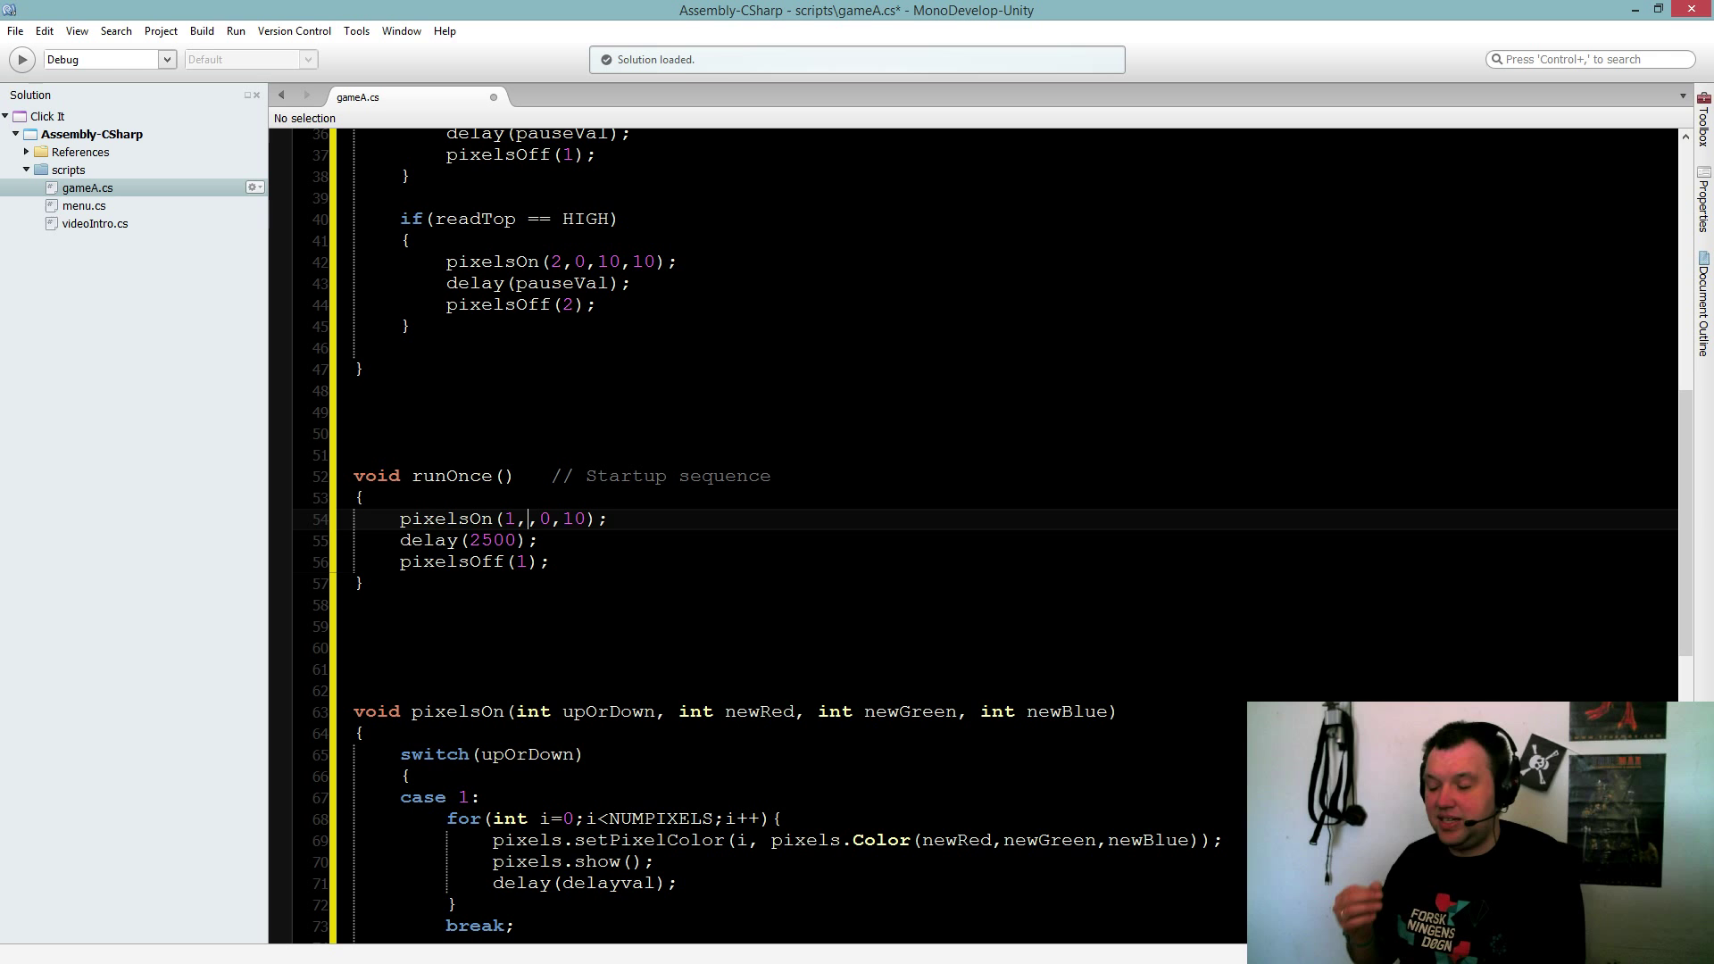
type("10")
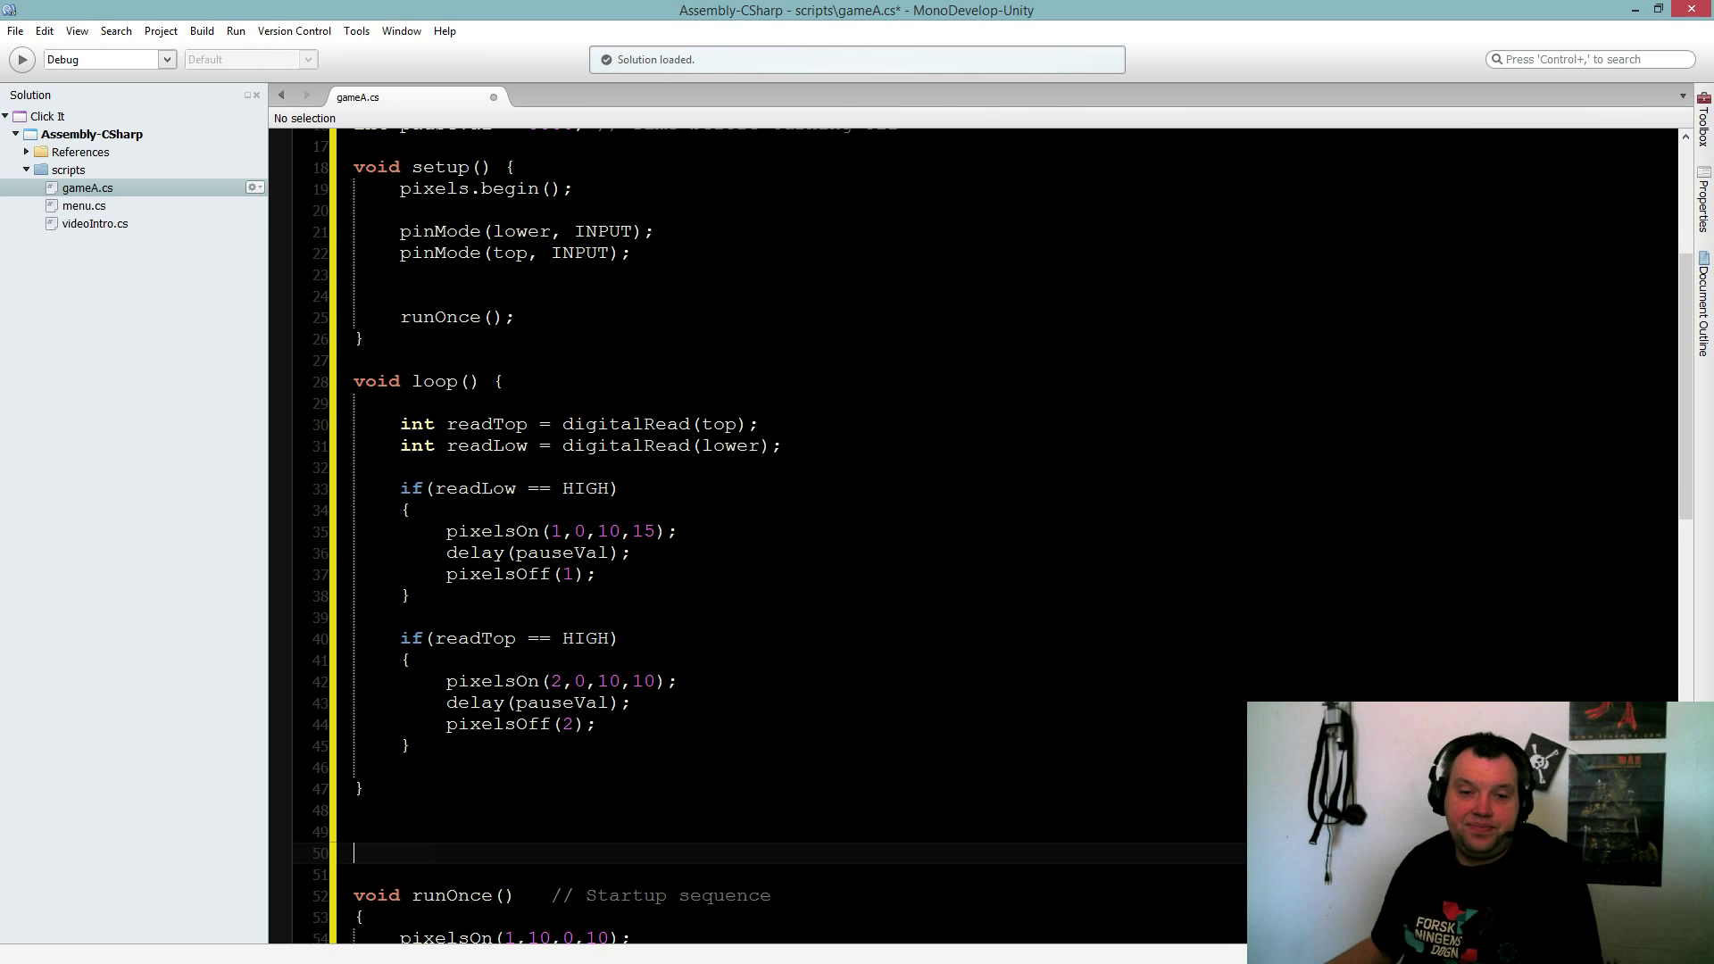
Step: Drag the editor scrollbar down to show the pixelsOn function near line 63
left_click_drag(354, 380, 353, 618)
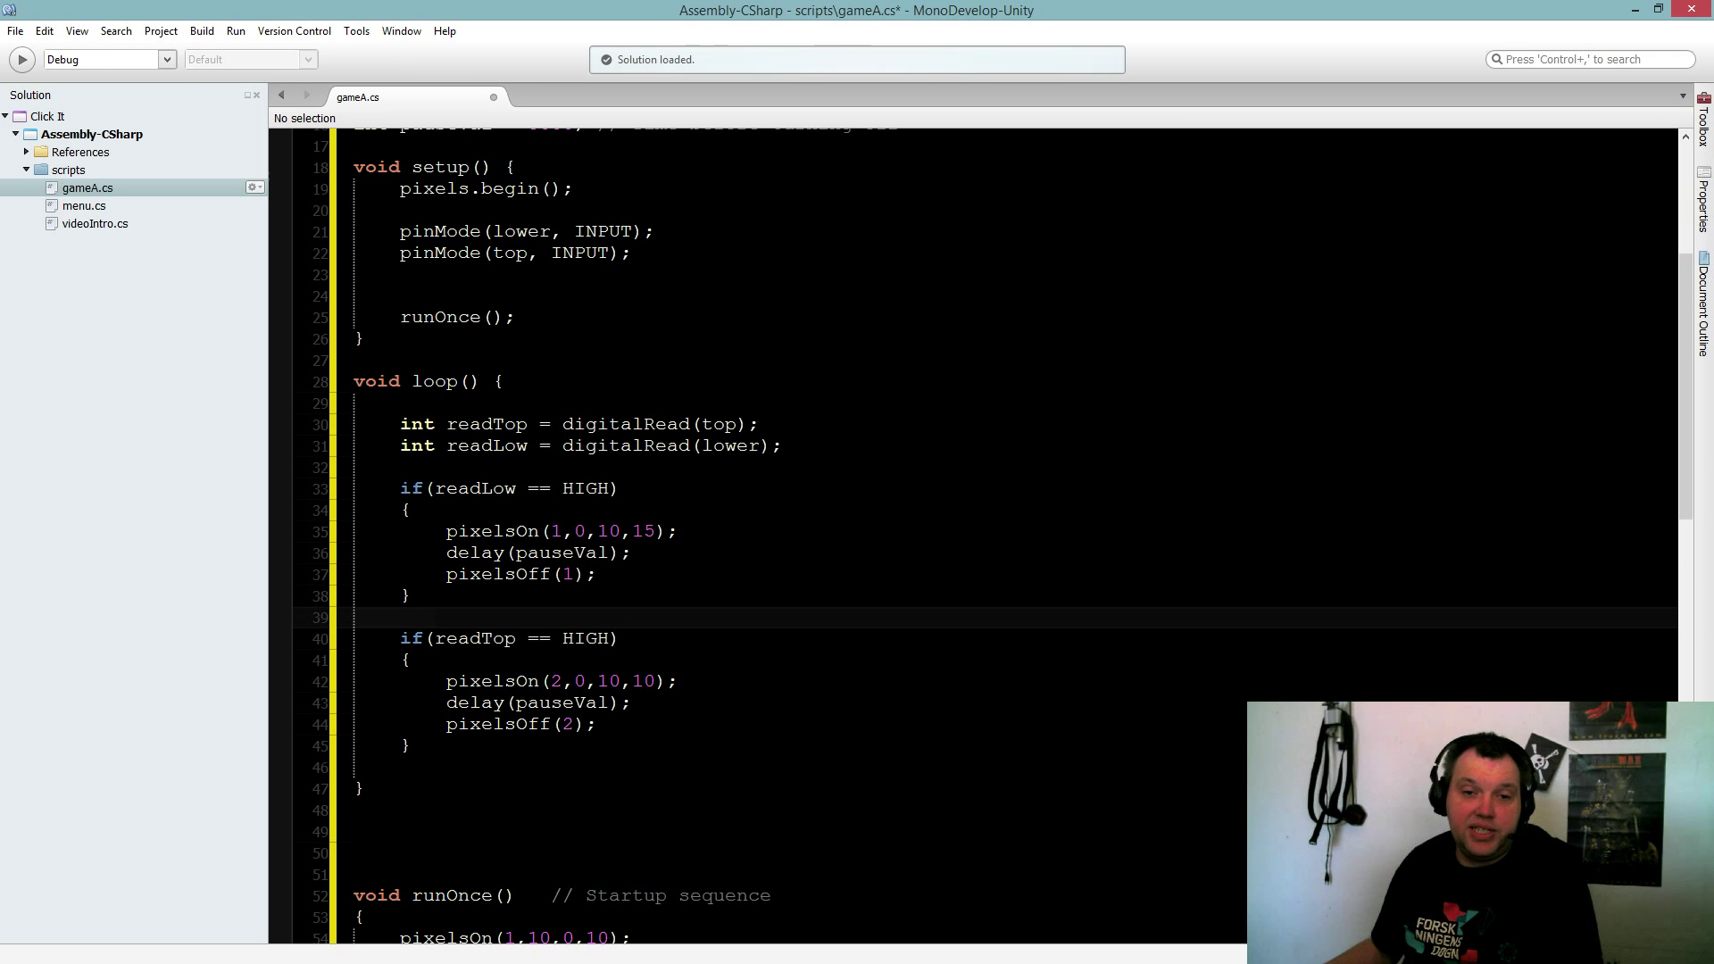
left_click(624, 447)
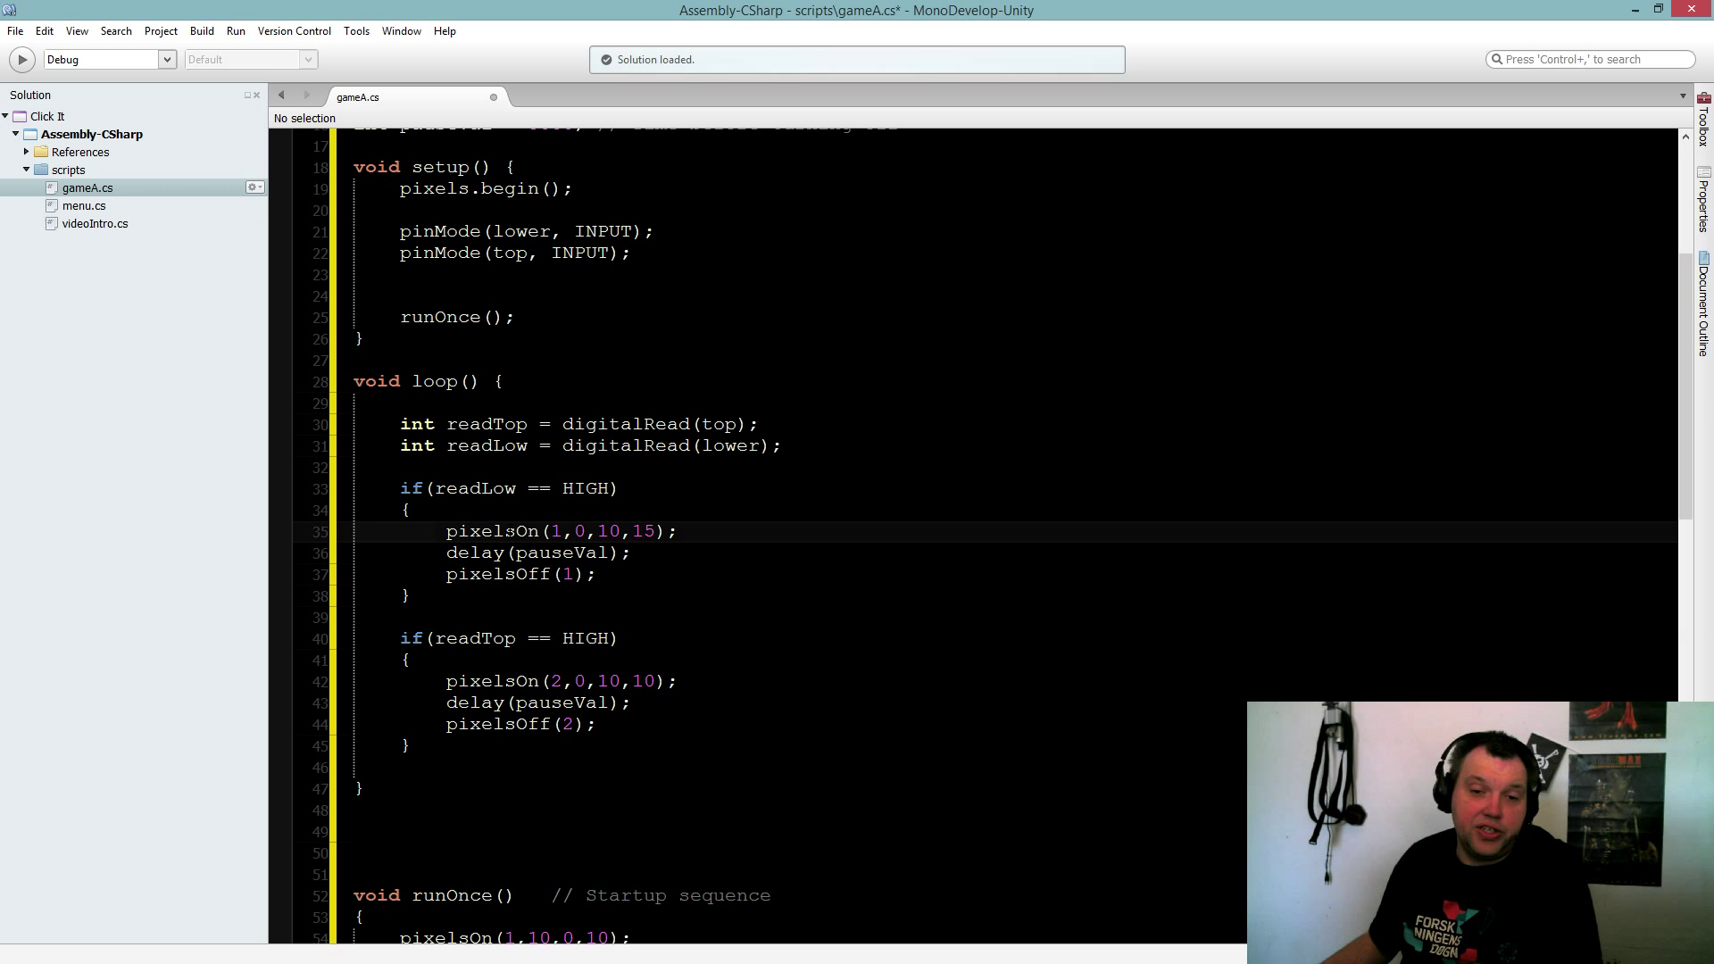
left_click_drag(446, 681, 594, 724)
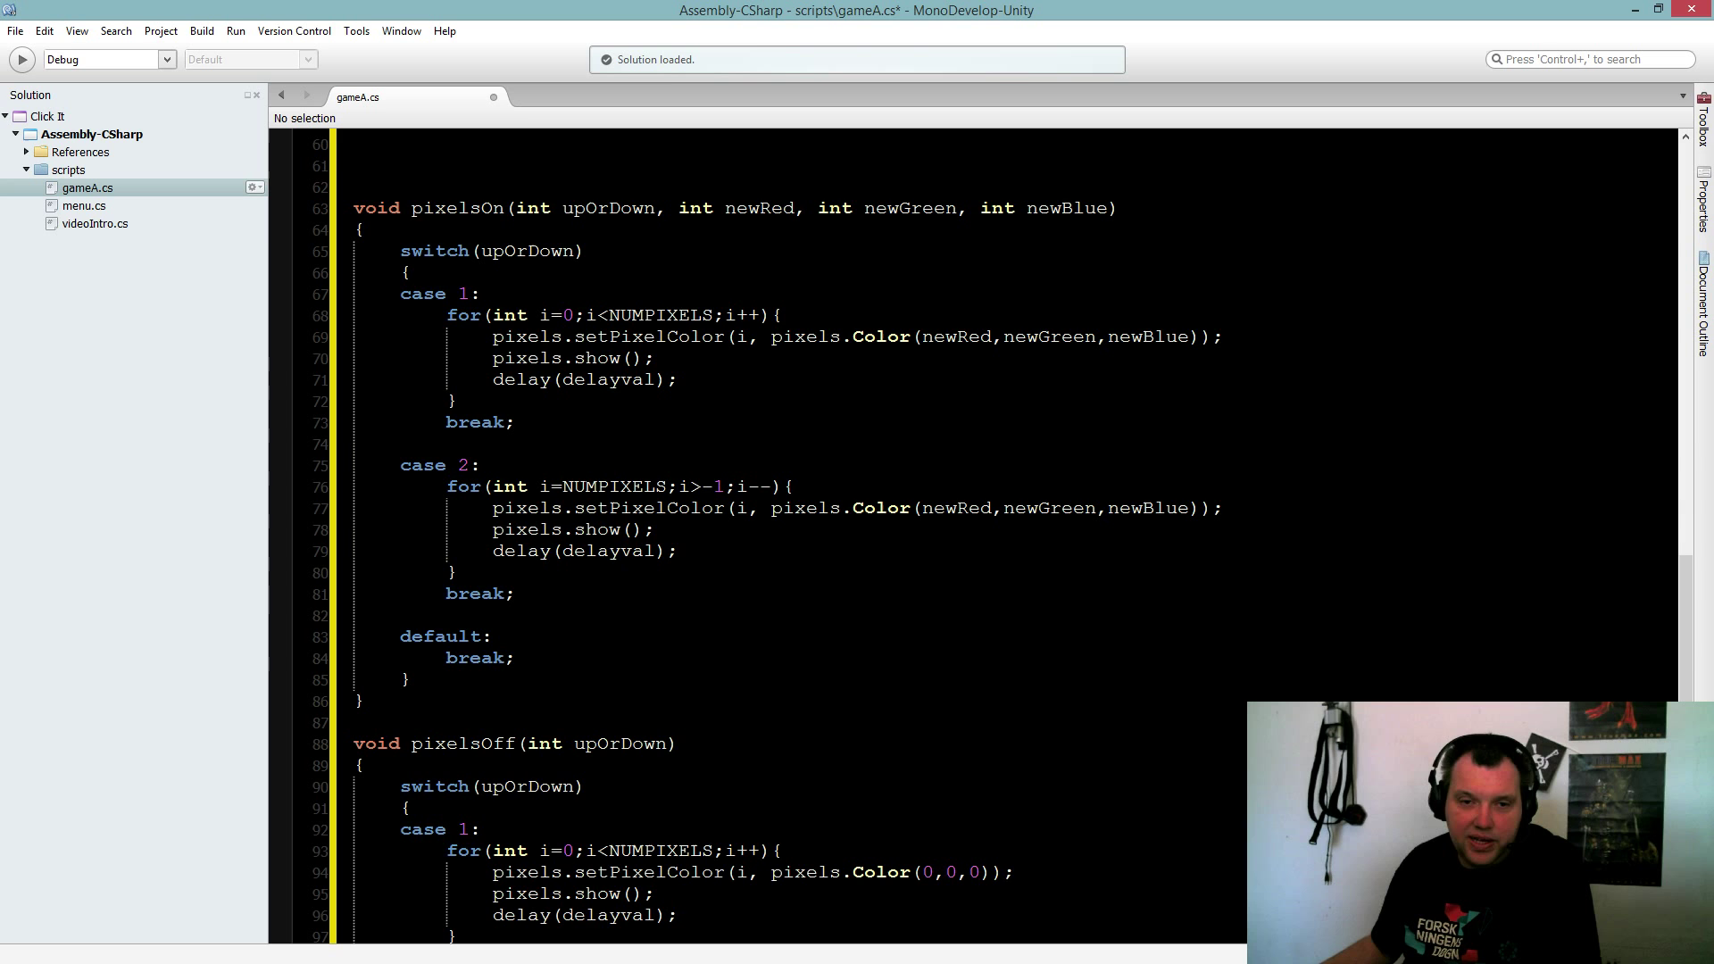
Step: Highlight the pixelsOn header and its upOrDown and other parameters
left_click(492, 208)
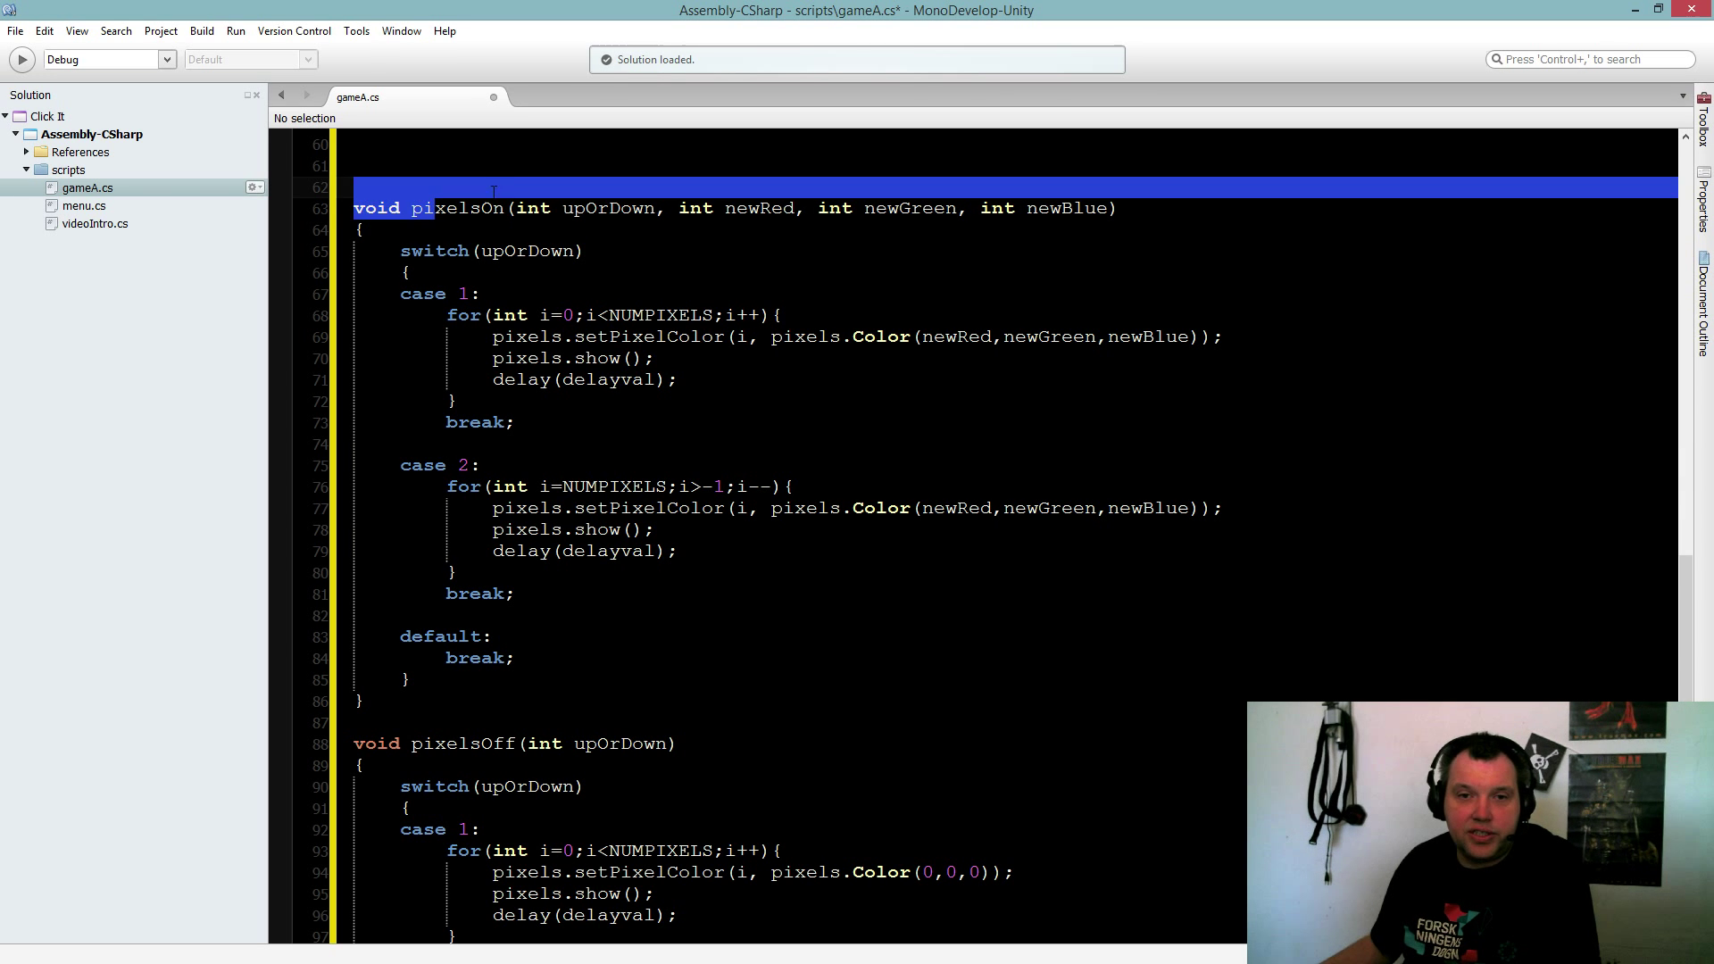
left_click(584, 208)
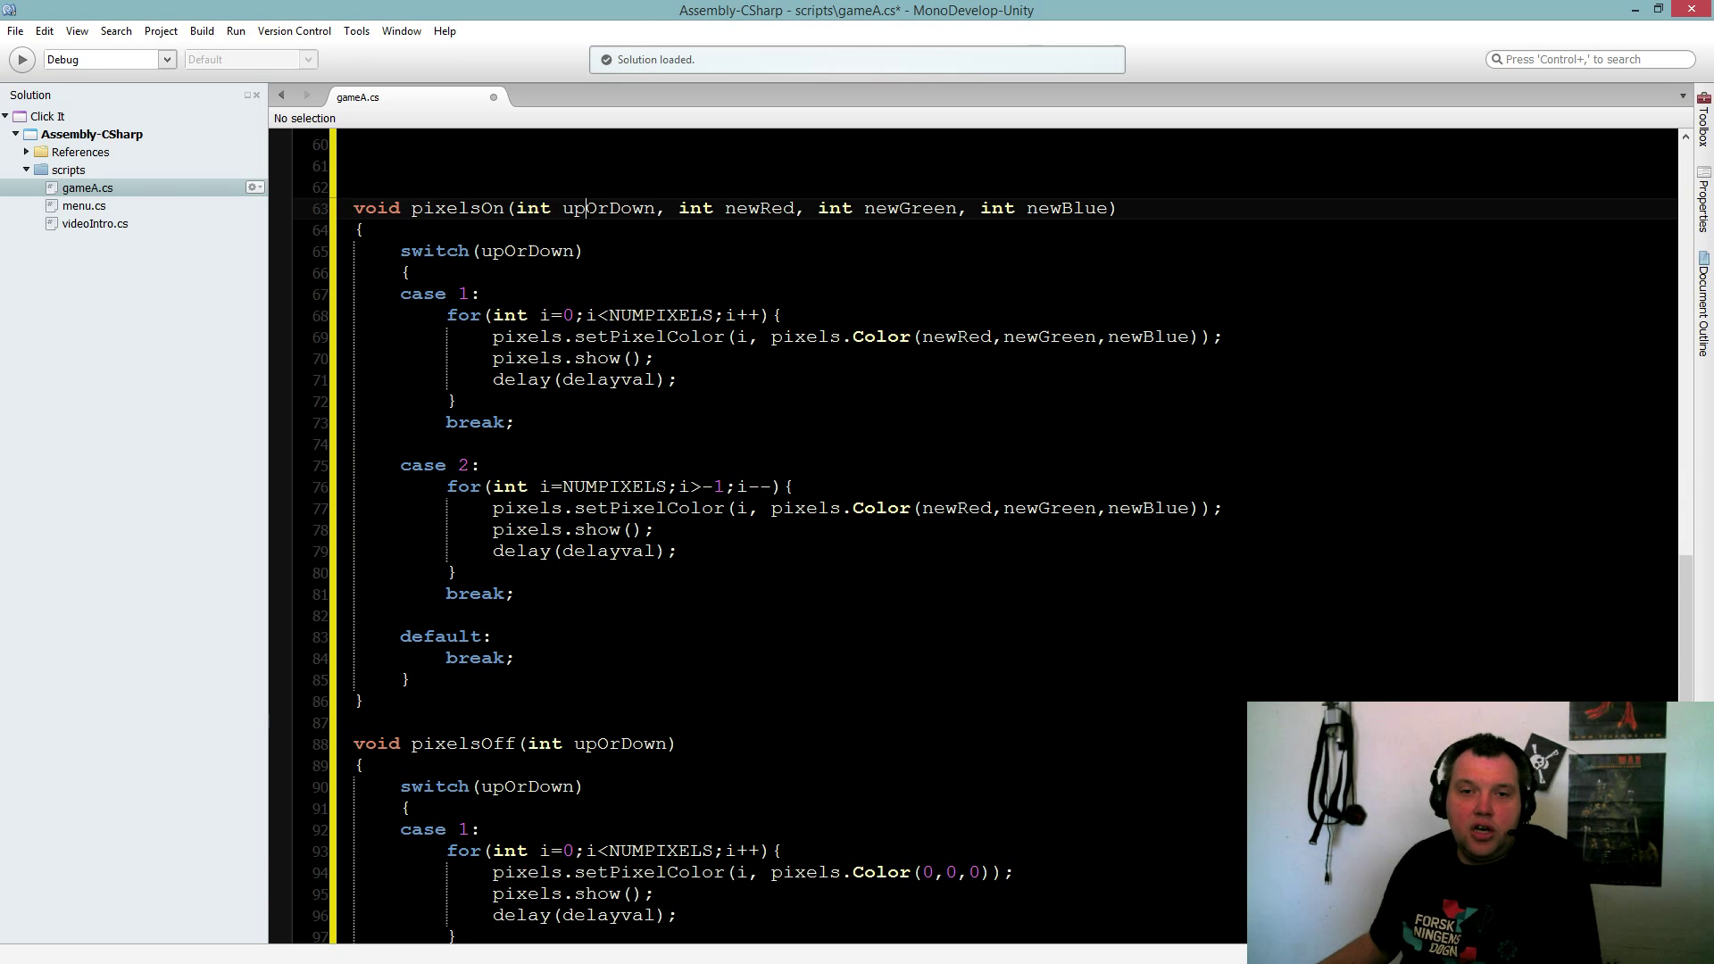
double_click(598, 208)
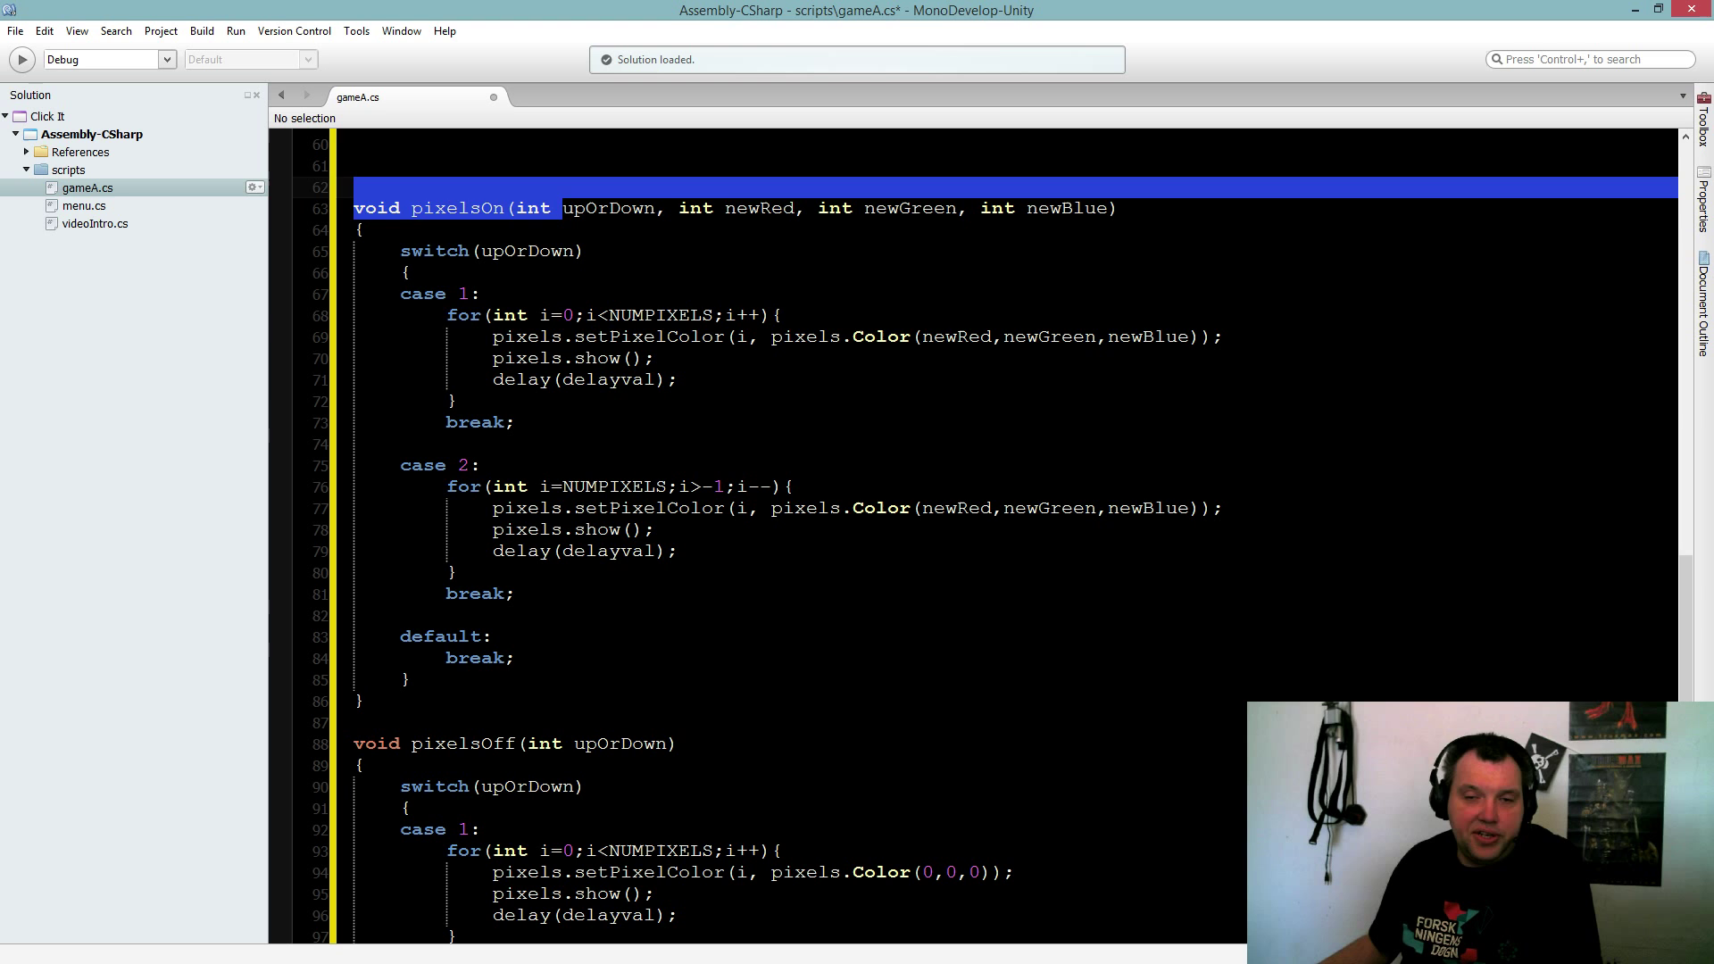
double_click(764, 208)
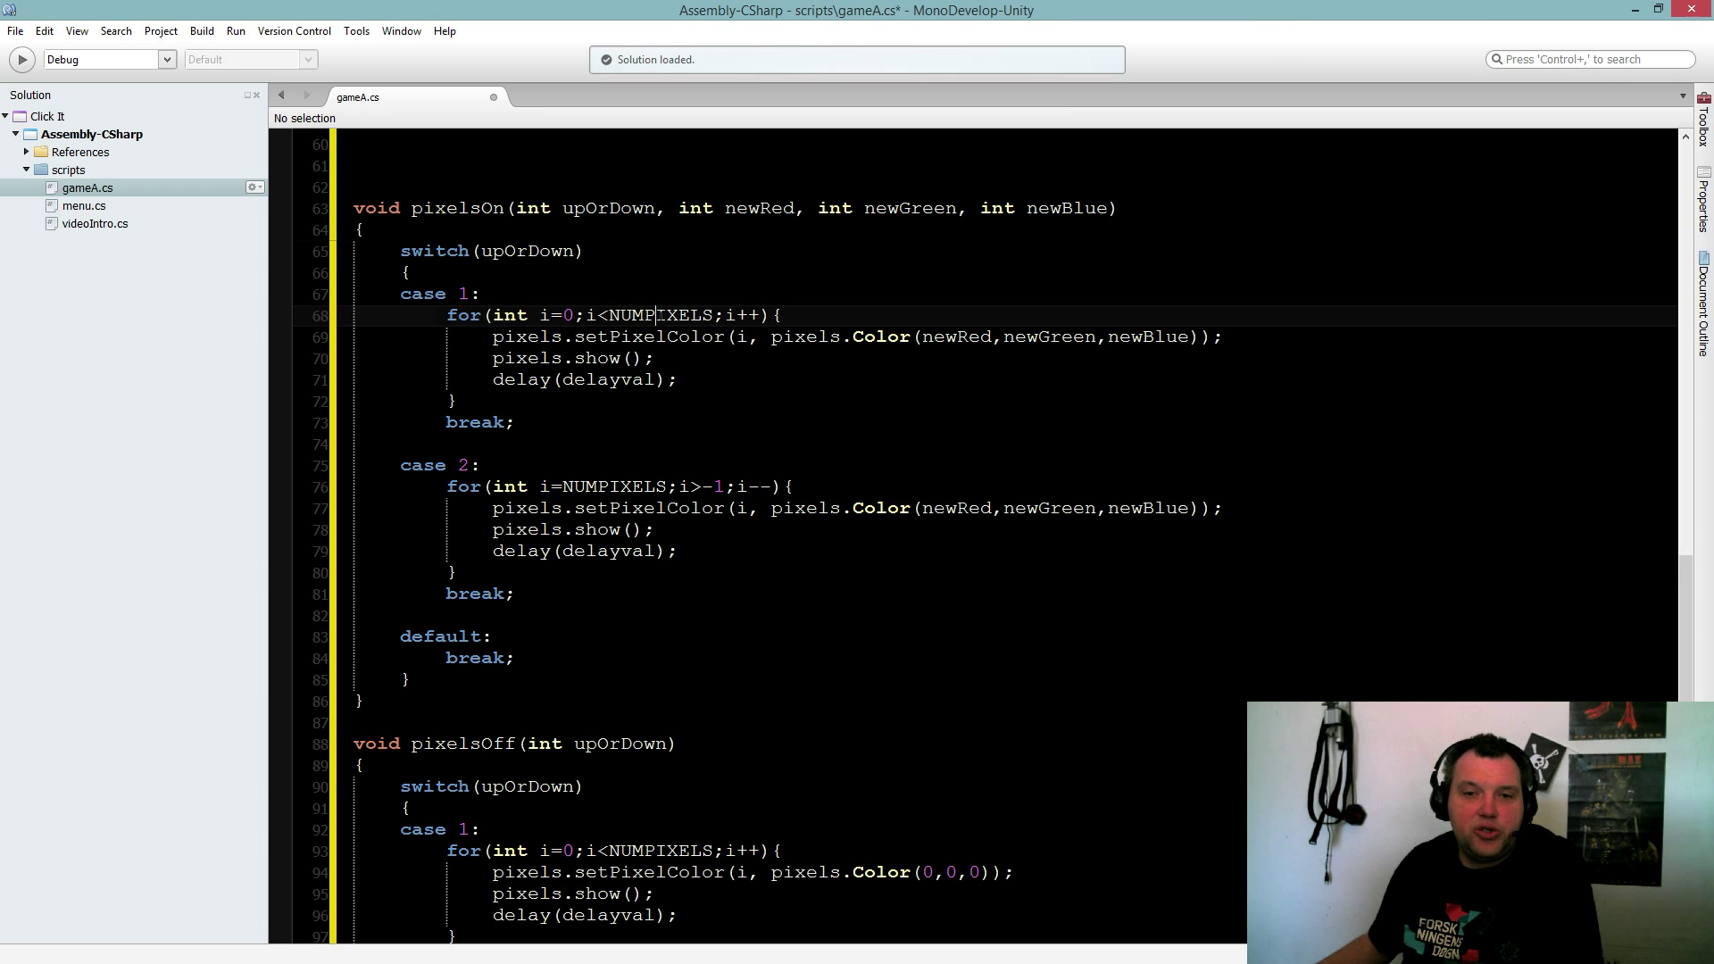
Step: Highlight pixelsOn's upward and downward for loops and the loop counter i
triple_click(612, 316)
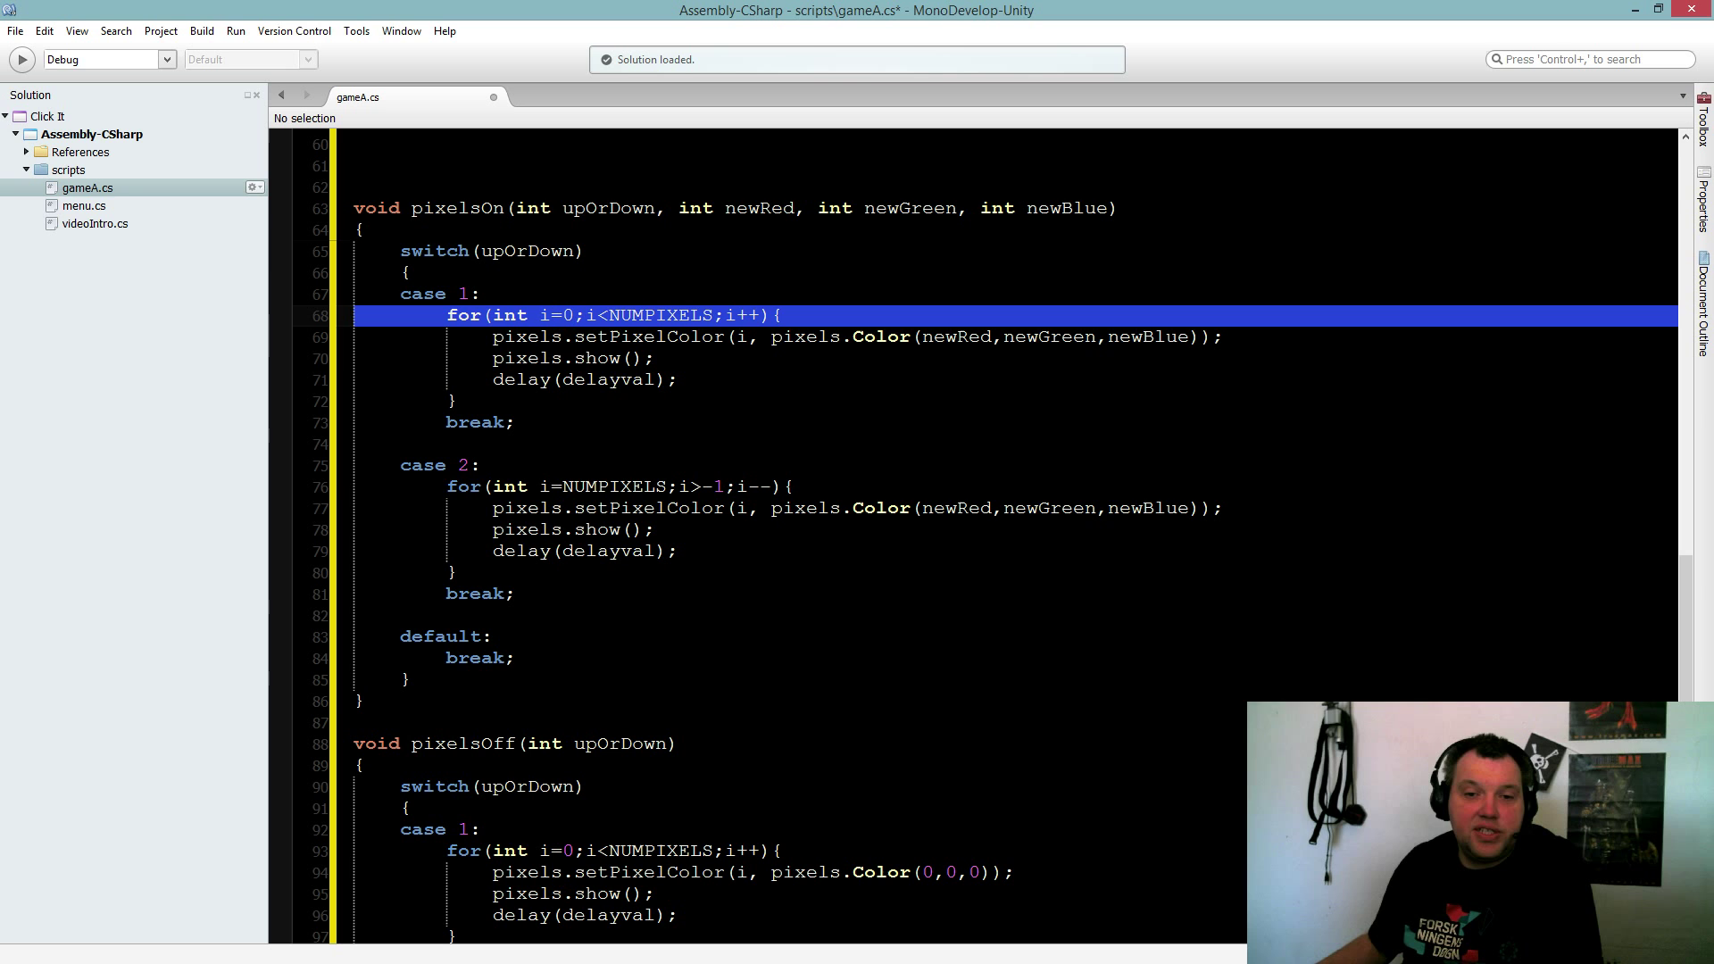
double_click(612, 486)
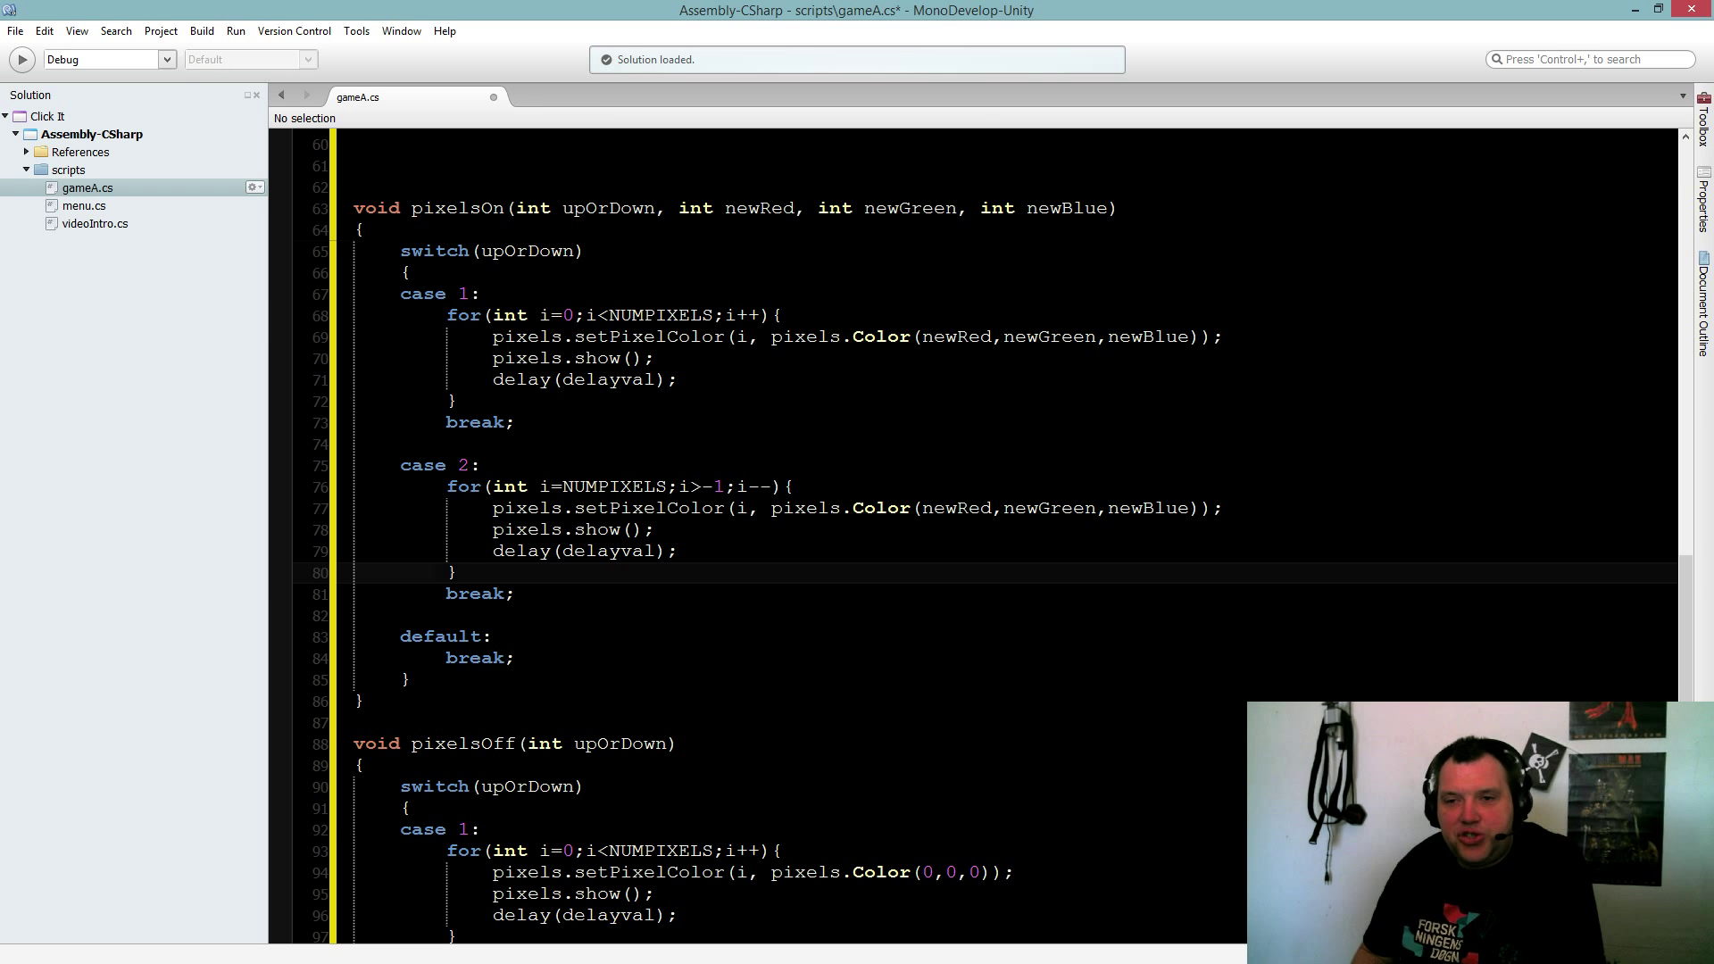
left_click(530, 336)
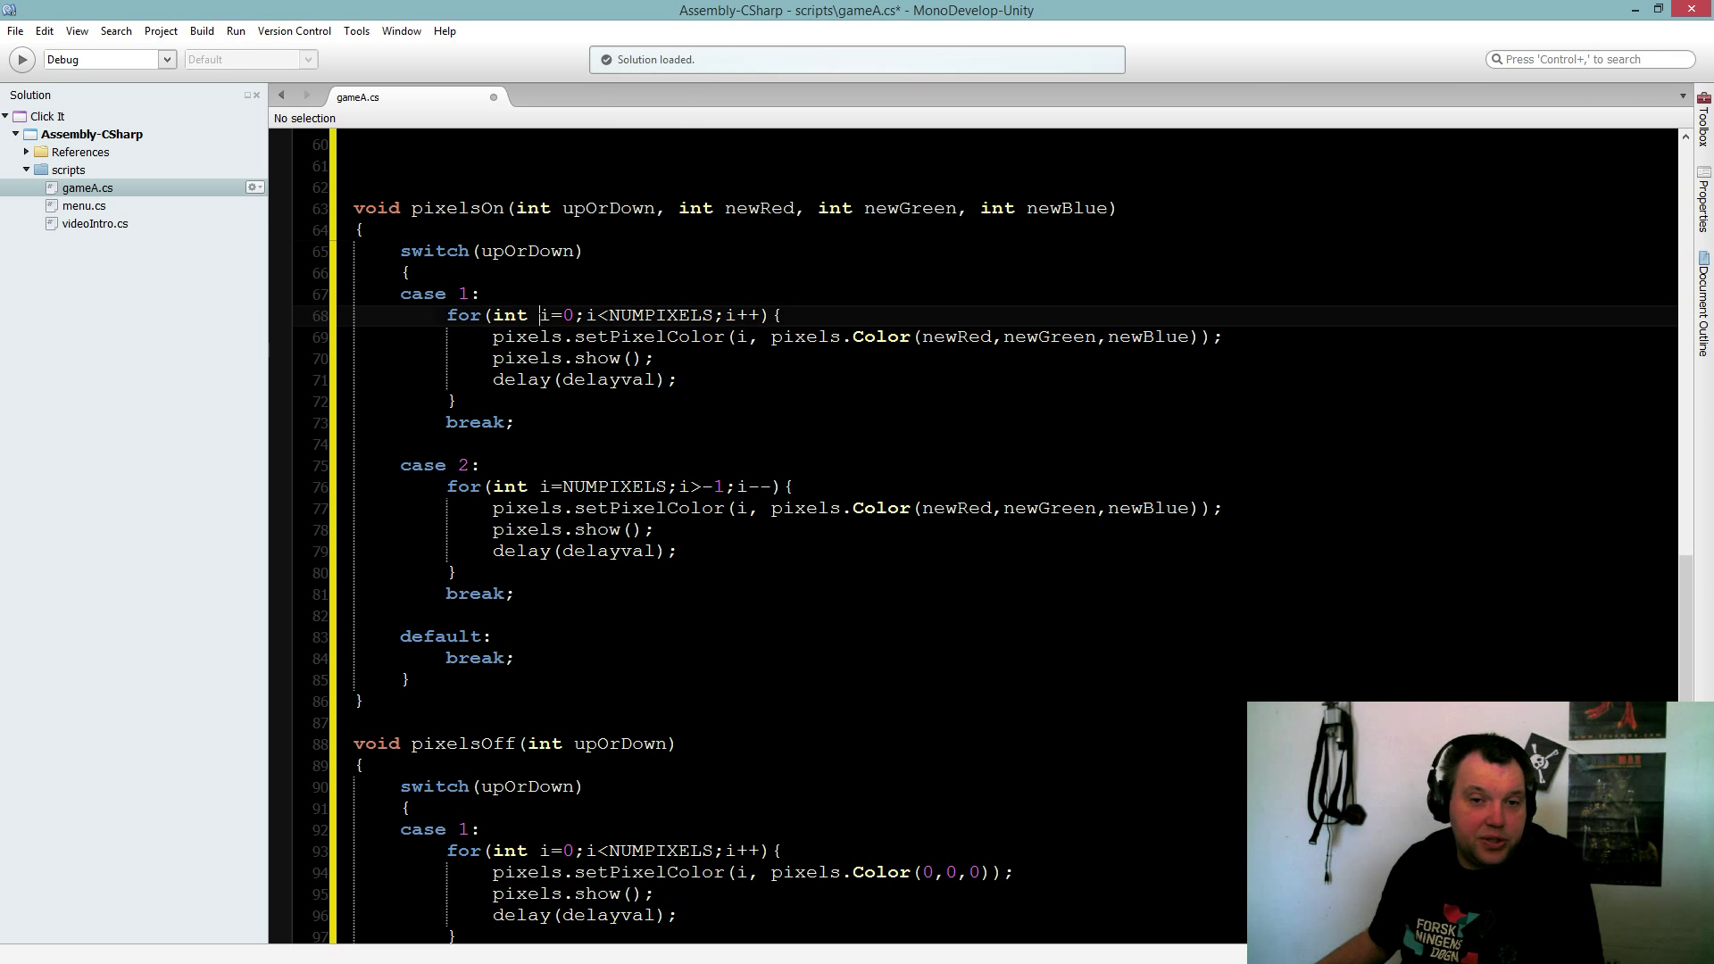
double_click(804, 336)
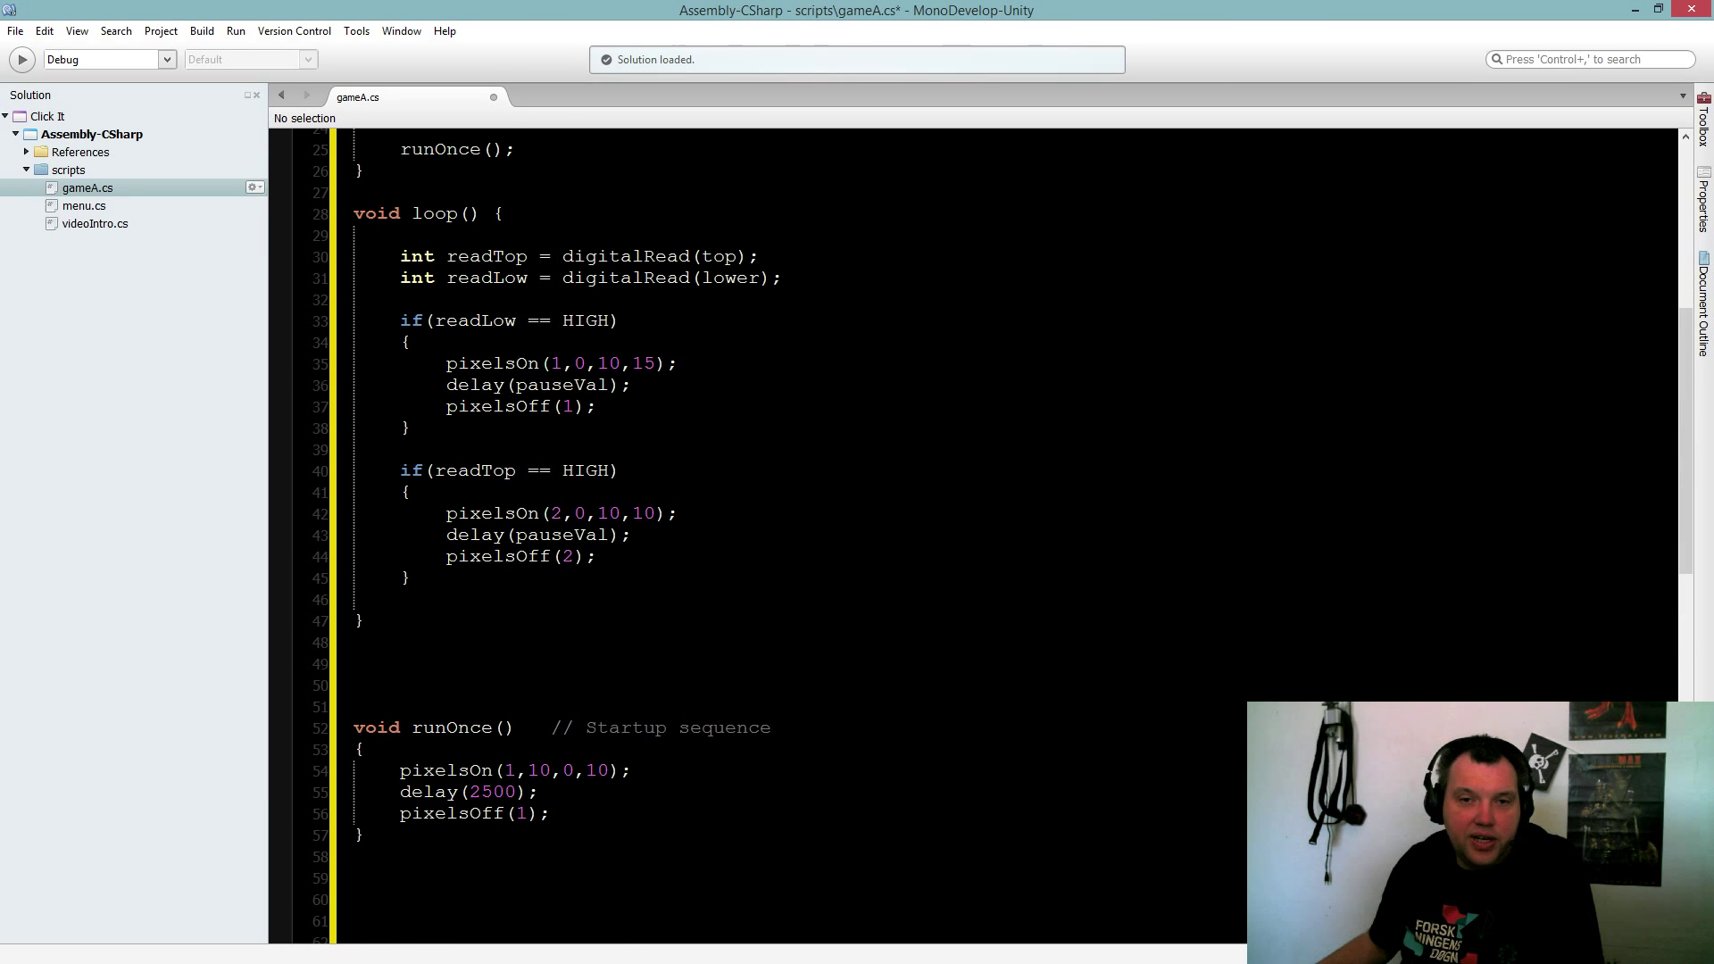
Step: Highlight the direction argument 1 in pixelsOn(1,0,10,15), then scroll down to pixelsOn
double_click(556, 363)
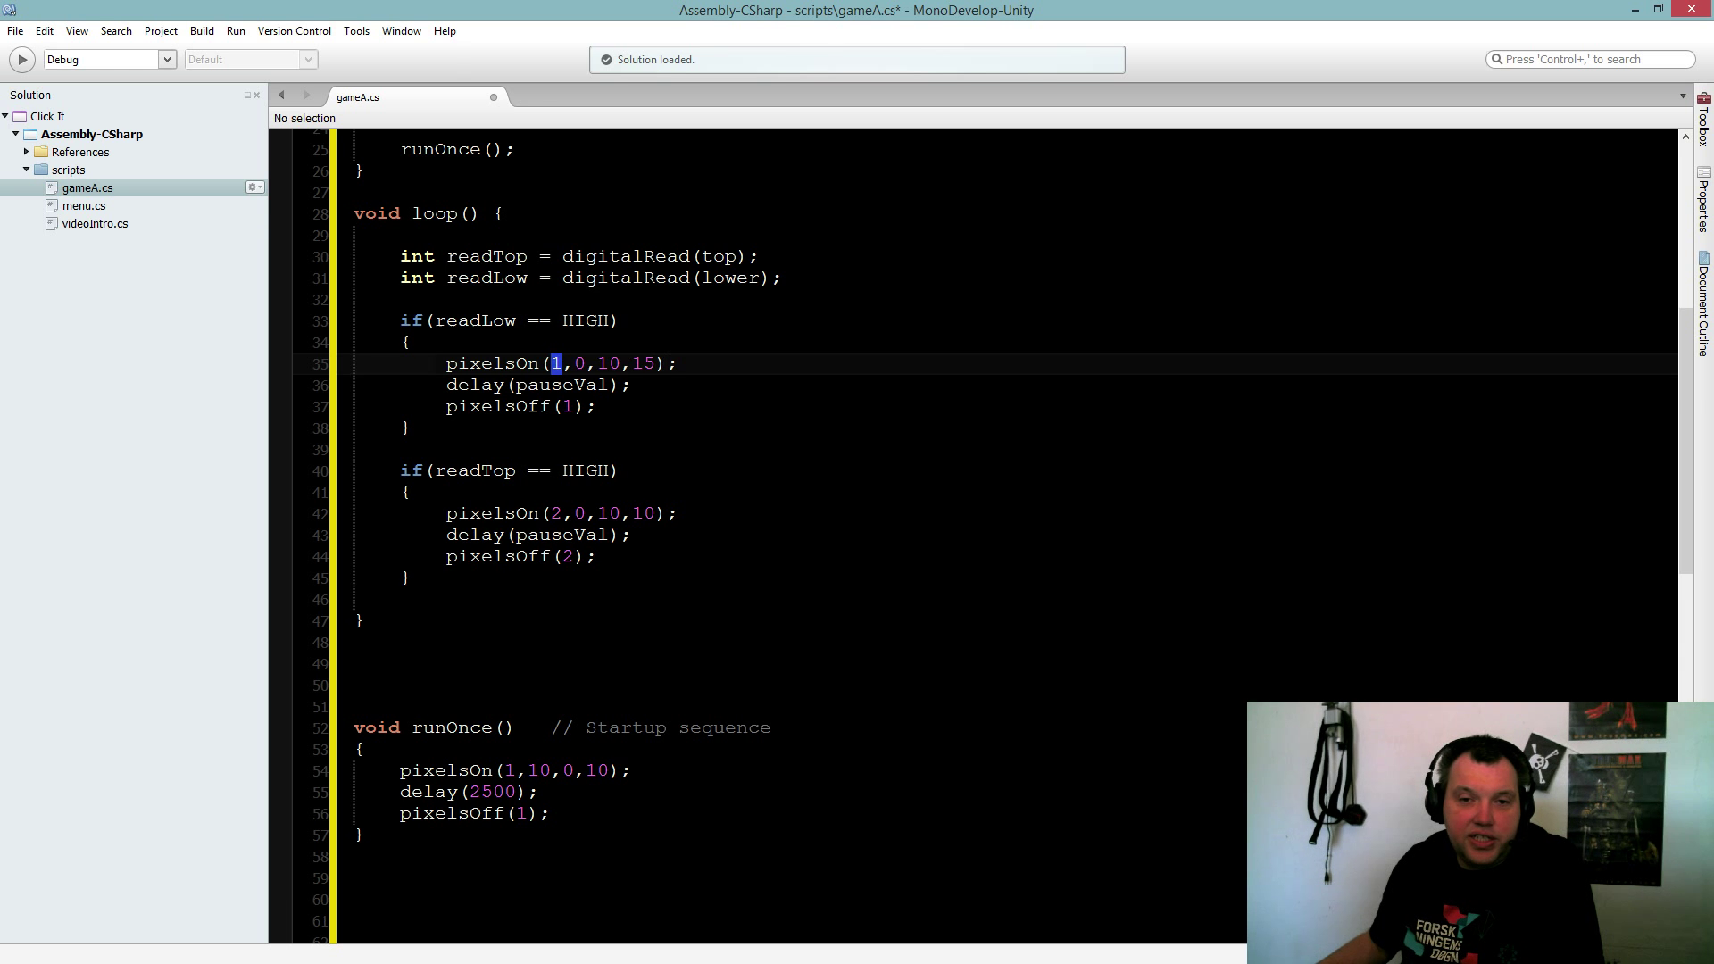
scroll("down", 3)
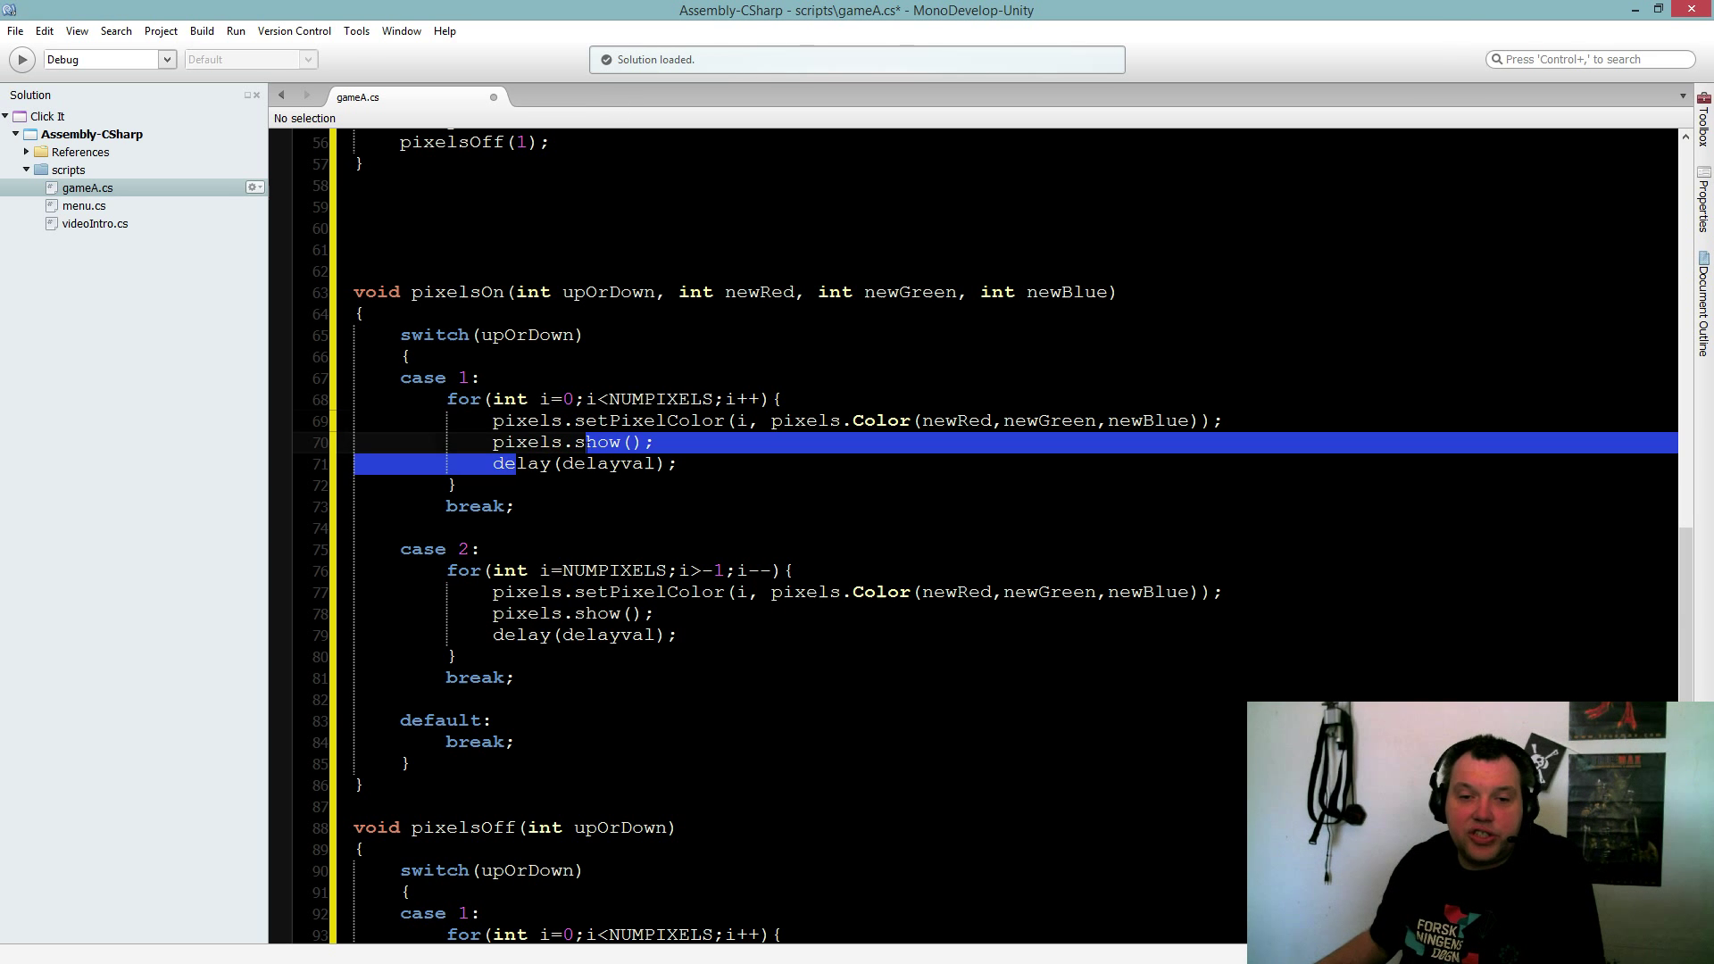
Step: Highlight NUMPIXELS and newRed in the downward case, then the 1 in pixelsOff(1)
double_click(609, 463)
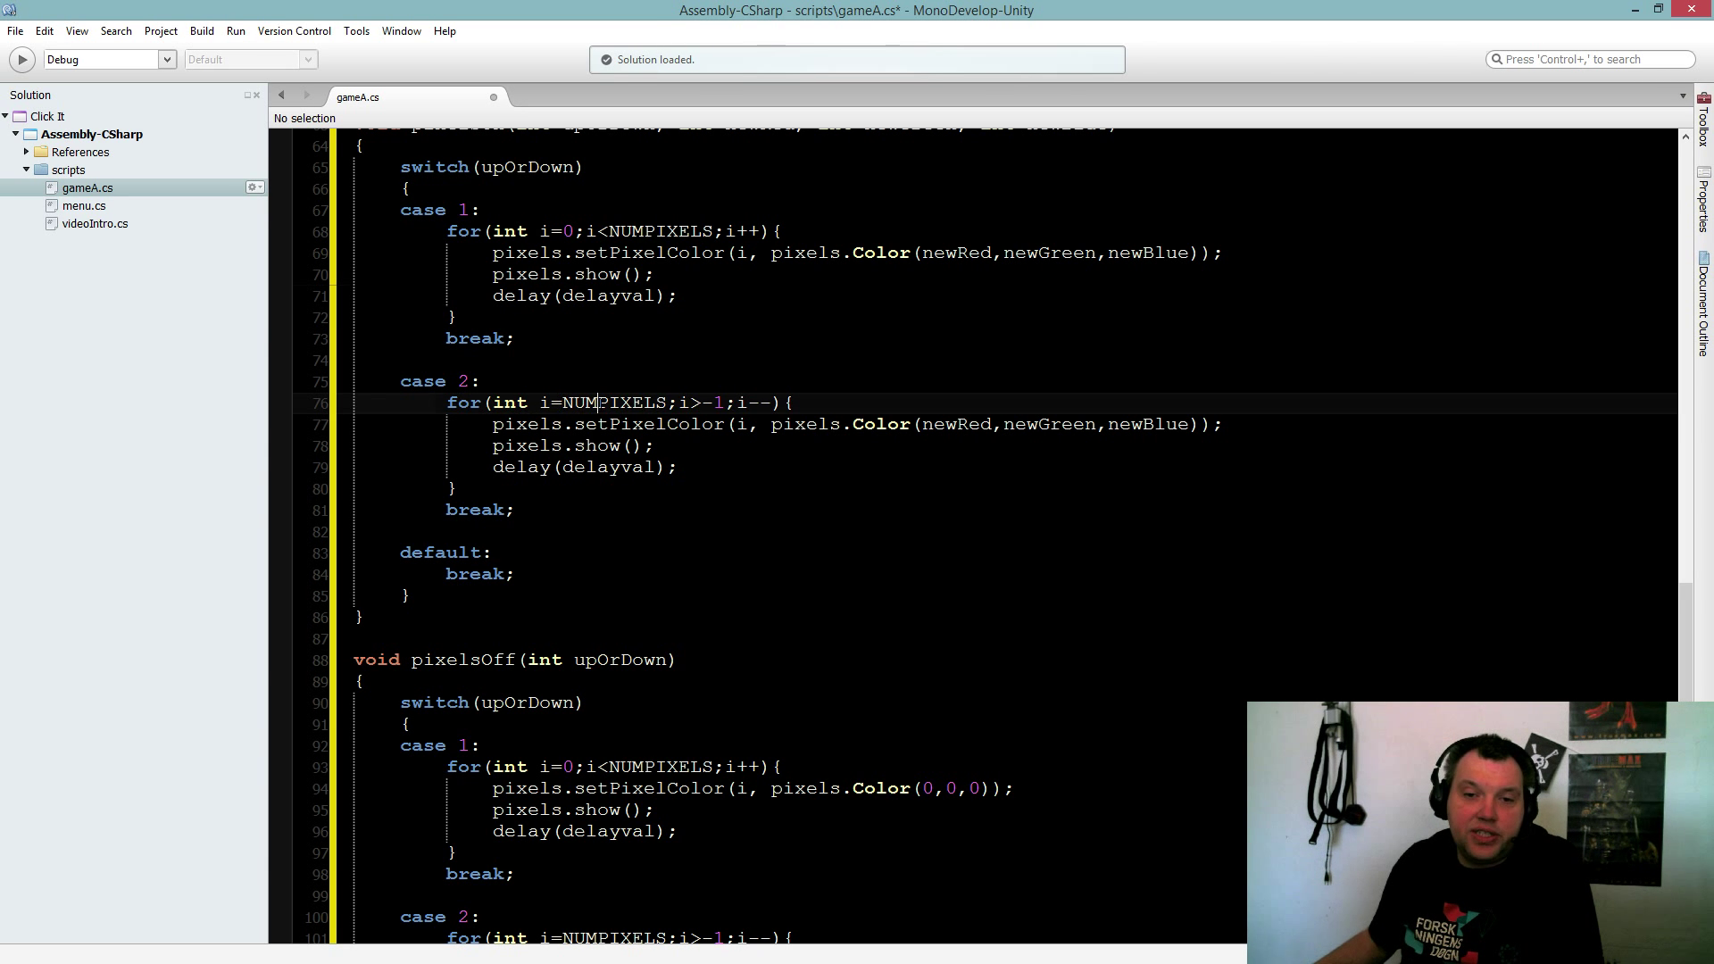
double_click(613, 403)
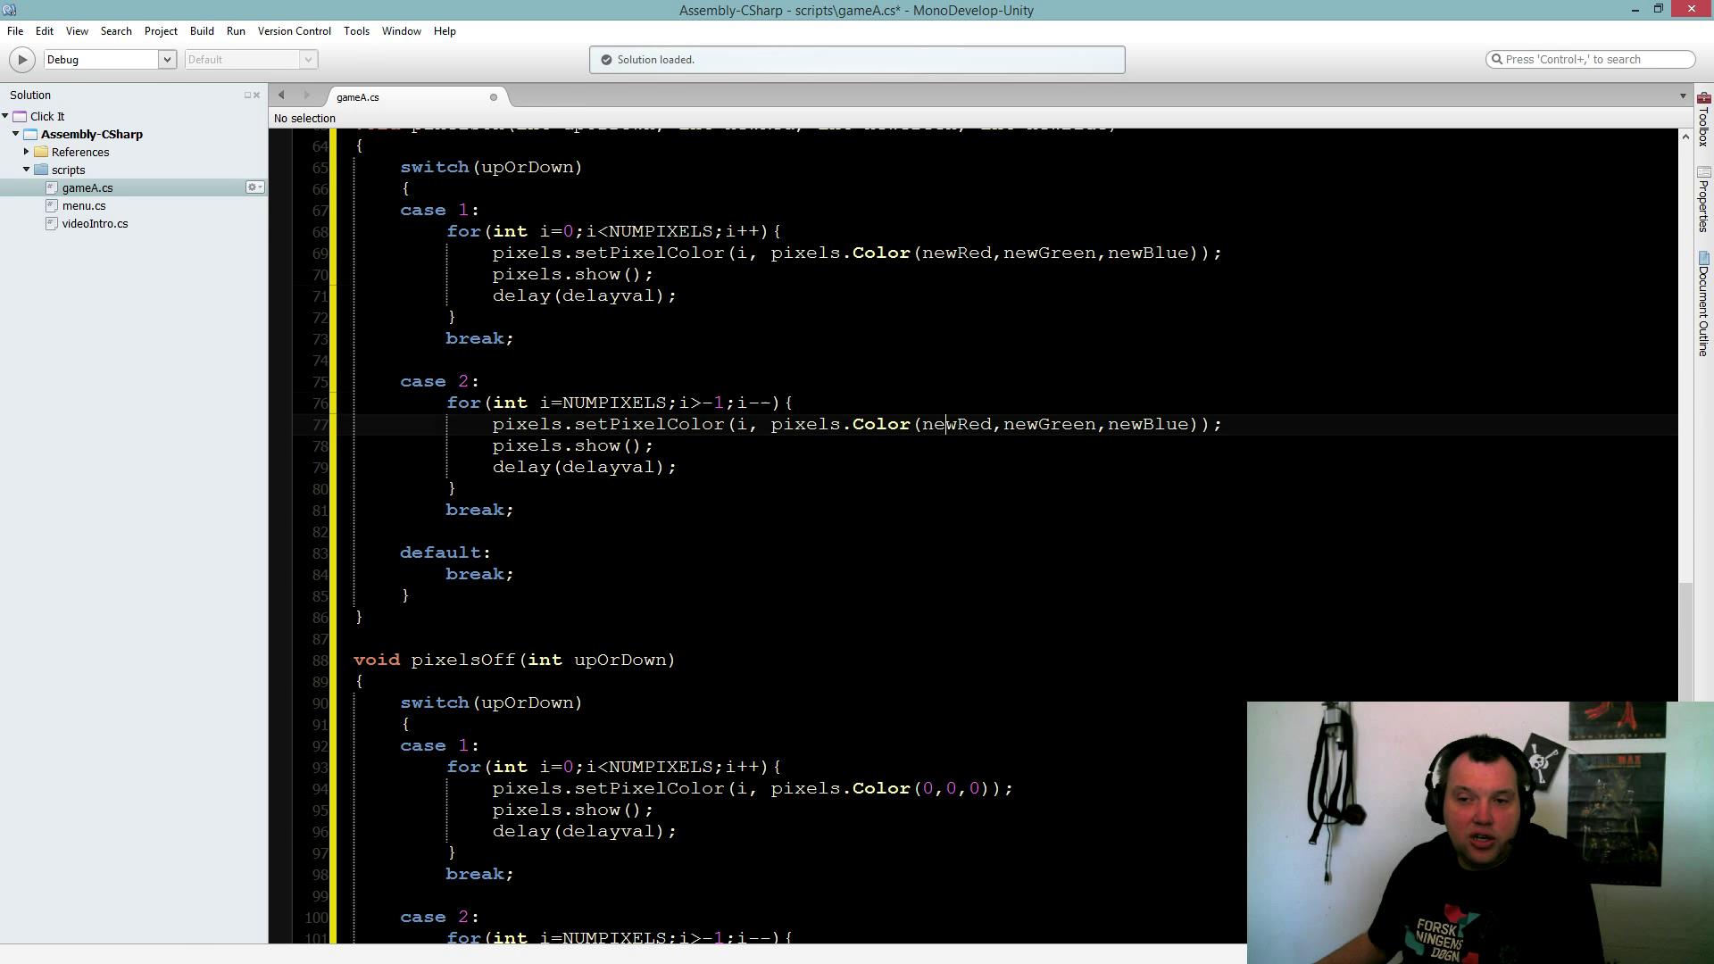
double_click(1048, 424)
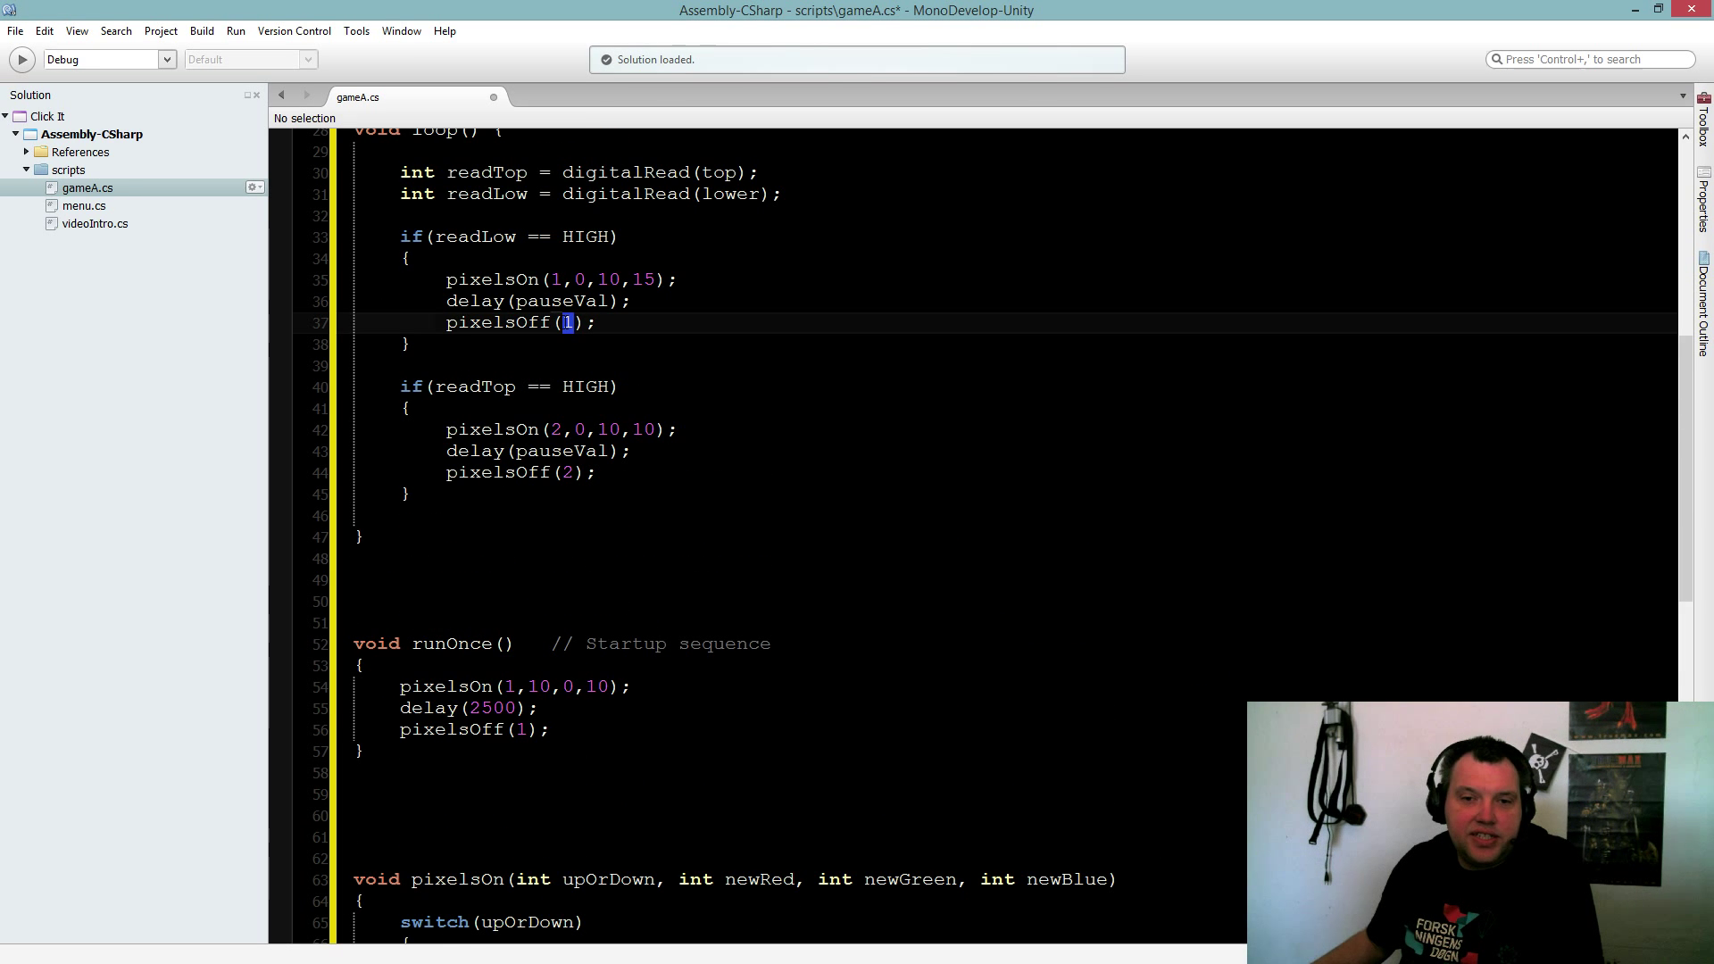
Step: Highlight pauseVal and the 2 in pixelsOff(2), then scroll down to pixelsOff's cases
scroll("down", 3)
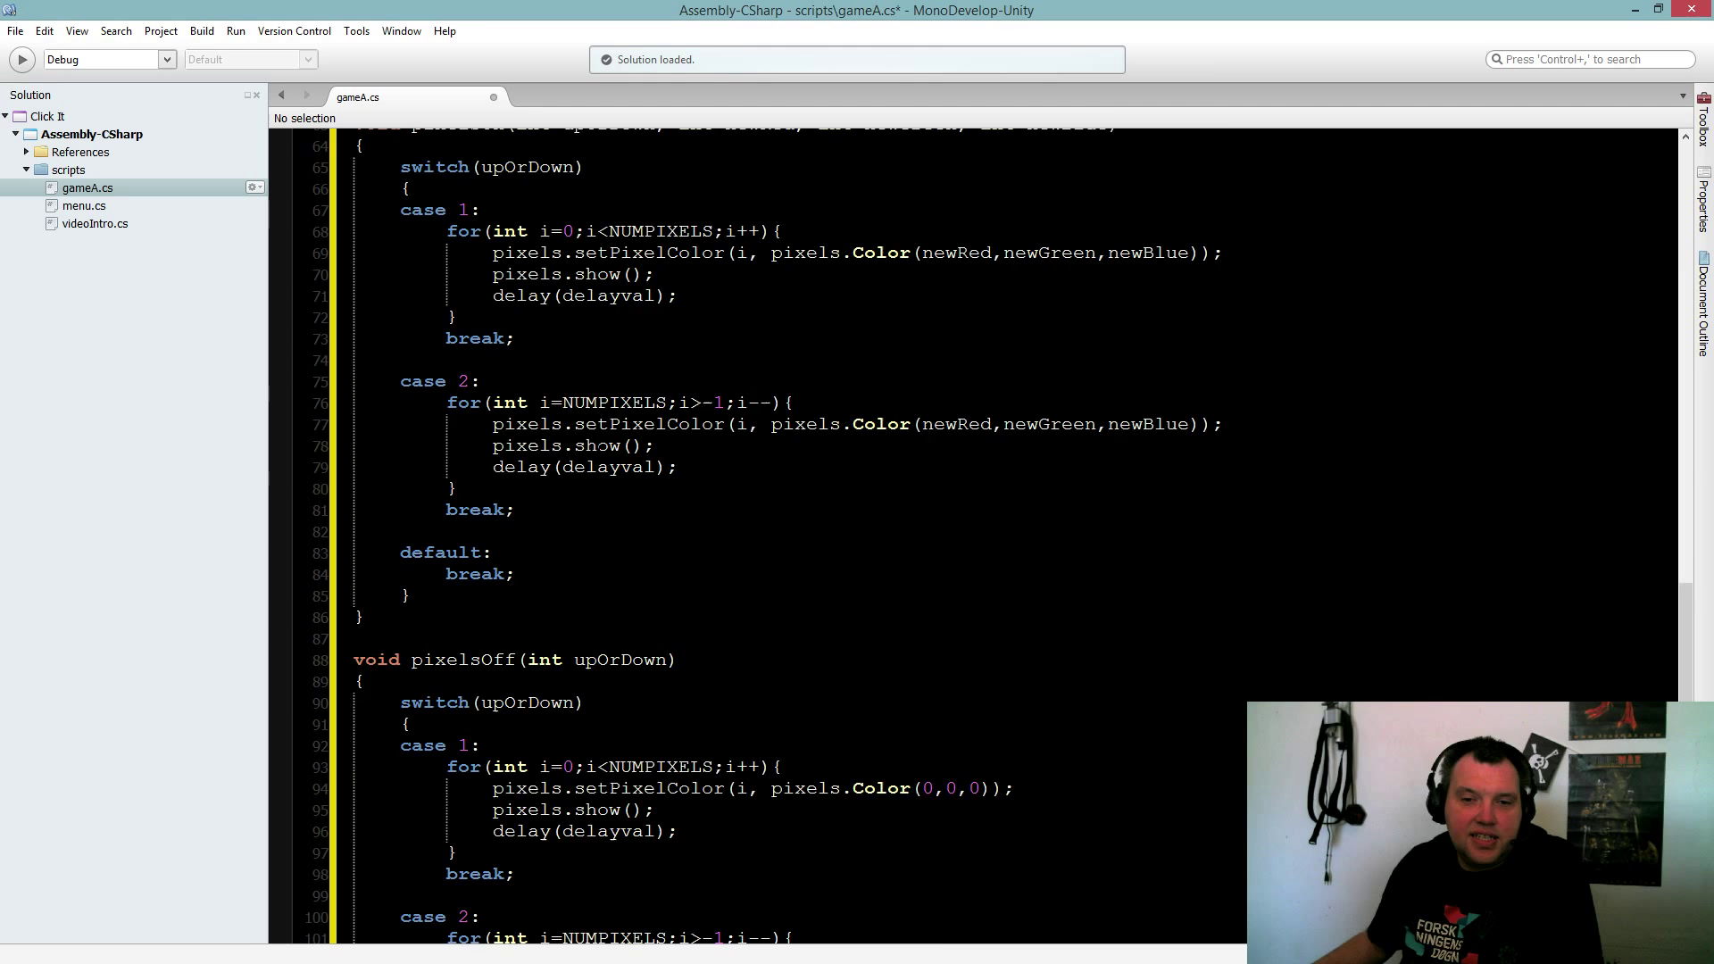
scroll("down", 3)
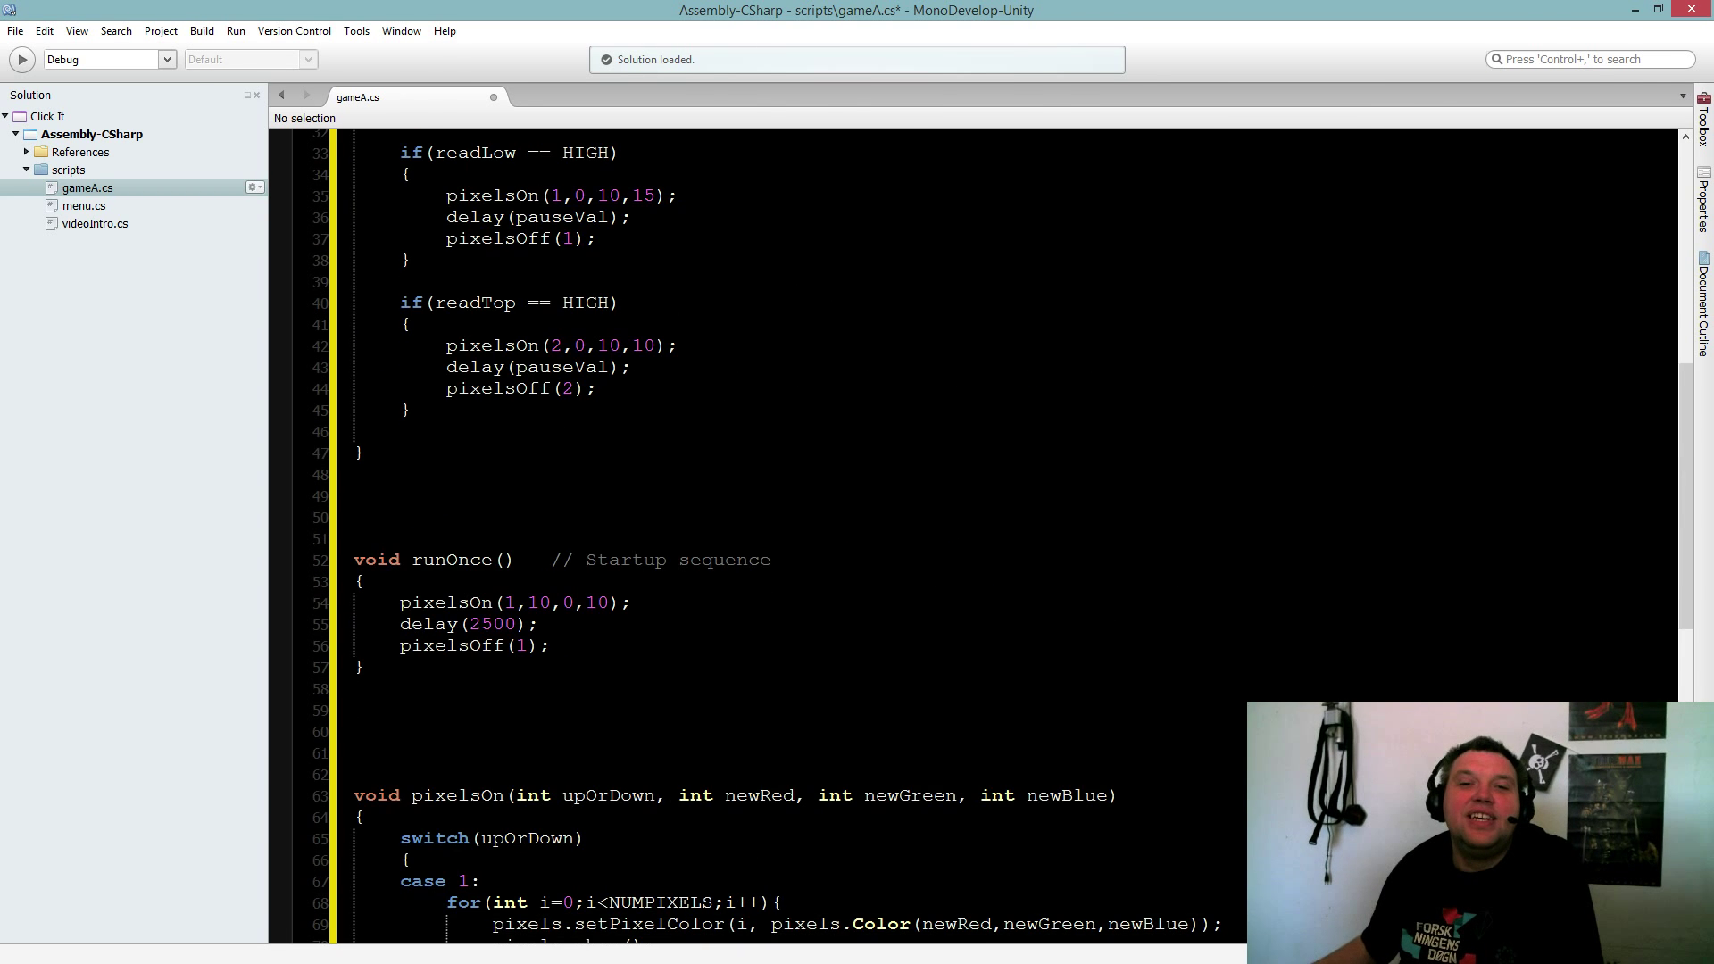
double_click(557, 385)
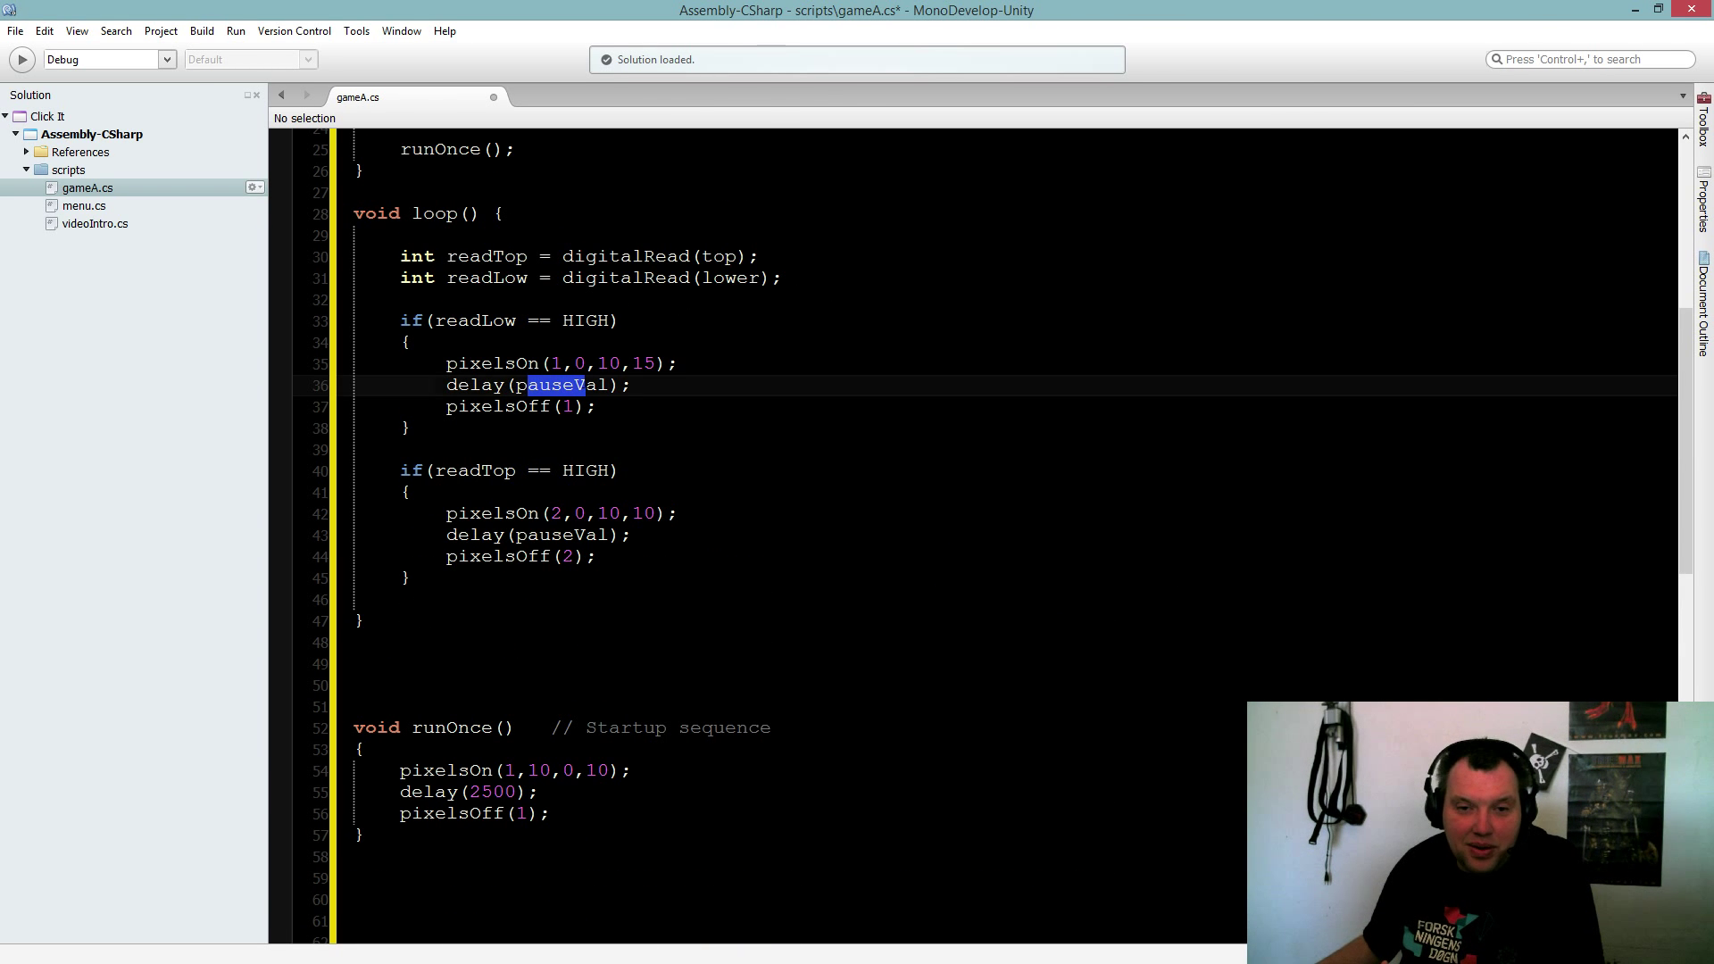
scroll("down", 3)
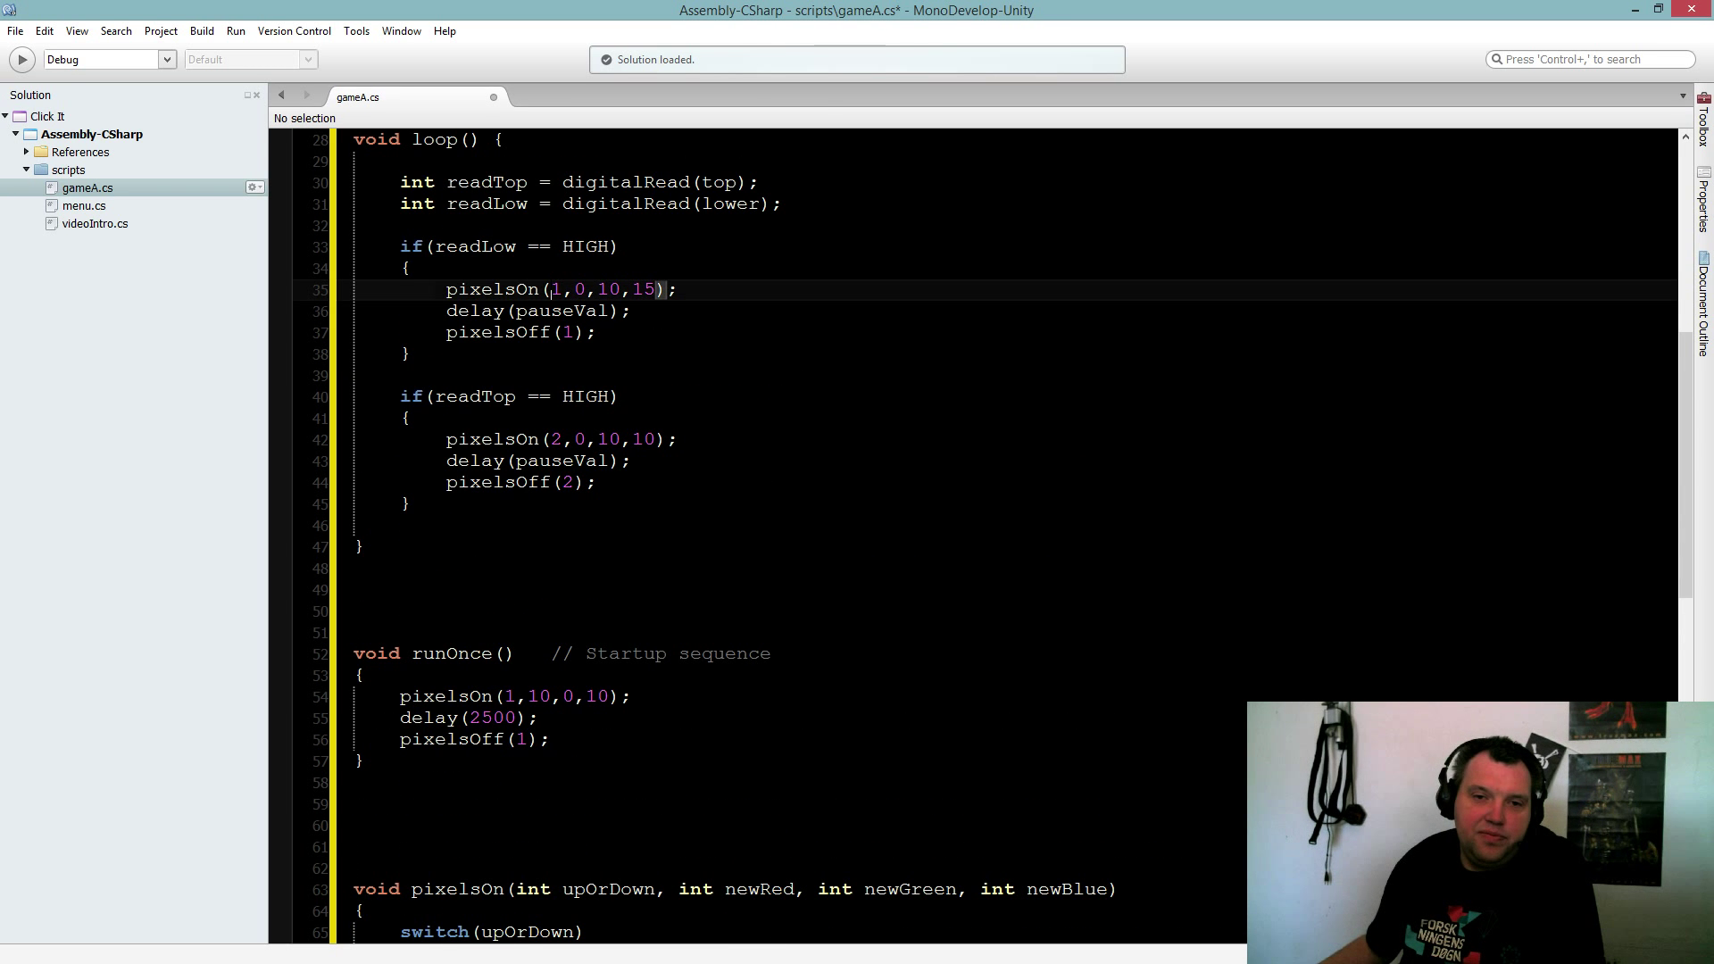
double_click(556, 289)
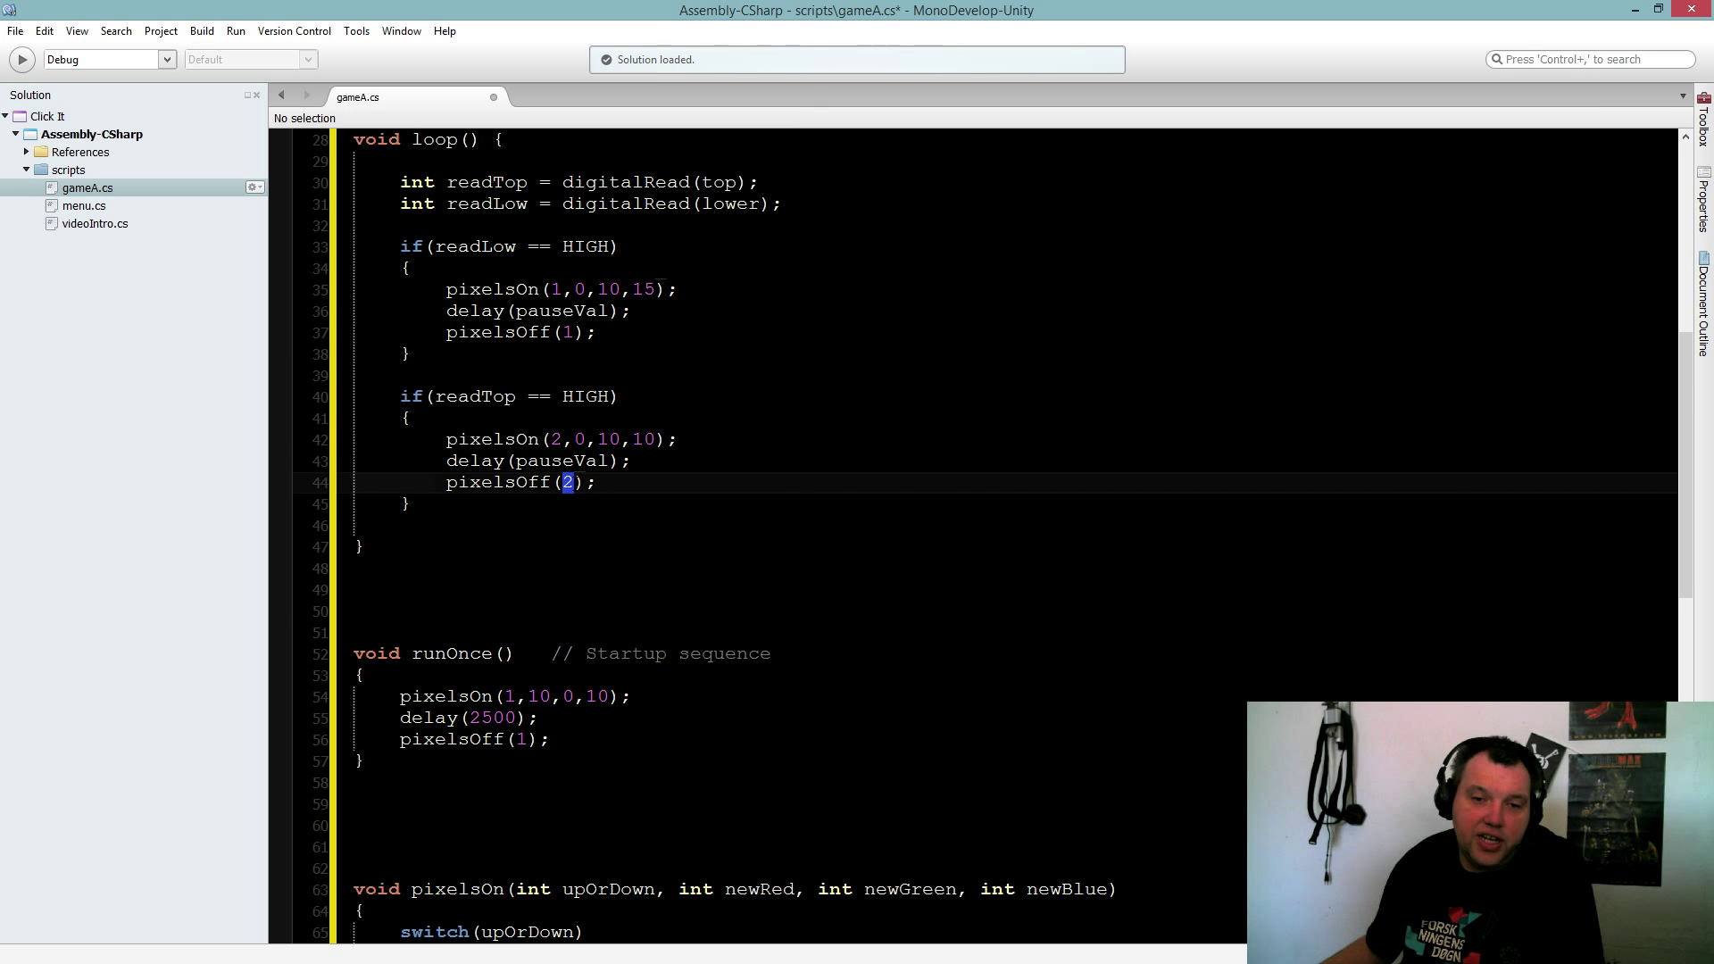
scroll("down", 3)
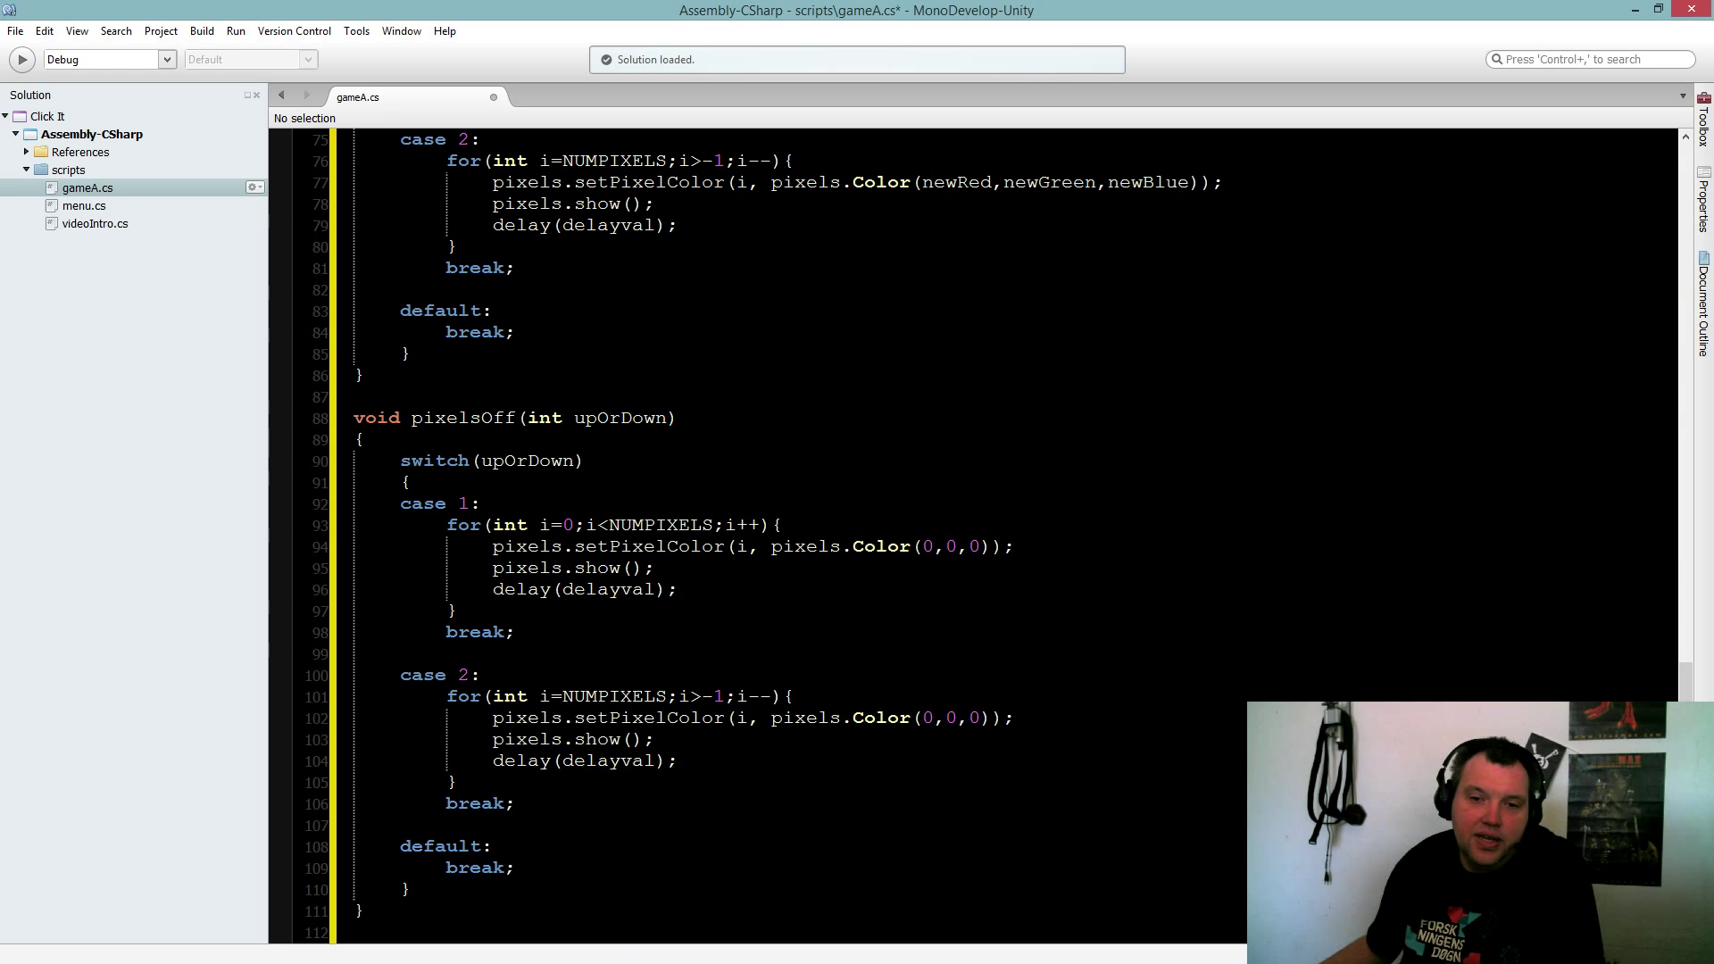
left_click(564, 547)
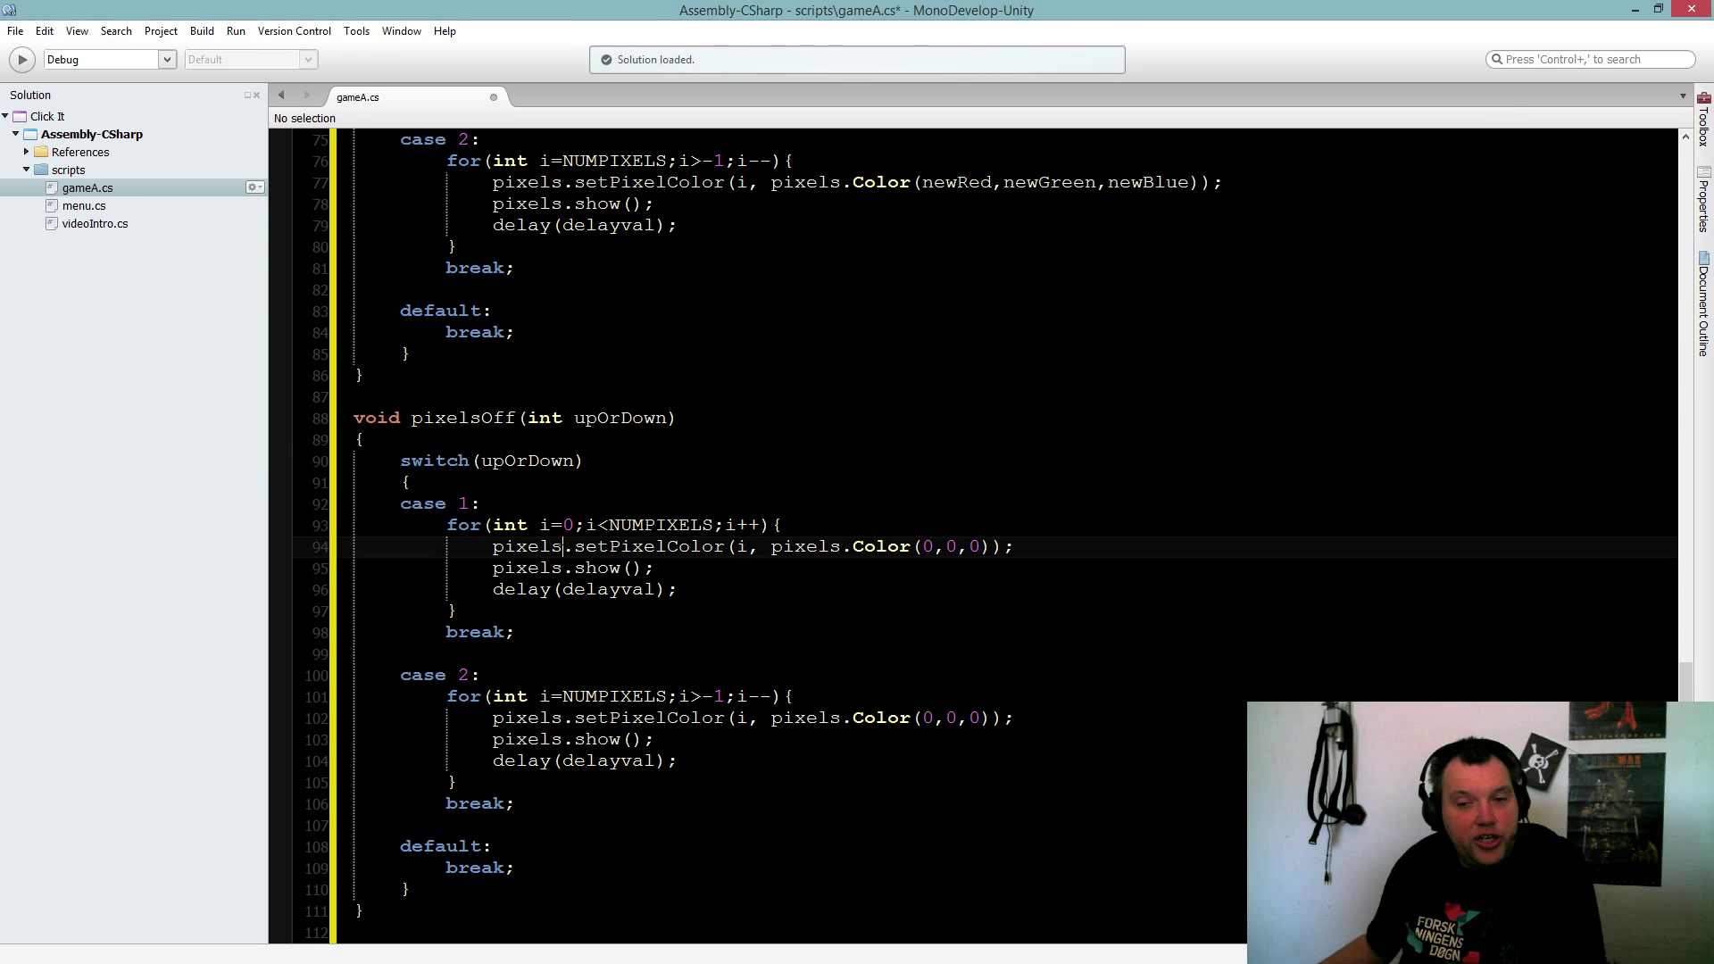
double_click(925, 545)
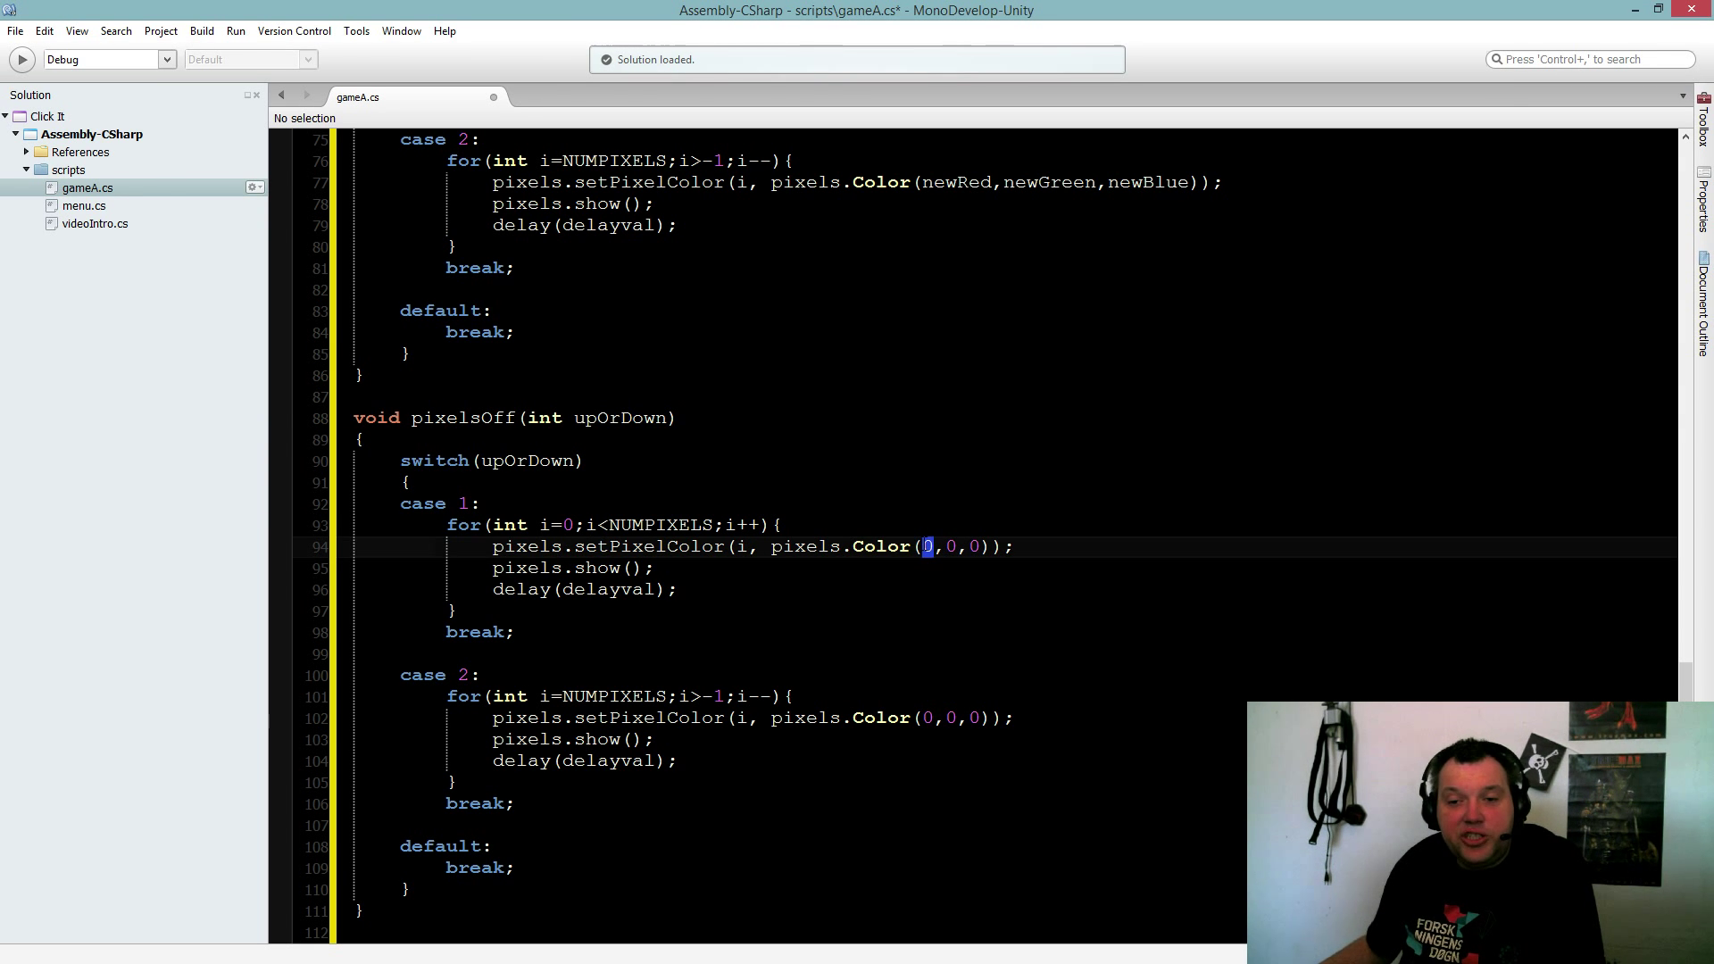